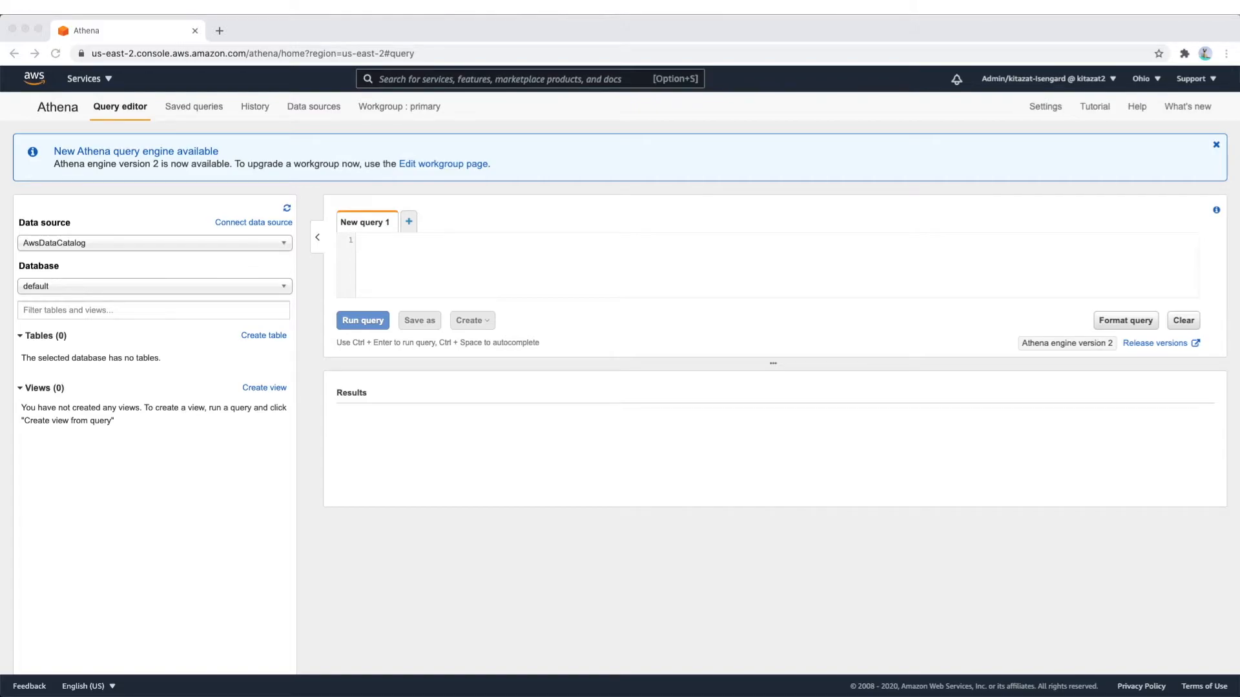
mouse_move(442, 274)
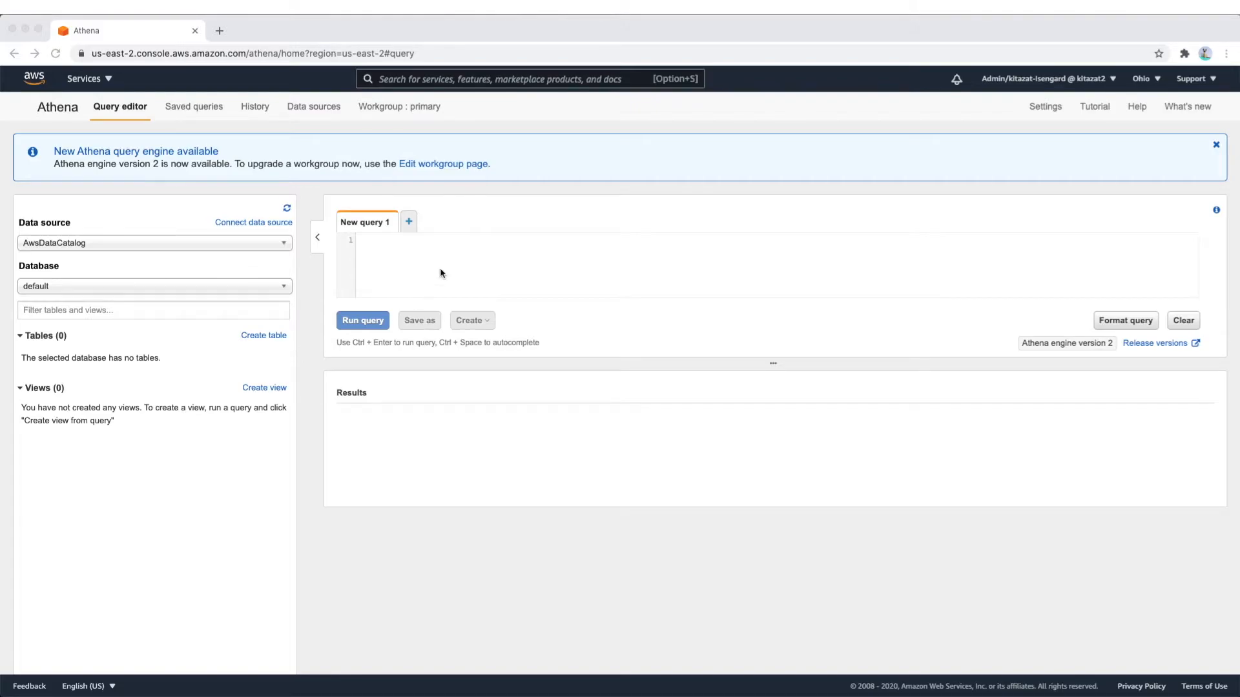
- Create the lakeformation_cross_account_demo database with a CREATE DATABASE query
type("CREATE DATABASE lakeformation_cross_account_demo")
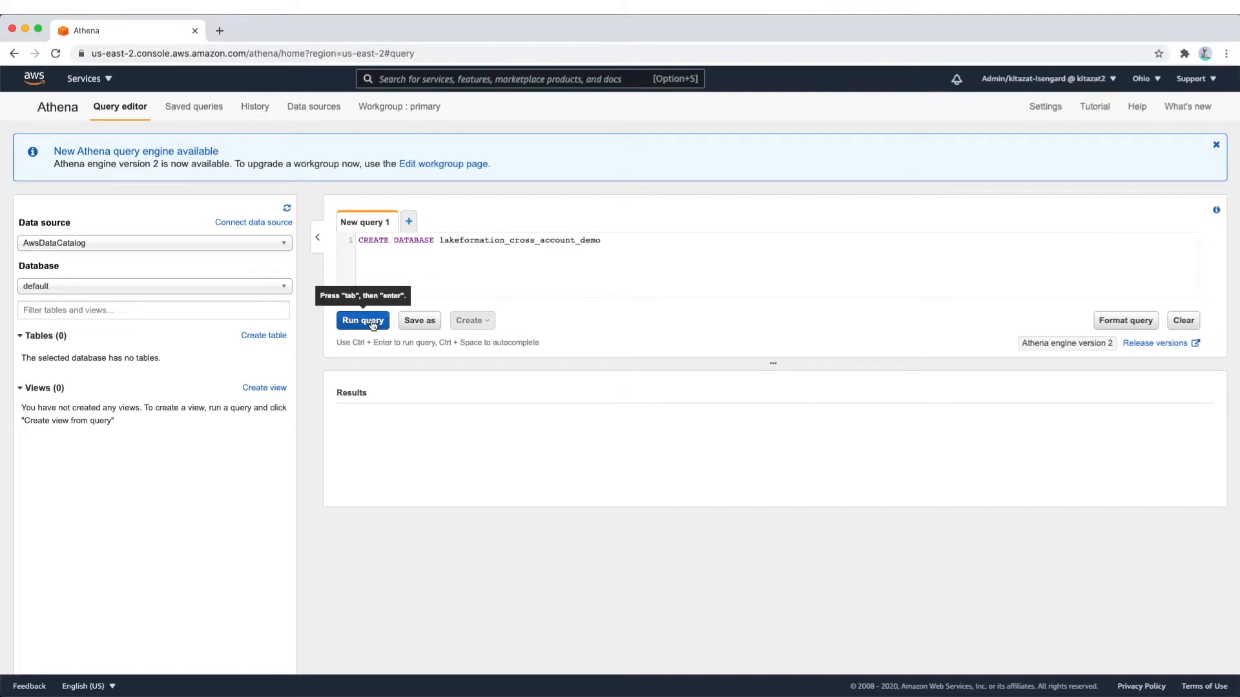
left_click(361, 320)
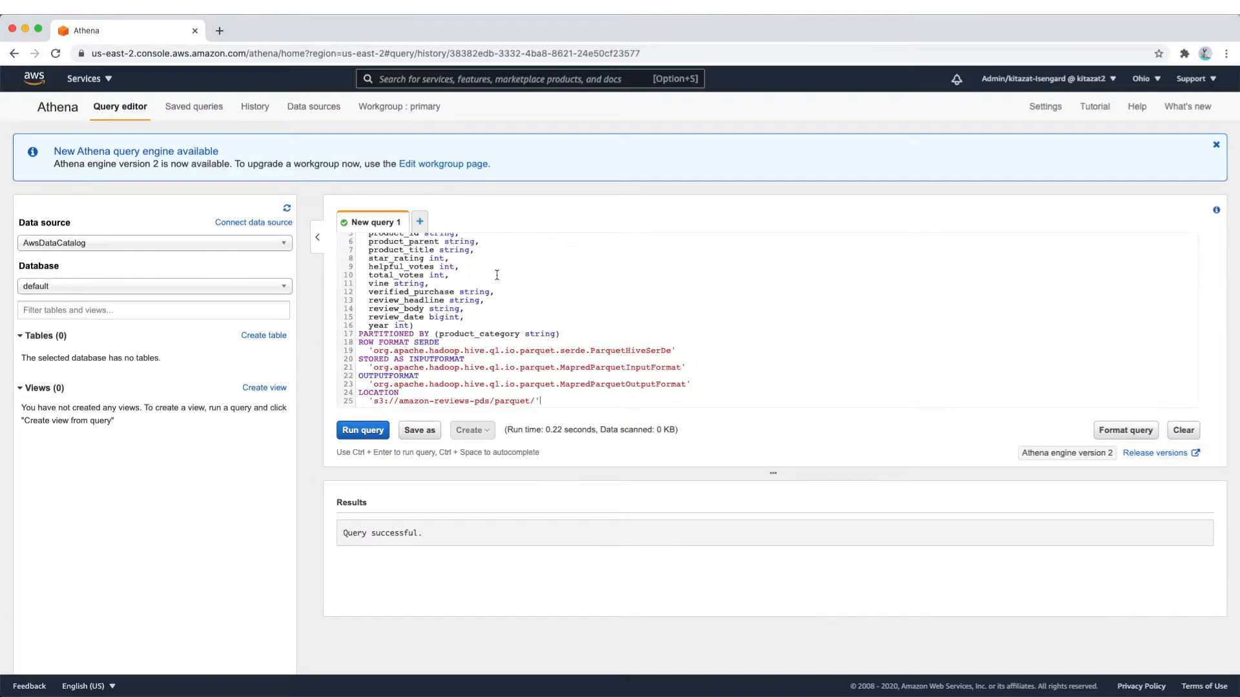
- Create the external amazon_reviews_parquet table over the Amazon reviews Parquet data
scroll("up", 3)
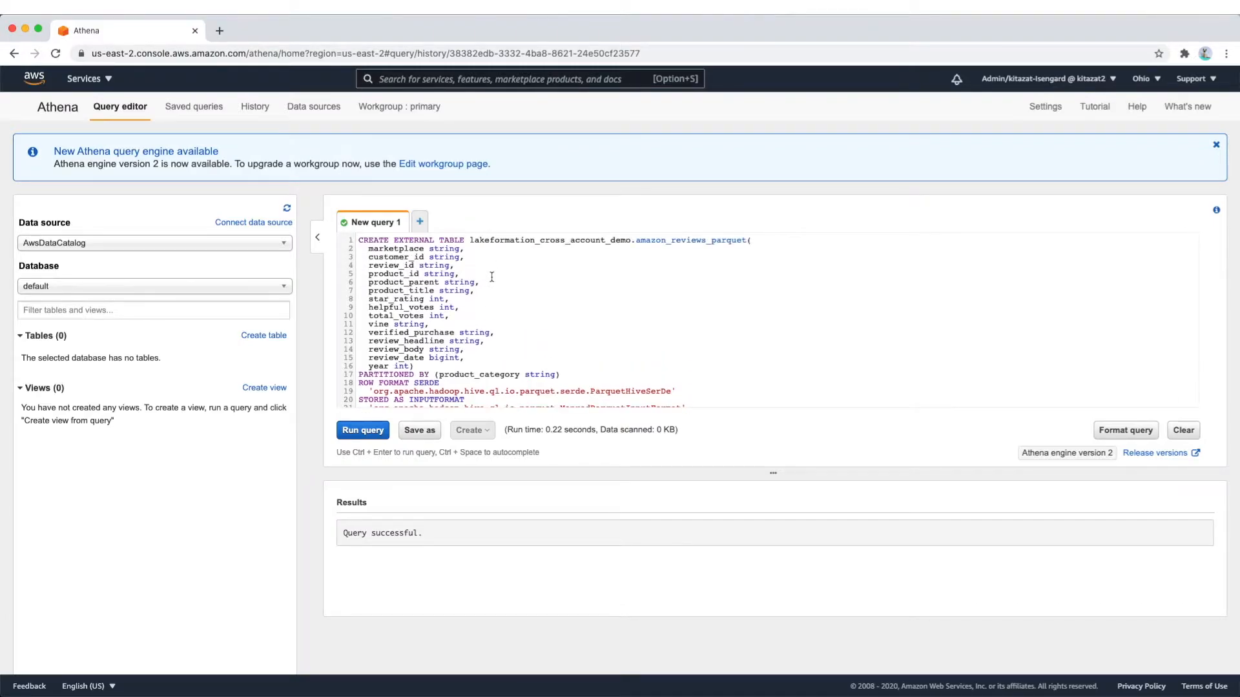
left_click(362, 429)
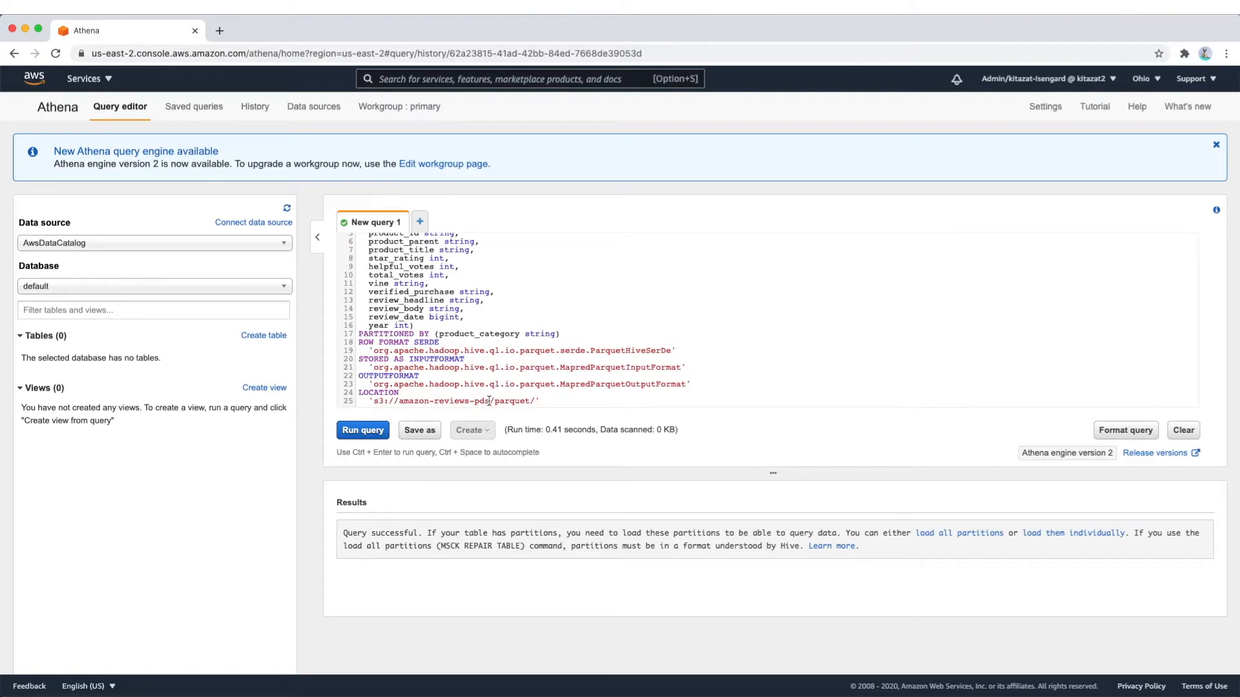
double_click(443, 400)
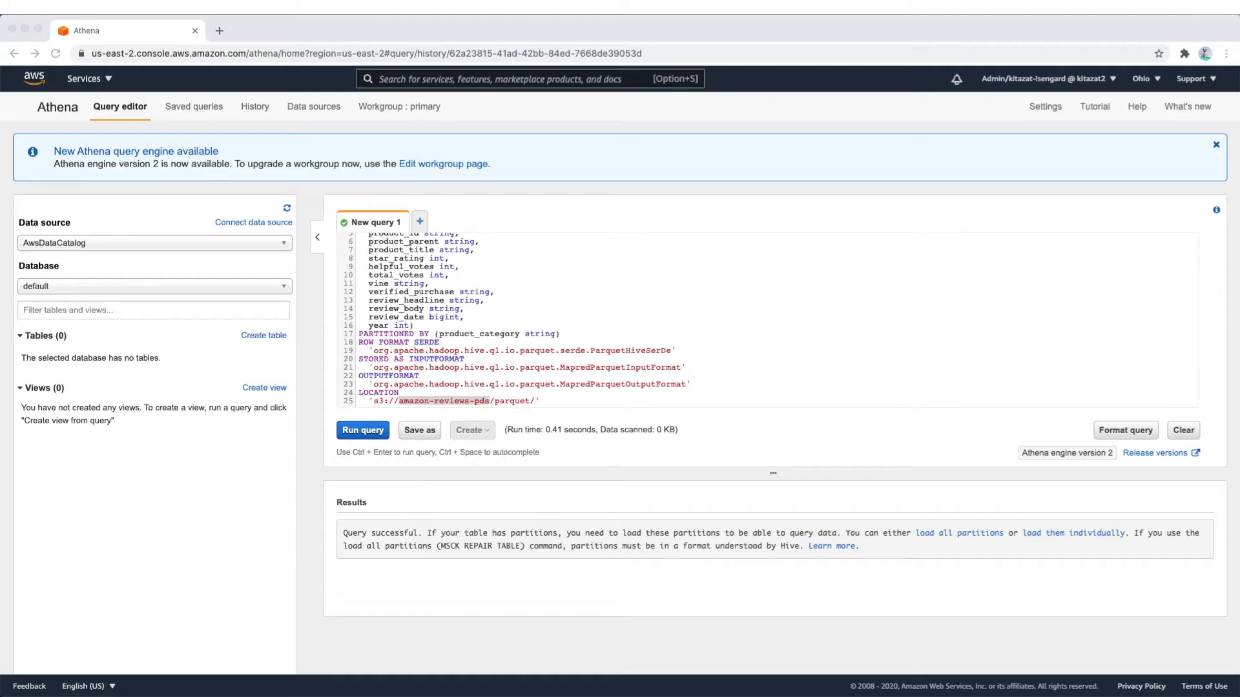
mouse_move(624, 384)
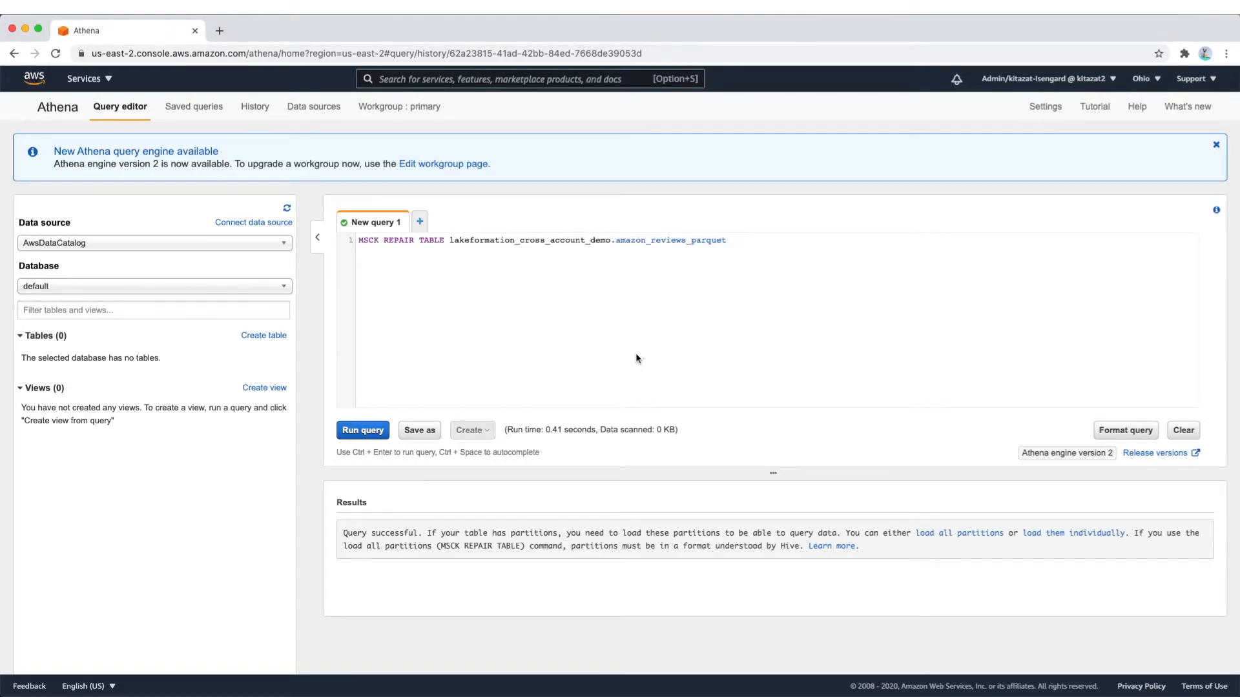
mouse_move(420, 402)
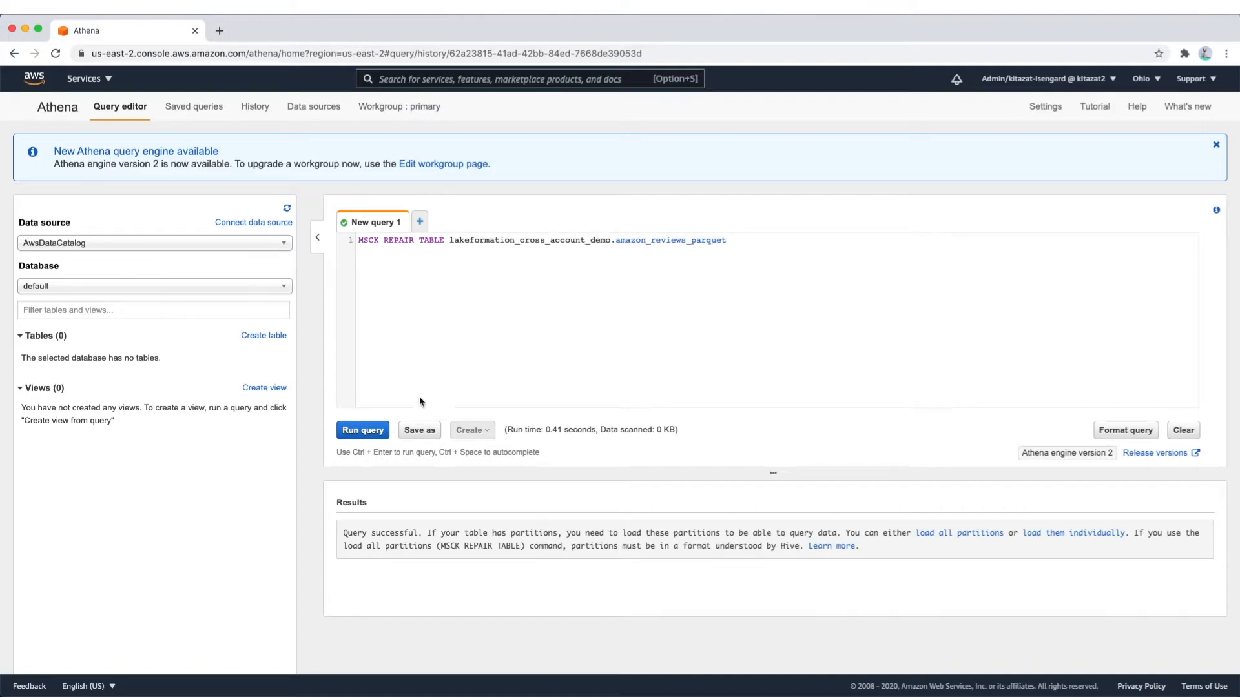
- Run MSCK REPAIR TABLE to load the table's partitions, then write a SELECT * LIMIT 10 query
left_click(361, 428)
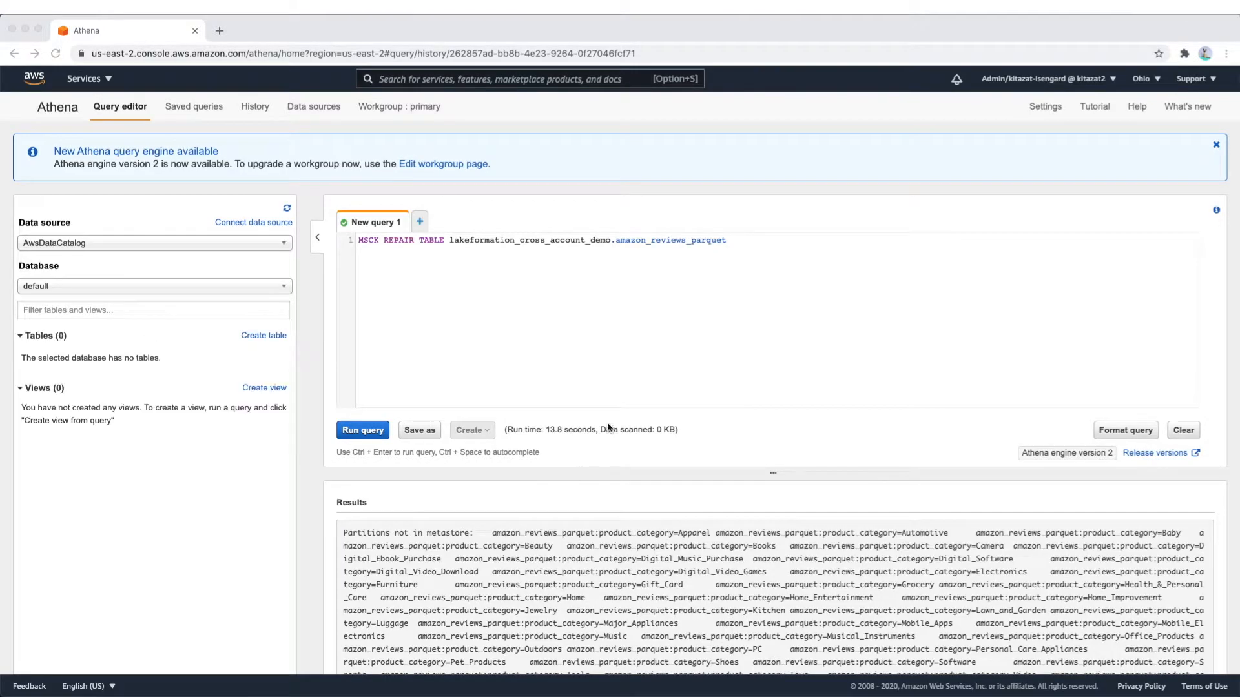
type("SELECT * FROM lakeformation_cross_account_demo.amazon_reviews_parquet LIMIT 10")
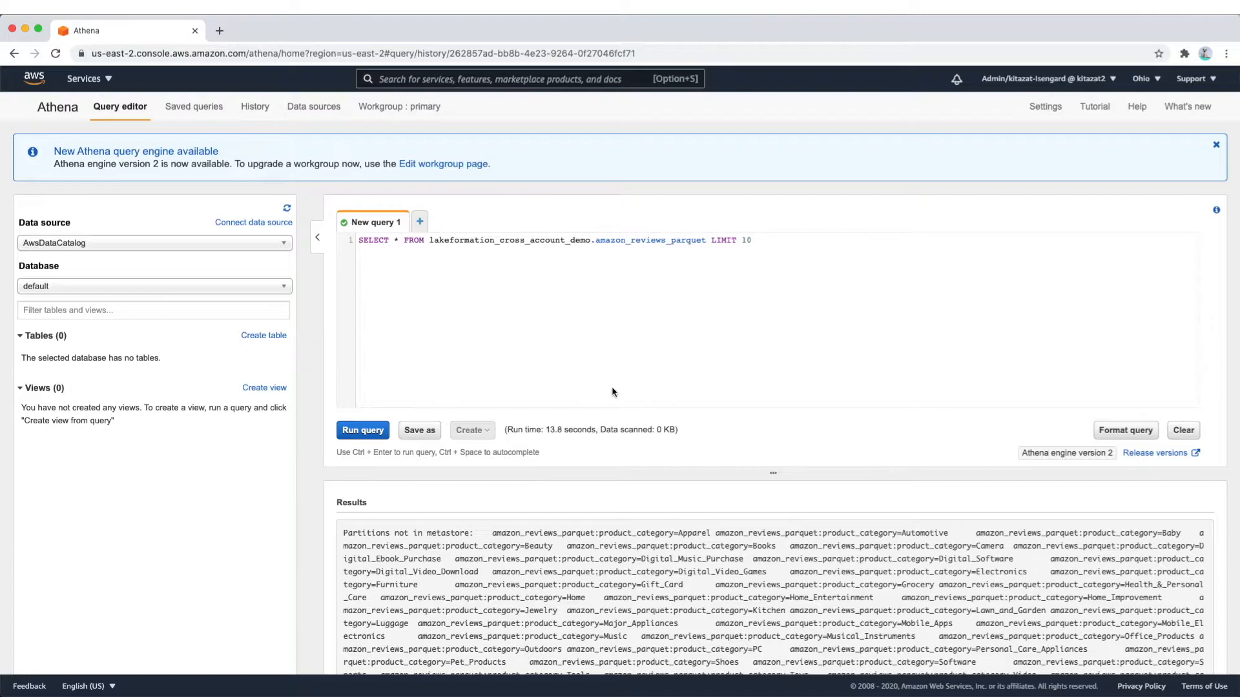
mouse_move(346, 403)
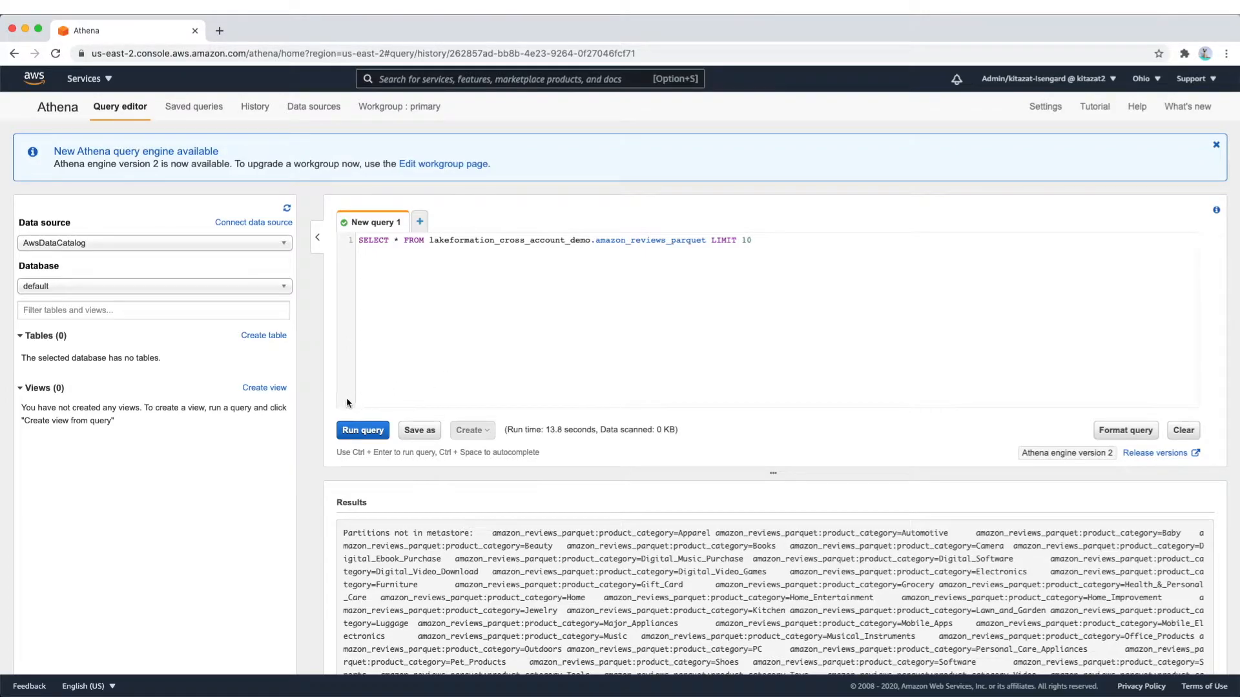
- Run the SELECT * LIMIT 10 query and review ten rows of Amazon review data
left_click(361, 428)
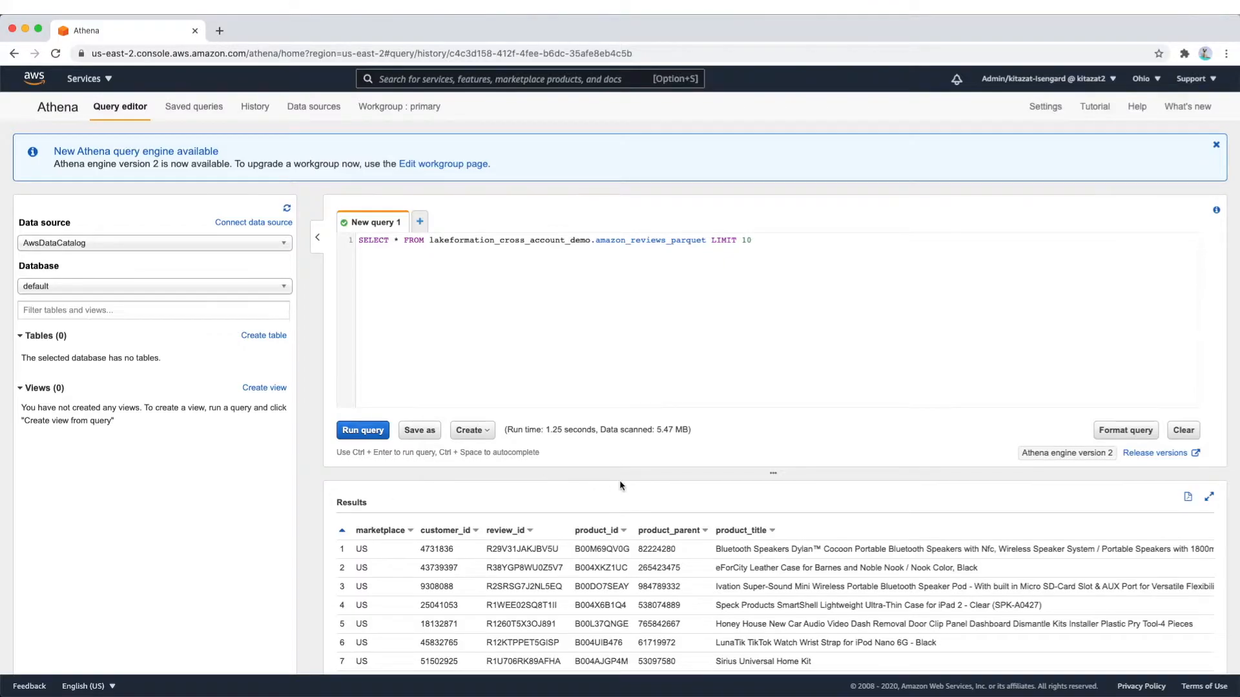
scroll("down", 3)
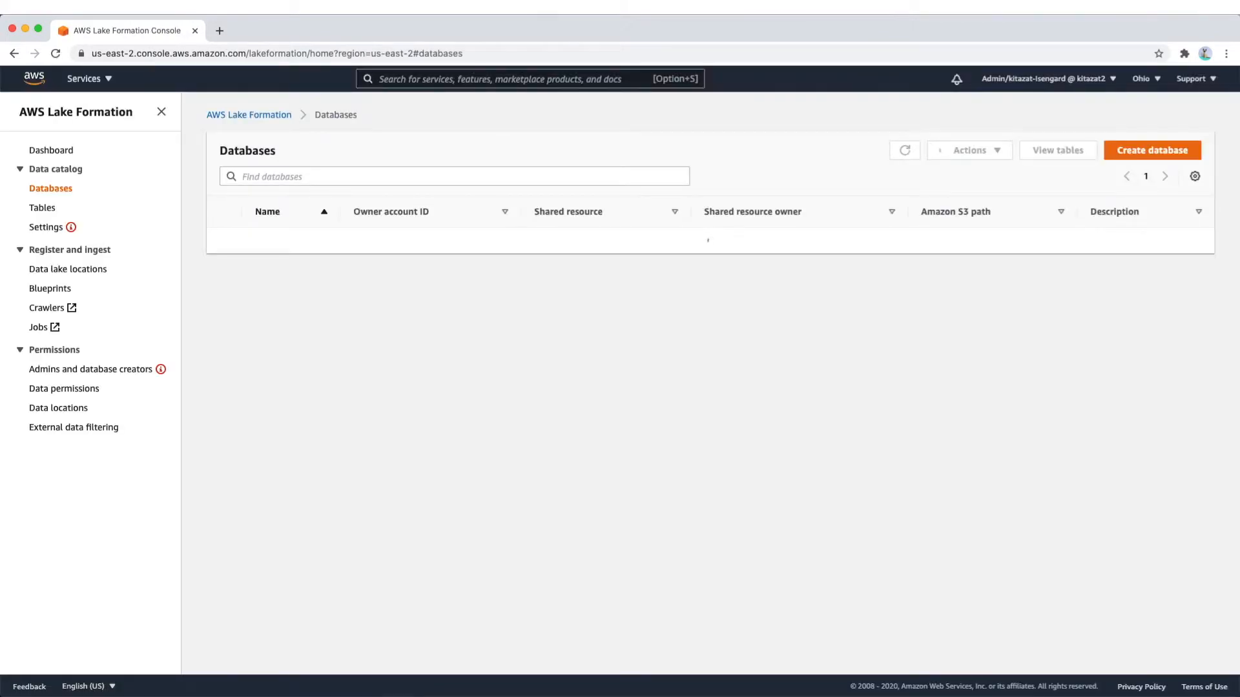
- Refresh the Databases list, go to Data lake locations and start registering a new location
left_click(917, 150)
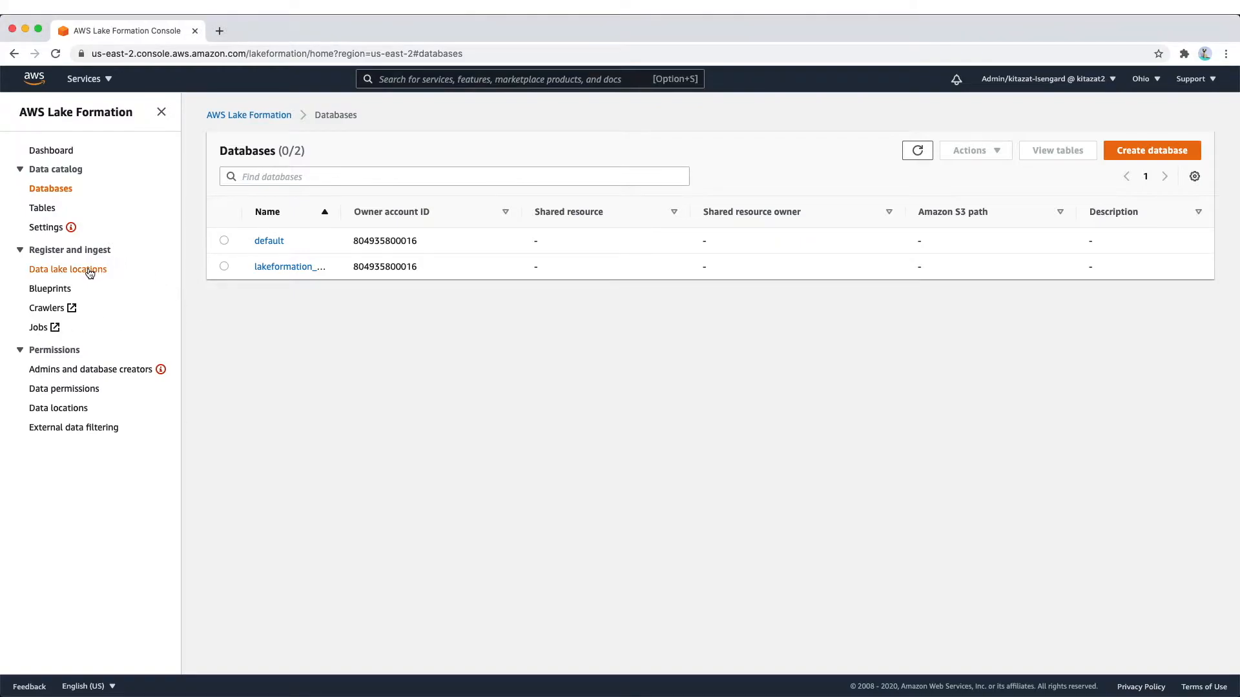
left_click(68, 269)
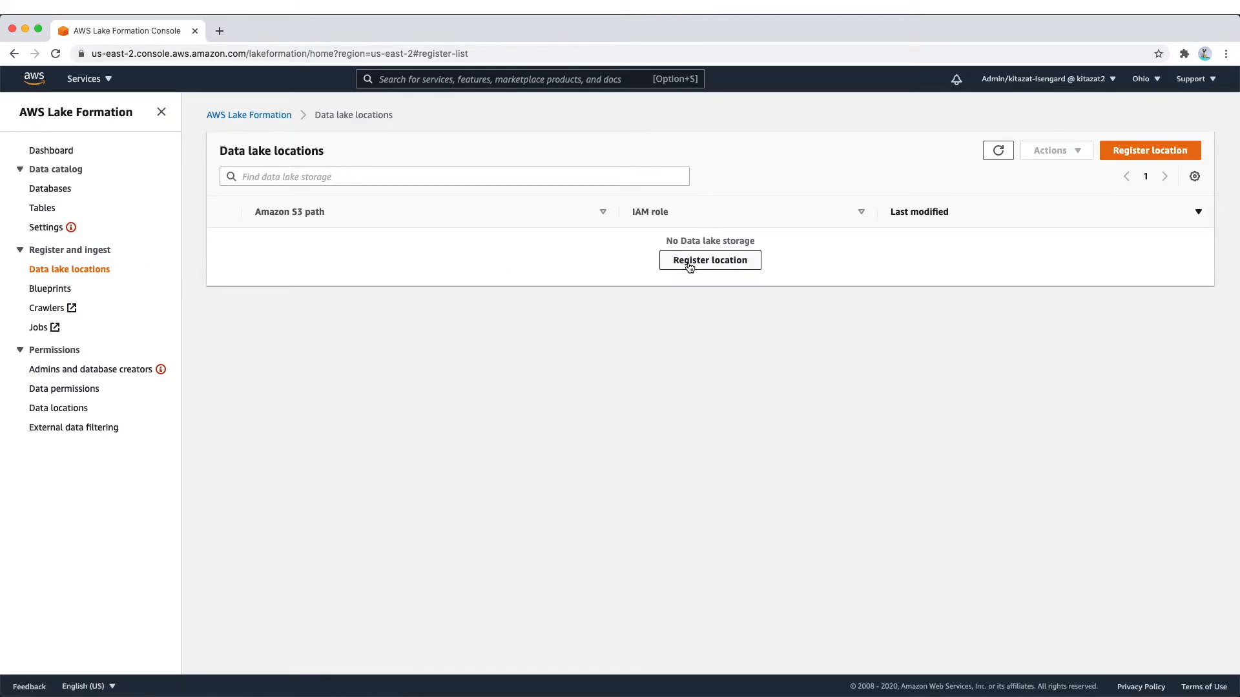
left_click(709, 260)
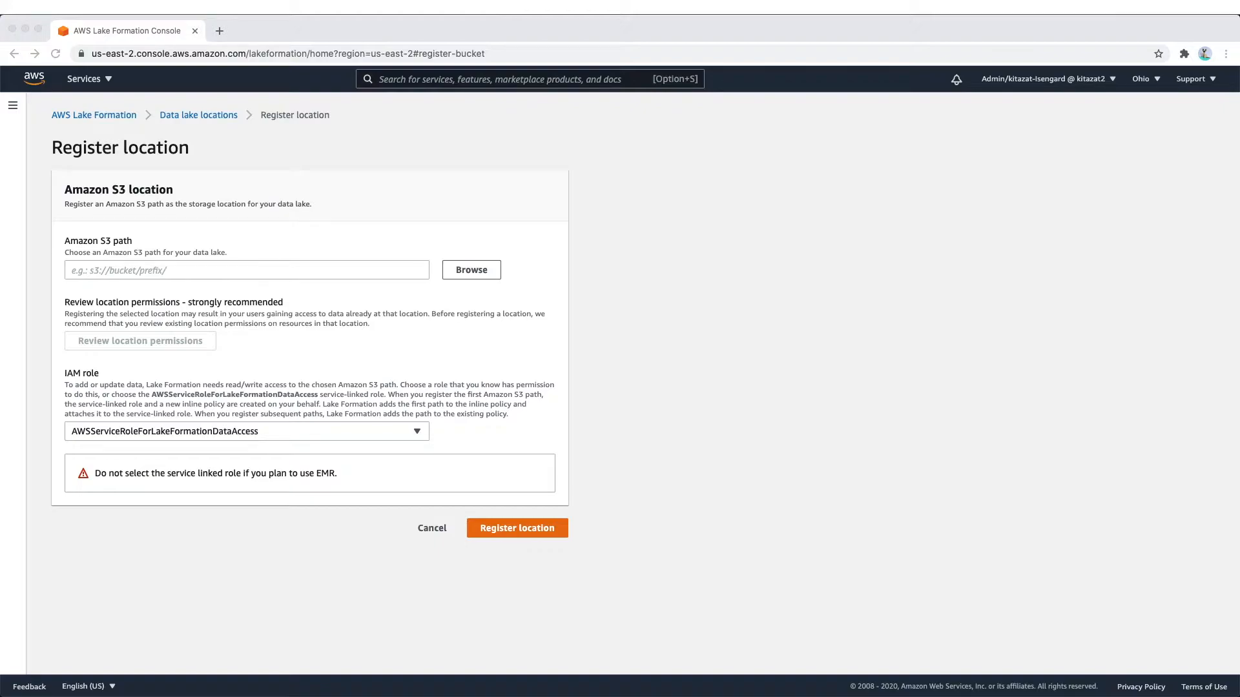
- Register s3://amazon-reviews-pds/ as a data lake location with AWSServiceRoleForLakeFormationDataAccess
type("s3://amazon-reviews-pds/")
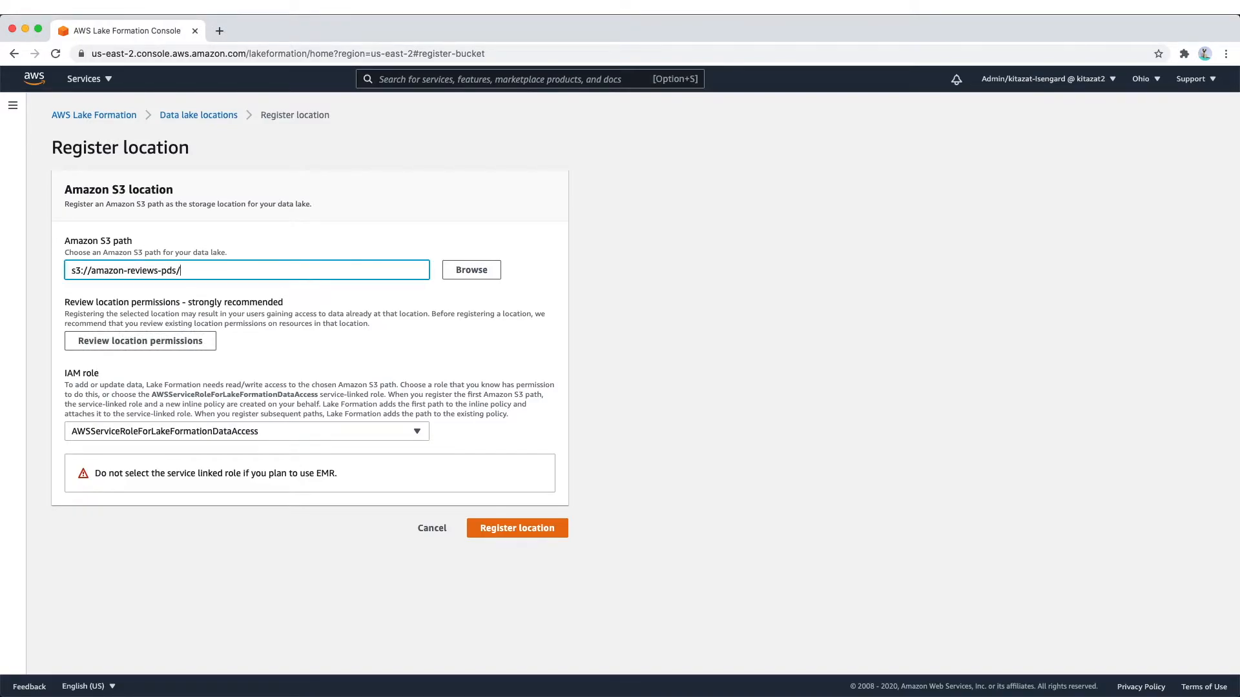
mouse_move(69, 382)
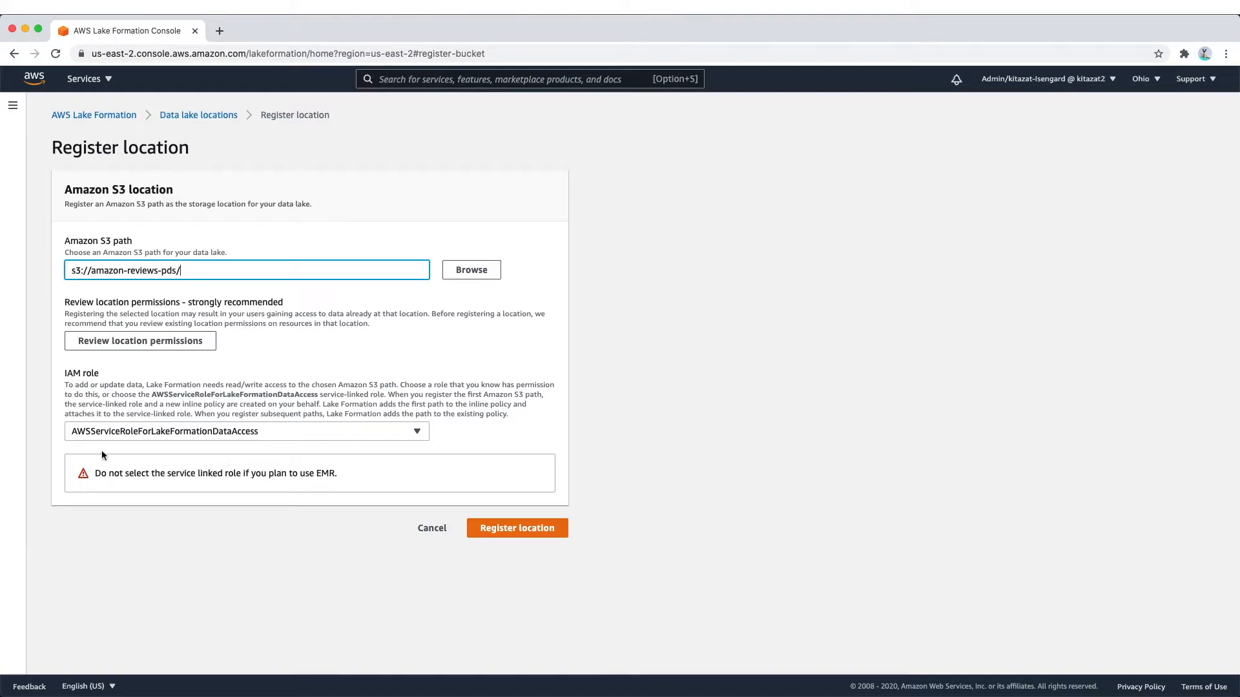
mouse_move(230, 450)
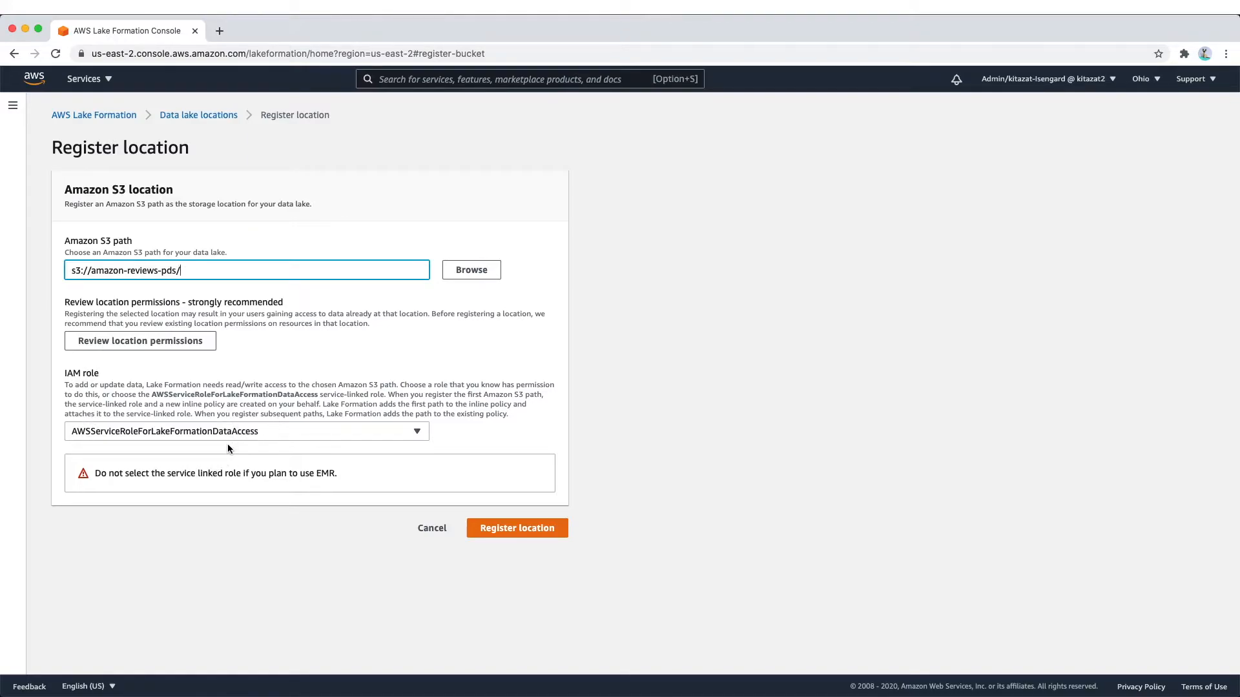
mouse_move(150, 307)
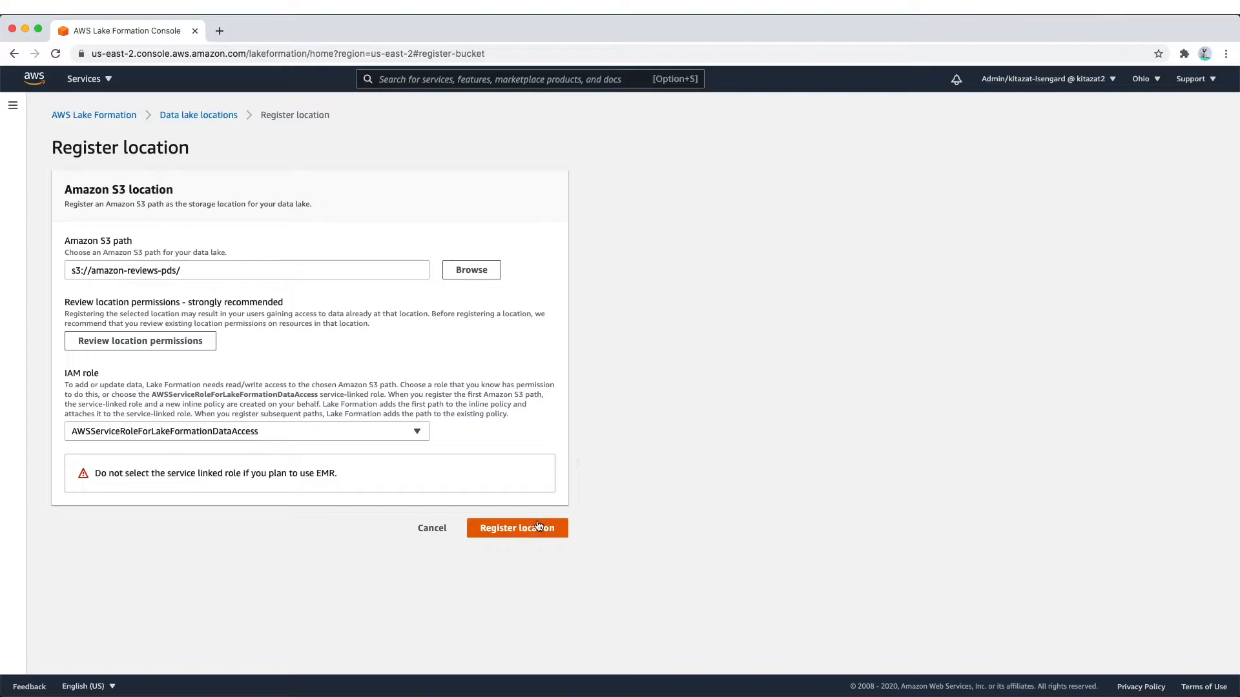
left_click(516, 527)
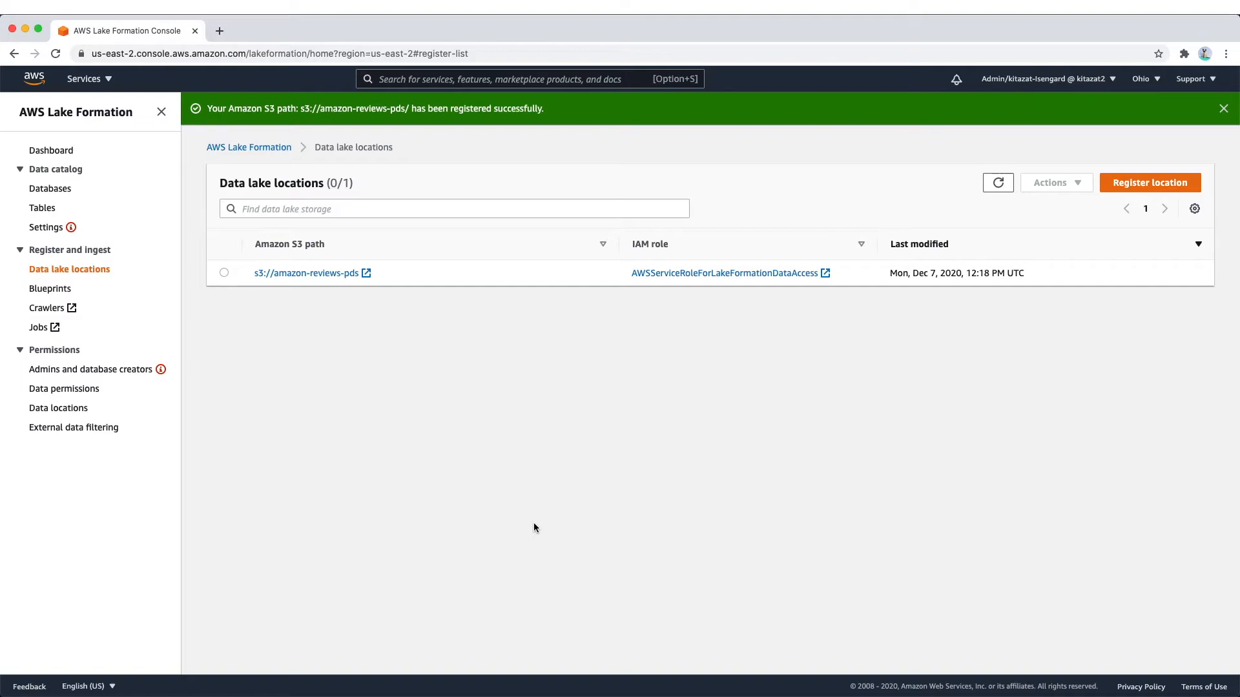
- Revoke IAMAllowedPrincipals' Super permission on the lakeformation_cross_account_demo database
left_click(63, 388)
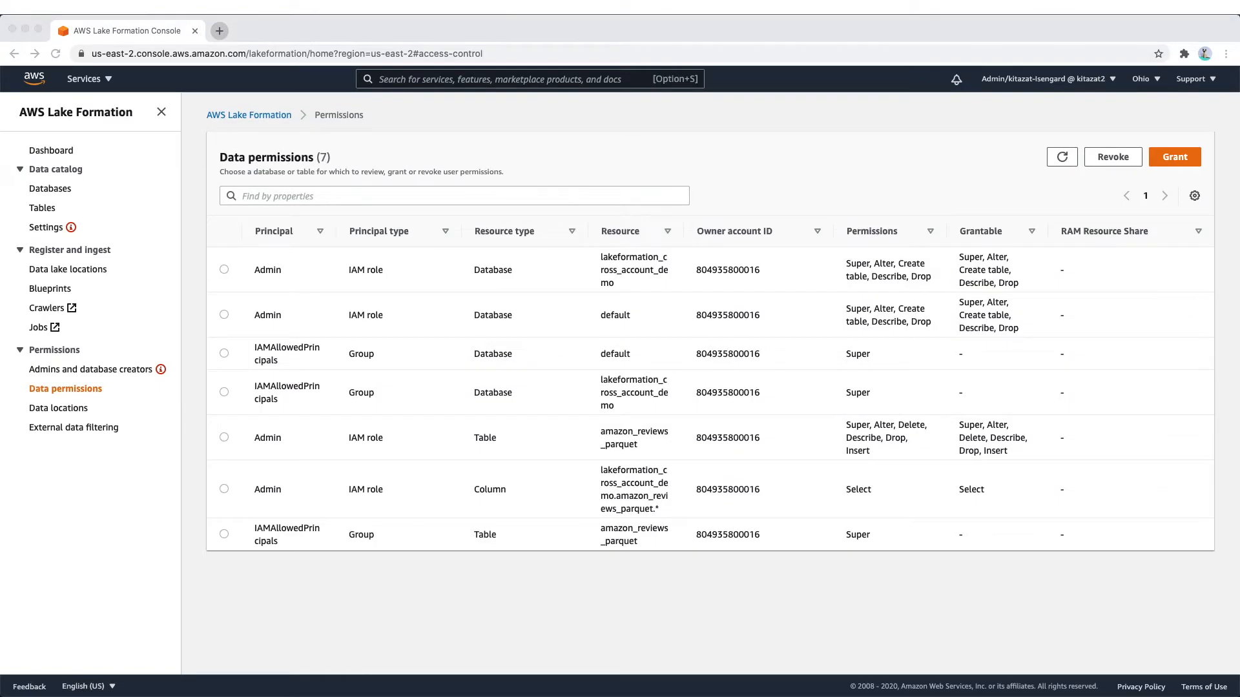
mouse_move(226, 412)
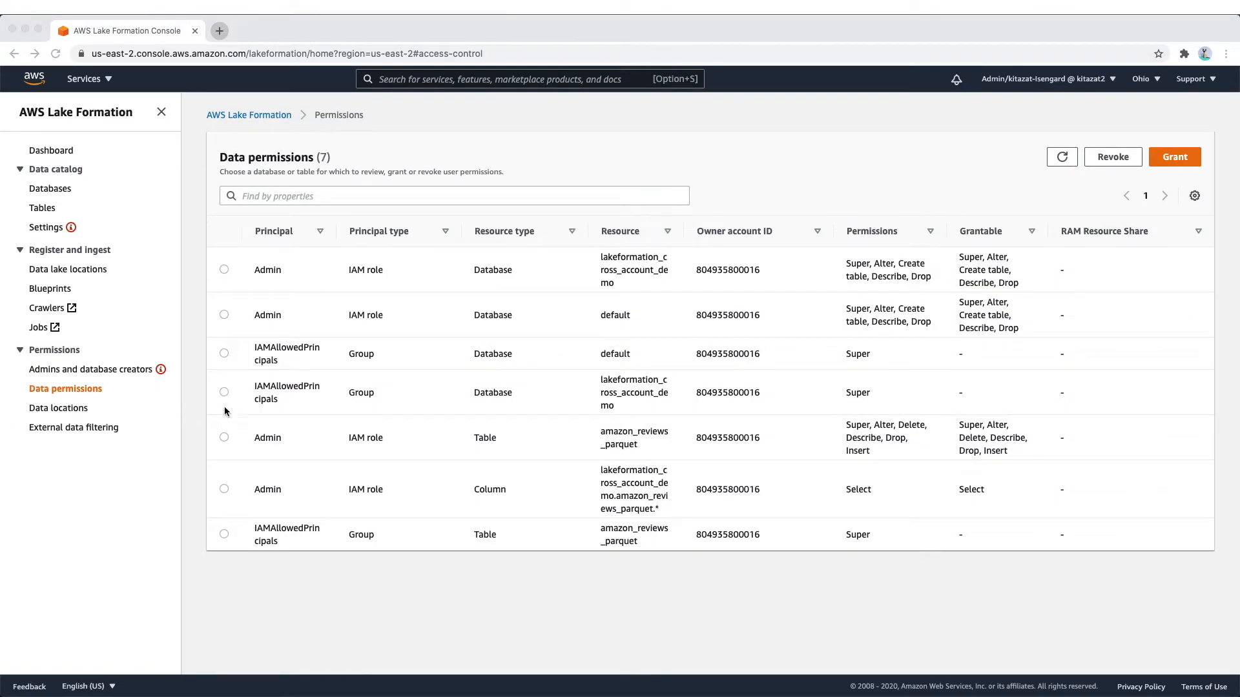
mouse_move(301, 401)
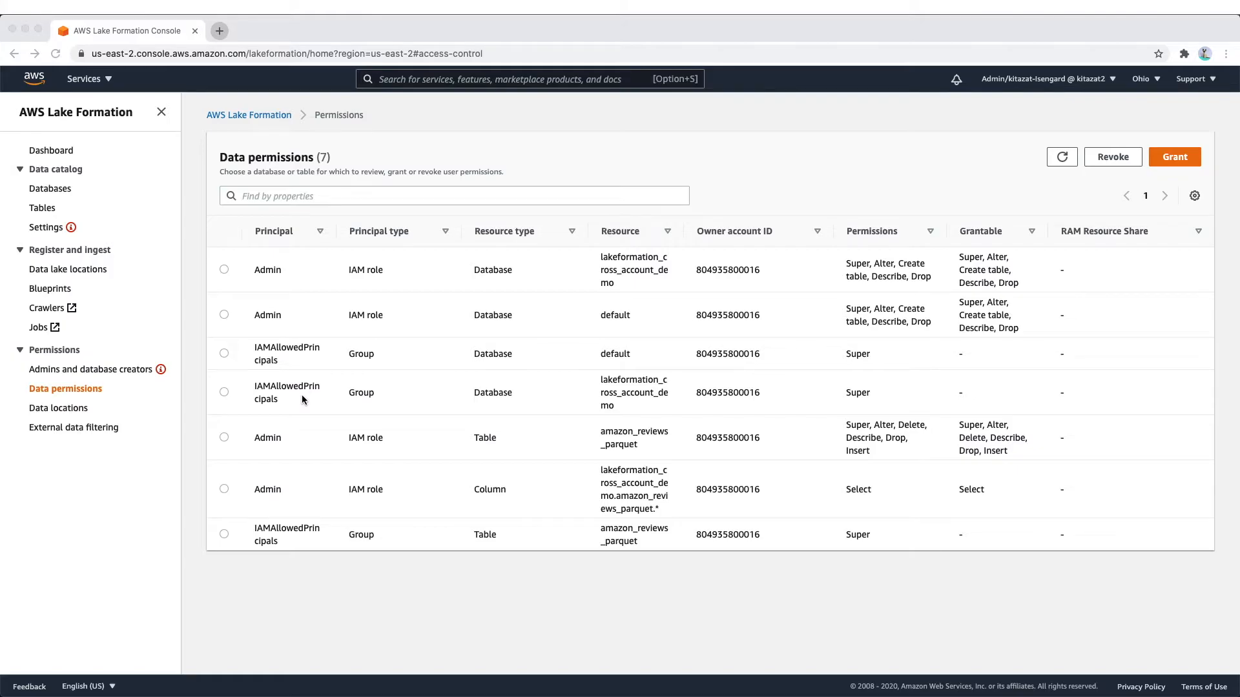
left_click(223, 393)
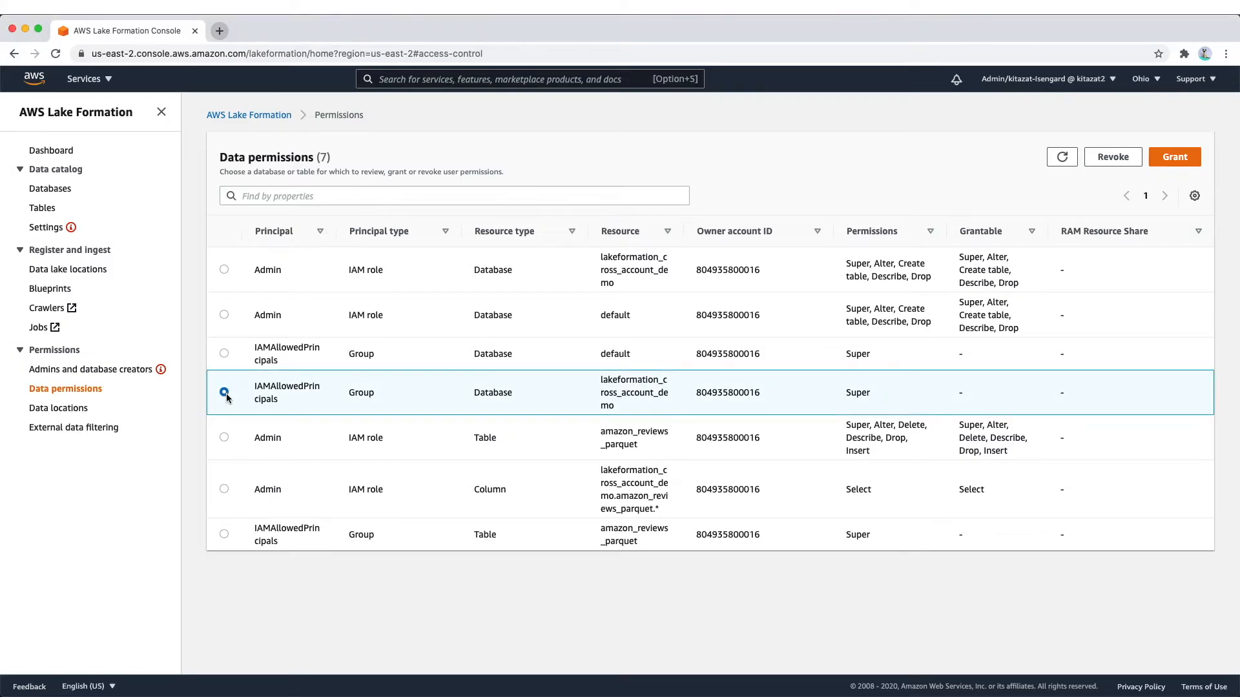
left_click(223, 392)
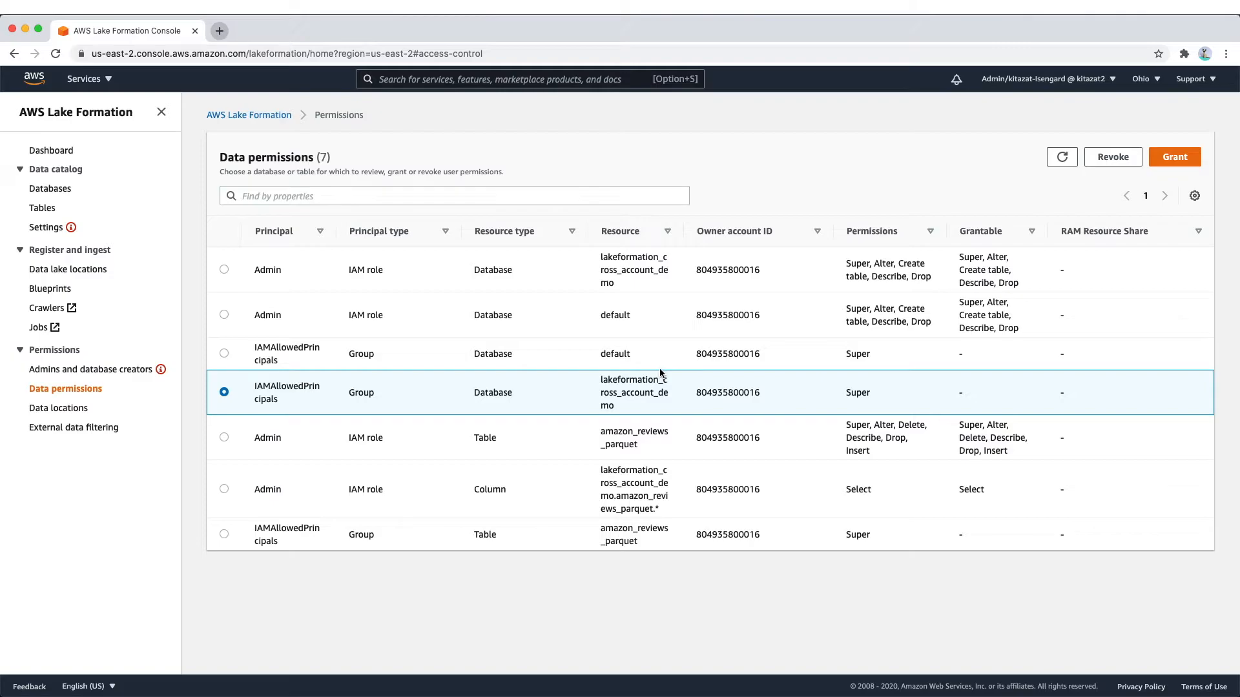
left_click(1112, 156)
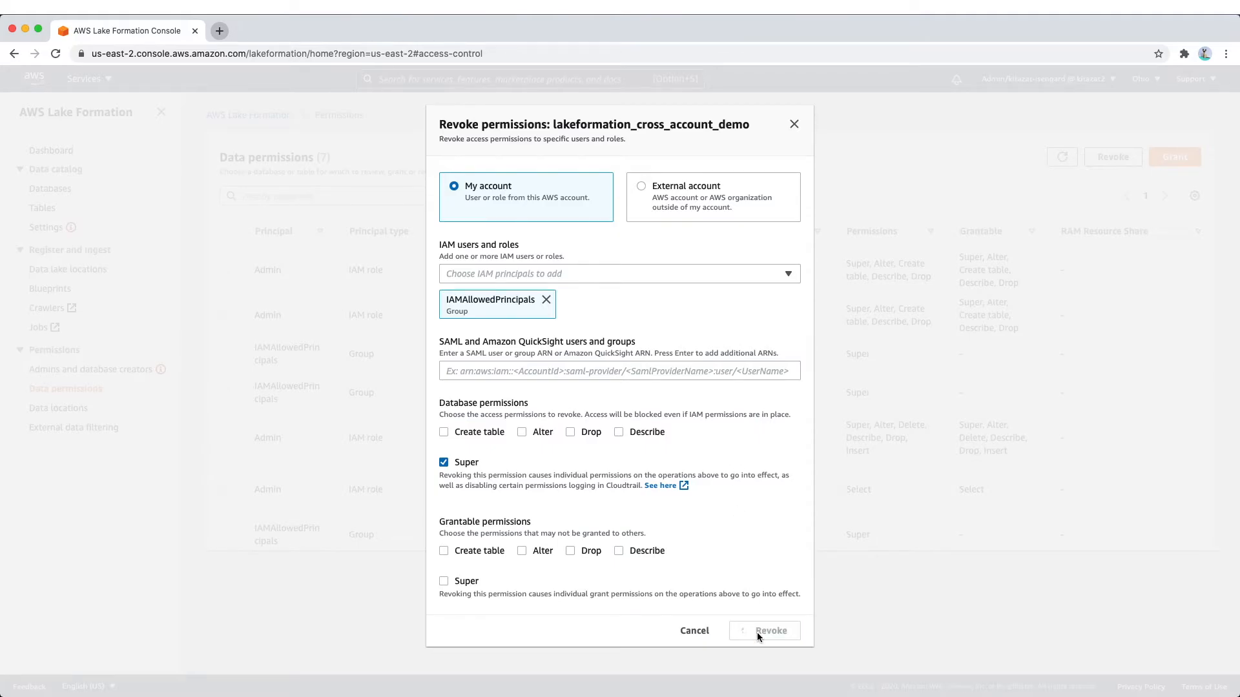
left_click(763, 630)
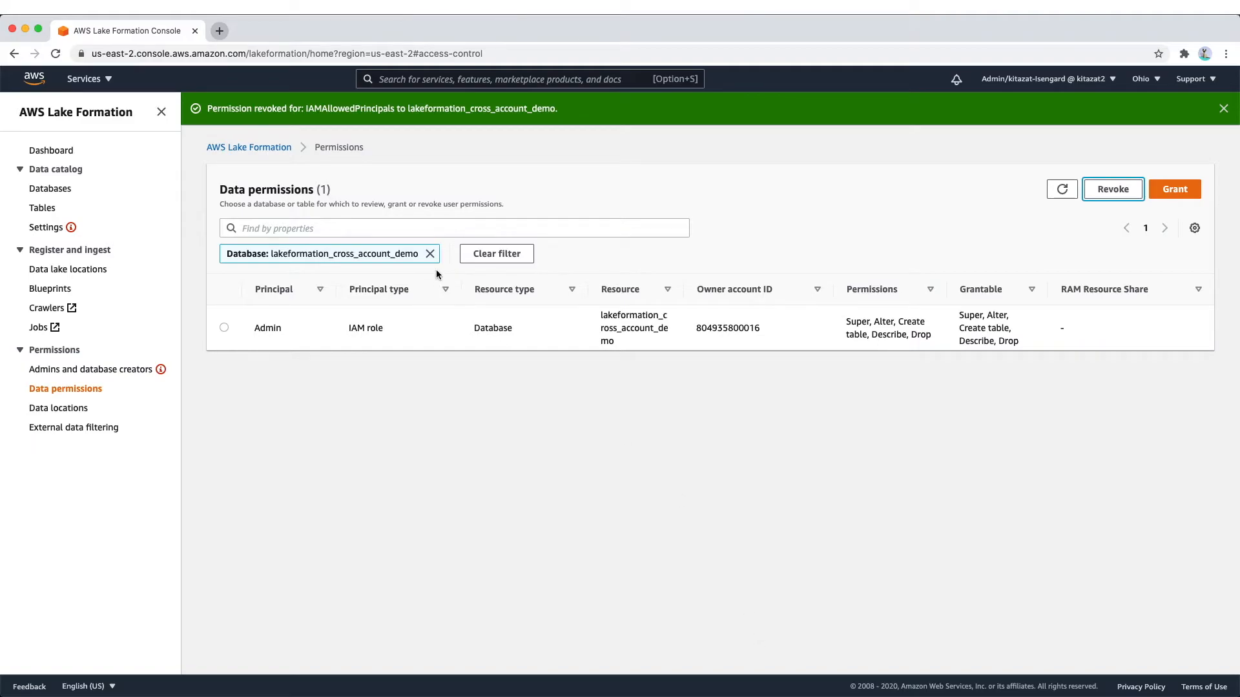
- Filter the data permissions and select IAMAllowedPrincipals' permission on the amazon_reviews_parquet table
left_click(430, 253)
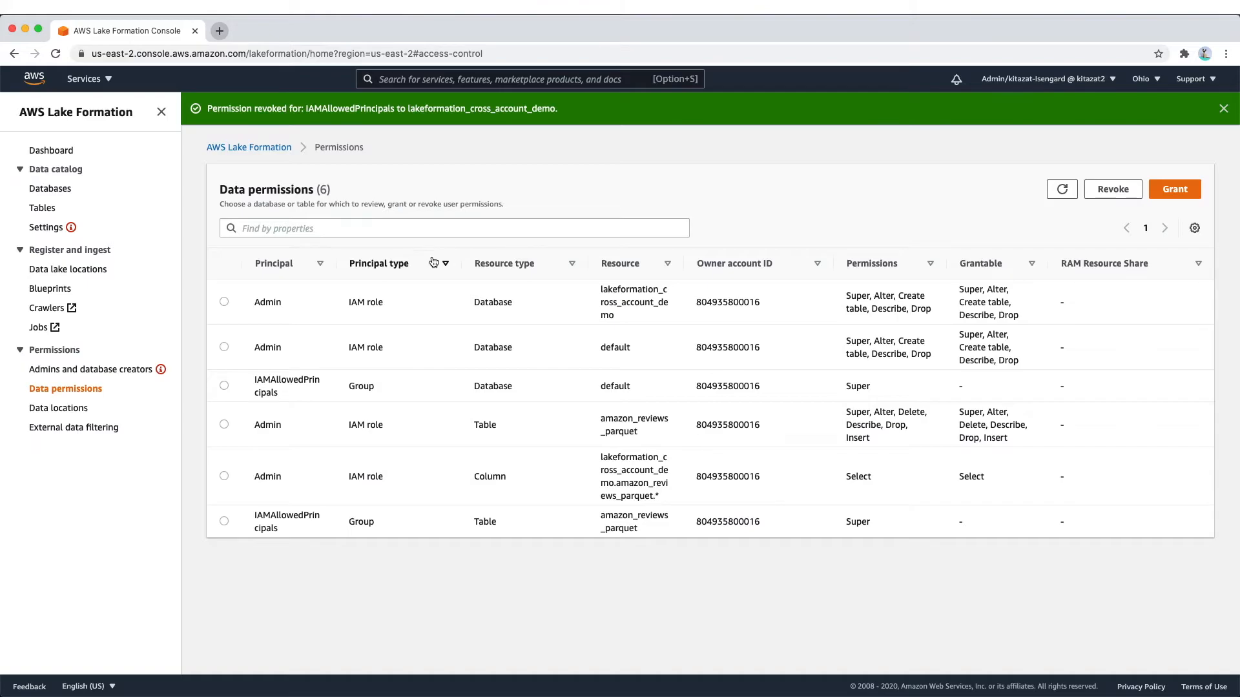
mouse_move(389, 516)
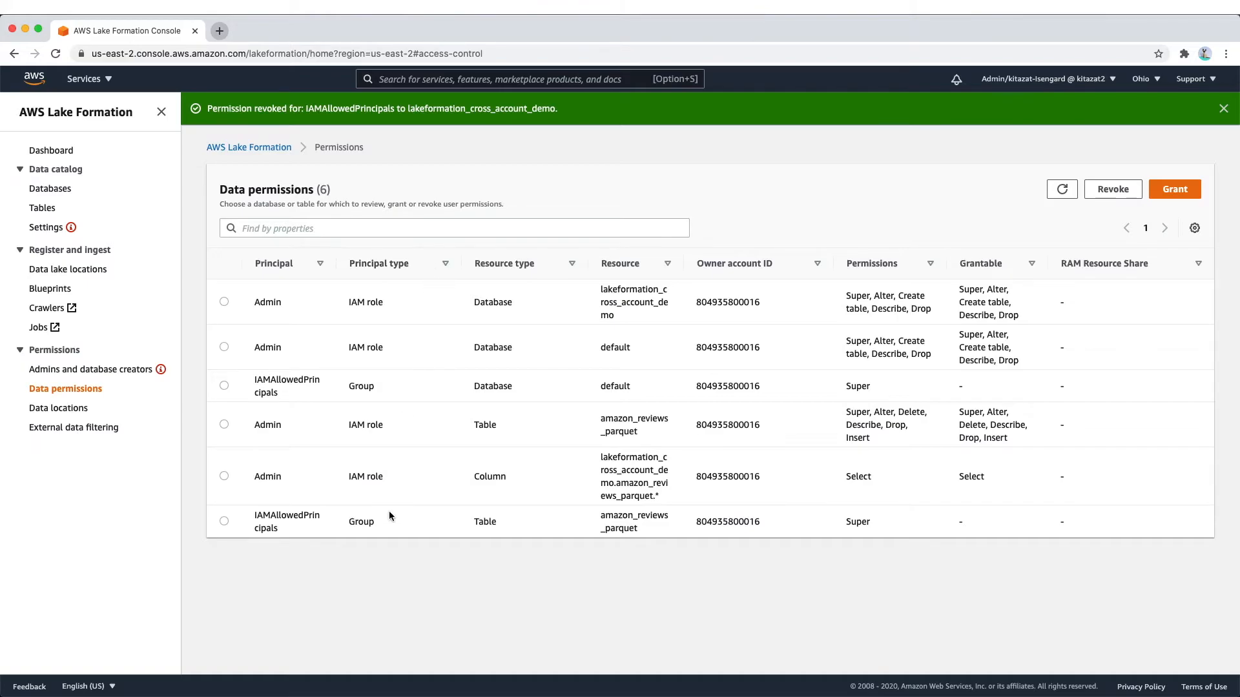
mouse_move(576, 521)
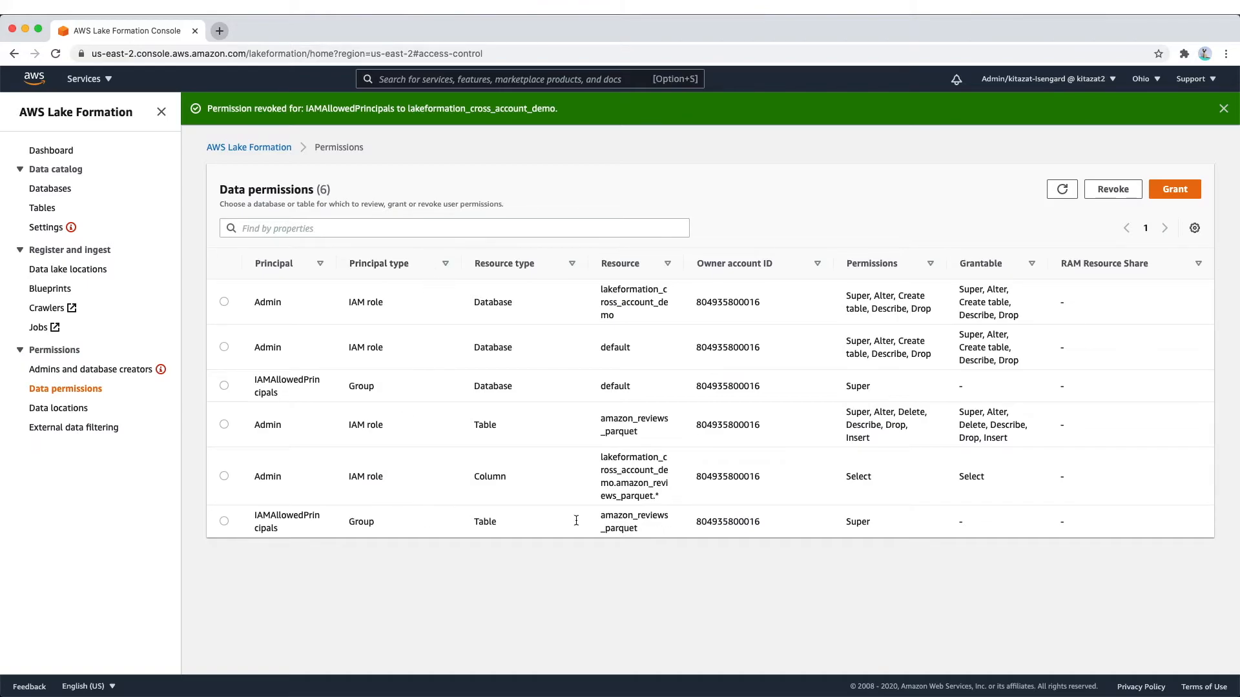
left_click(223, 522)
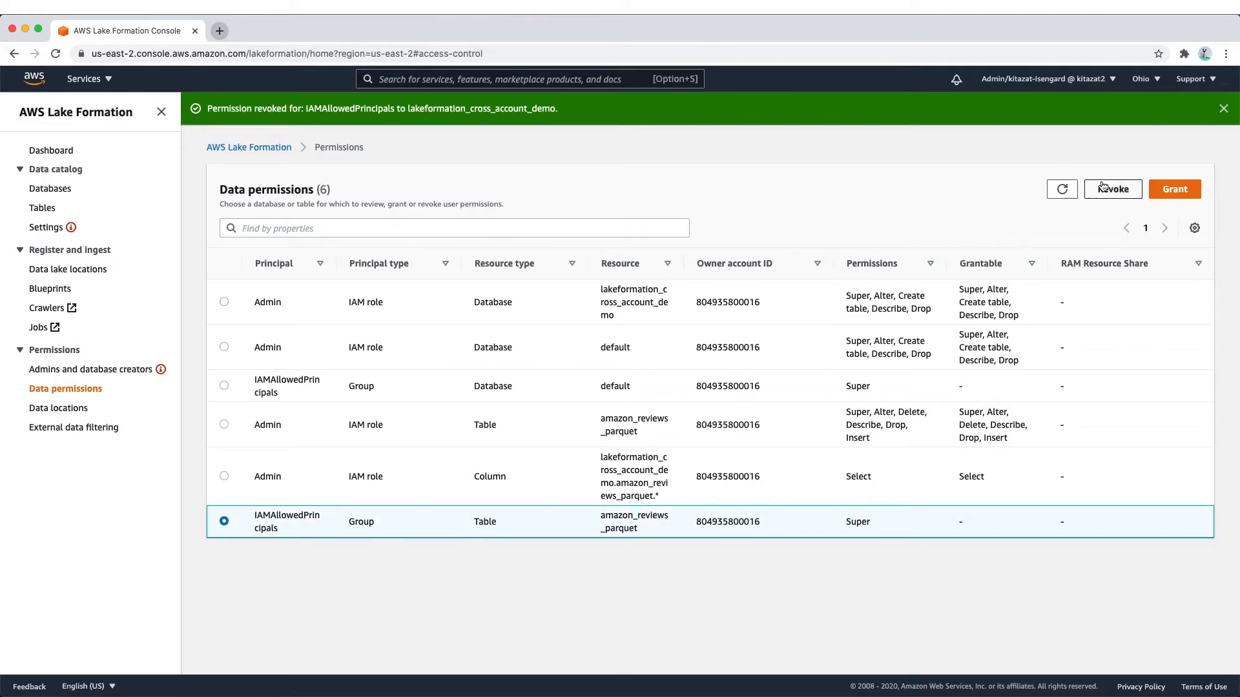
- Revoke IAMAllowedPrincipals' Super permission on the amazon_reviews_parquet table
left_click(1112, 189)
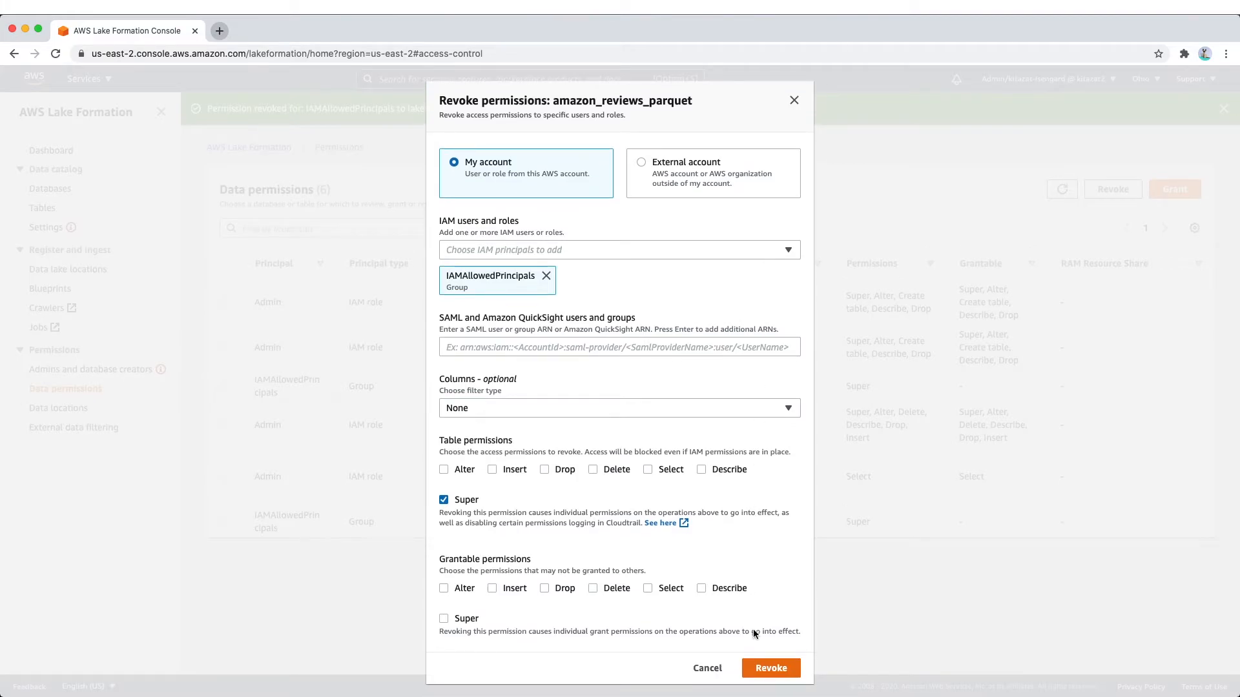
left_click(769, 668)
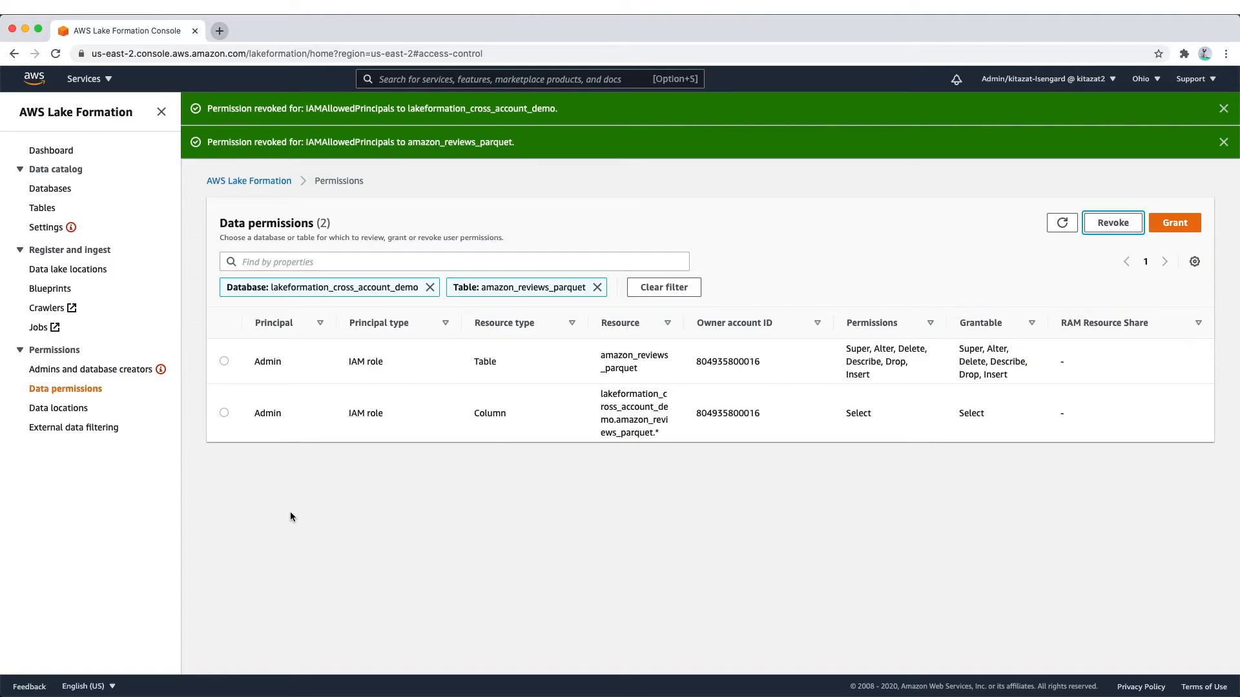
- Dismiss the revocation notice and clear the table and database filters to list all permissions
left_click(1224, 108)
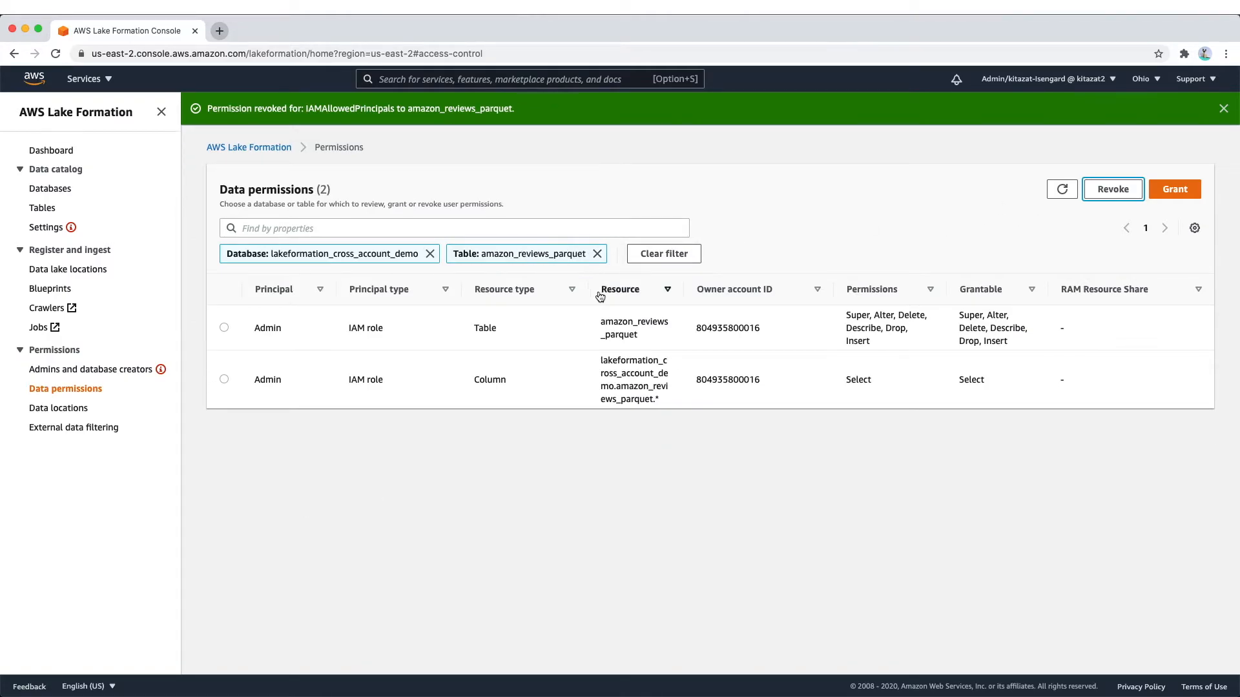
left_click(596, 254)
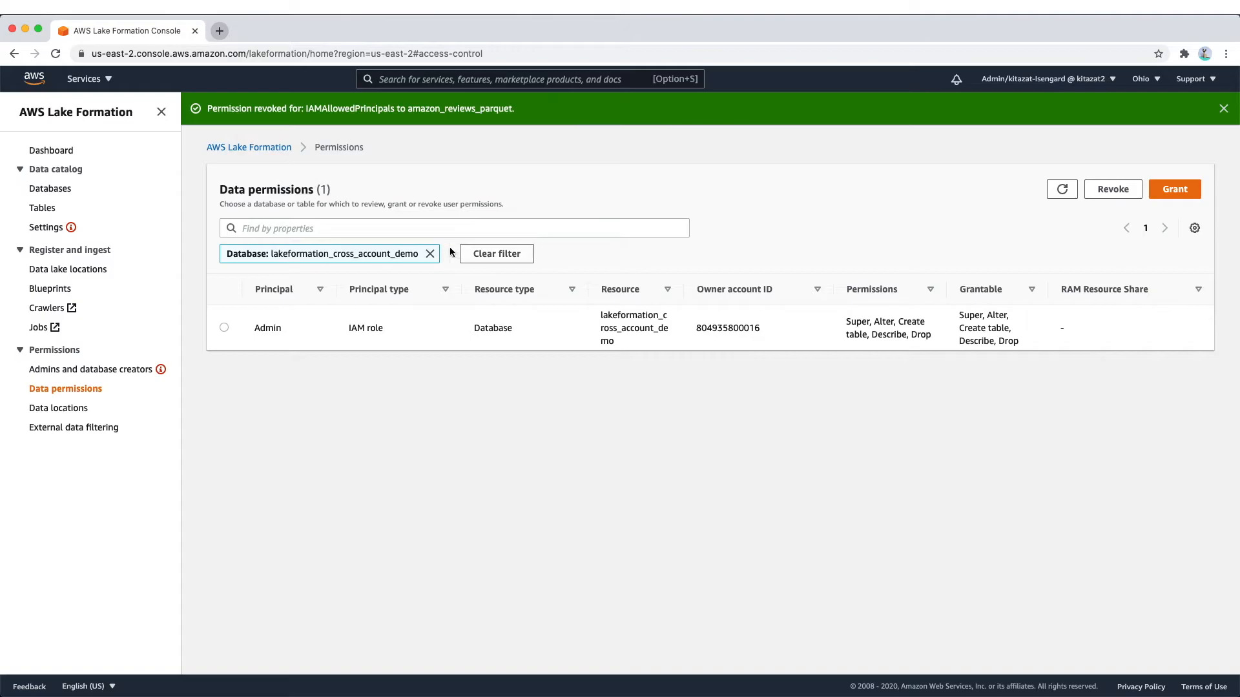
left_click(496, 254)
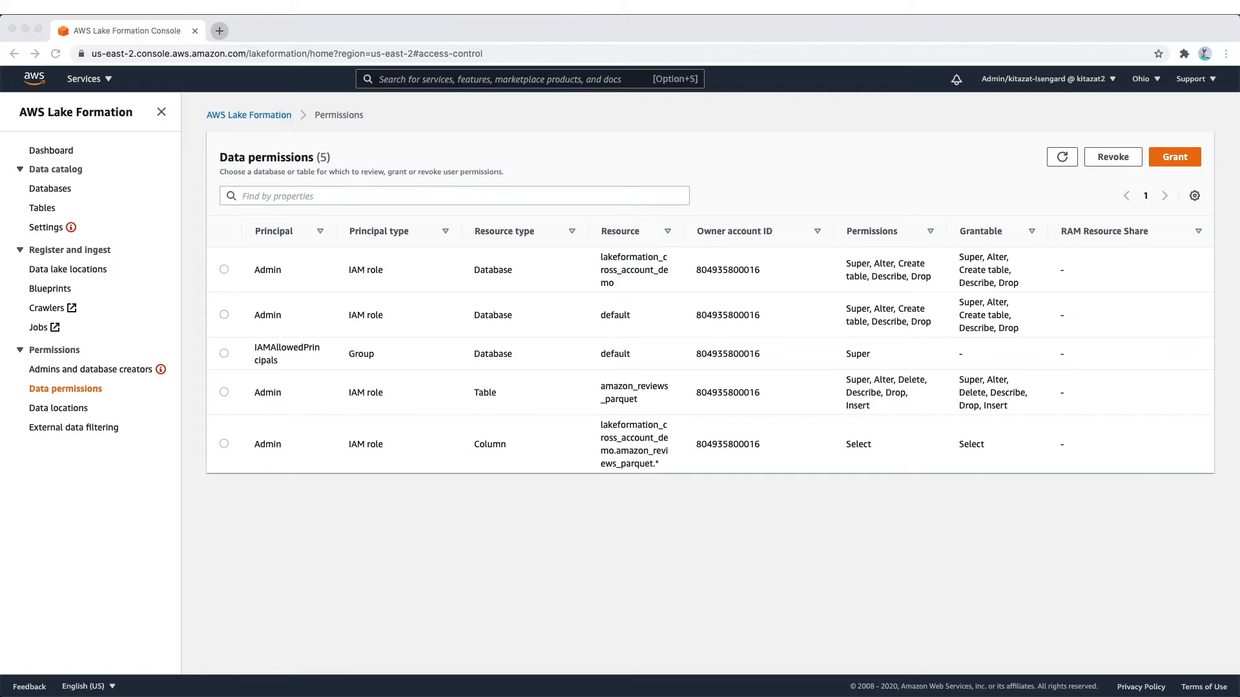
mouse_move(41, 213)
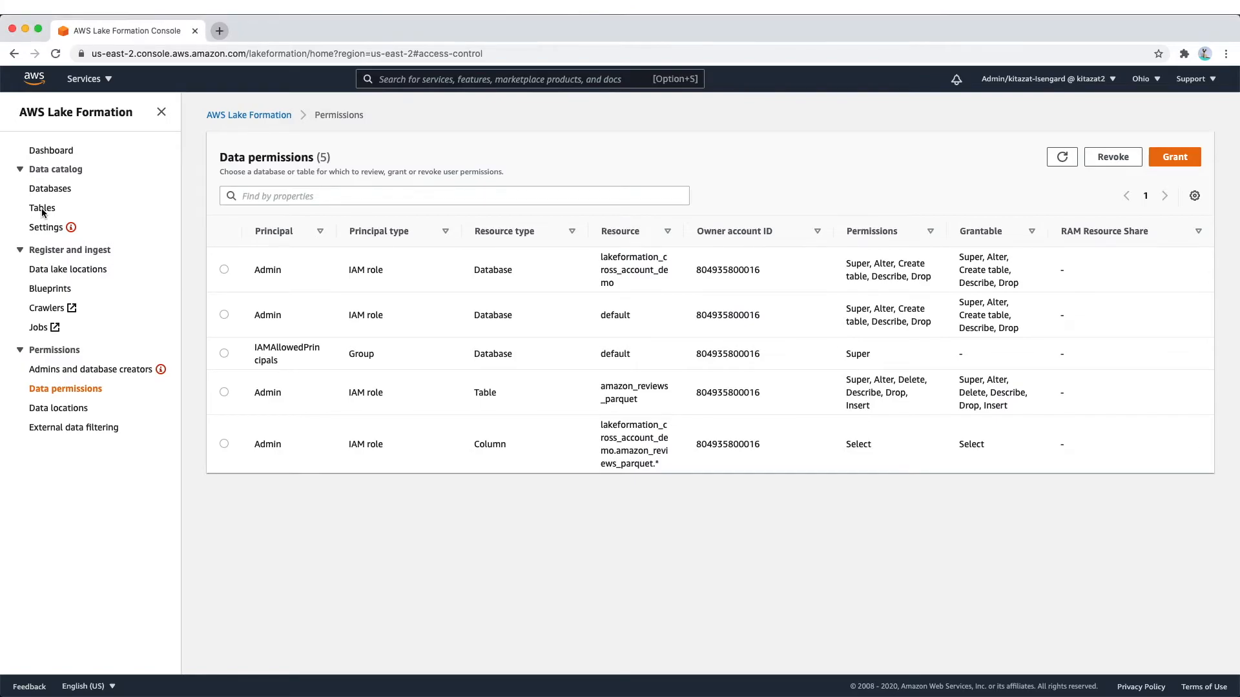
- Open the amazon_reviews_parquet table from Tables and choose Actions > Grant
left_click(42, 208)
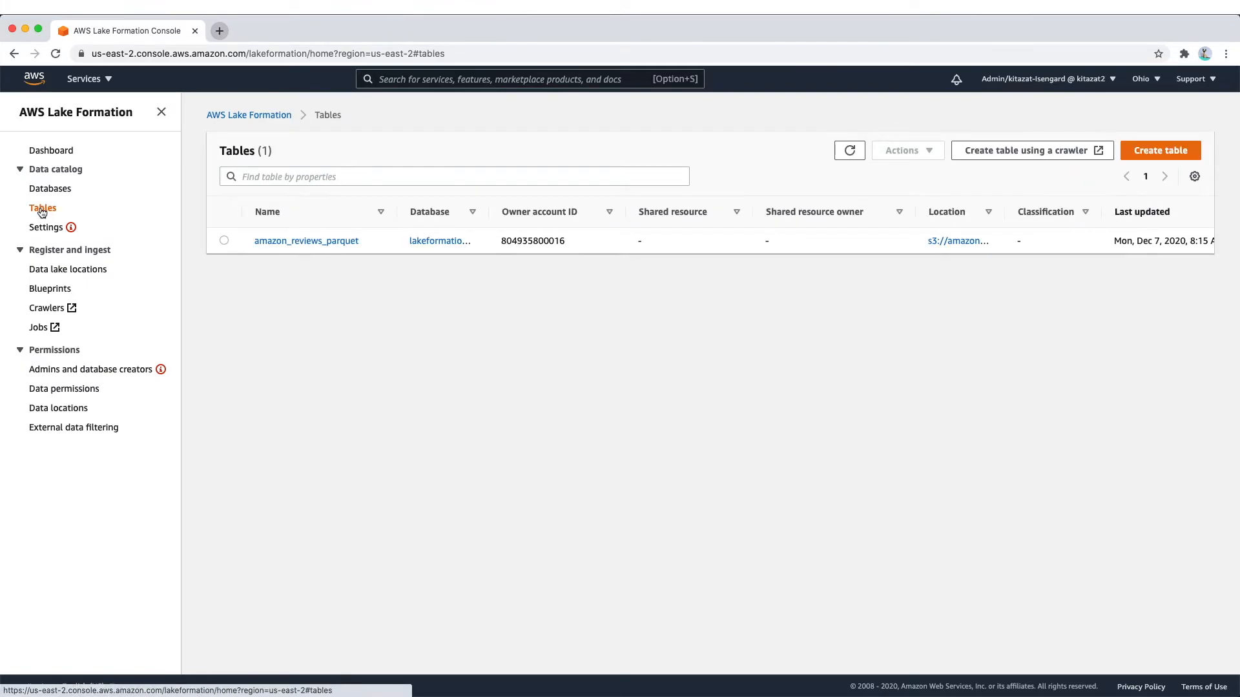
left_click(306, 241)
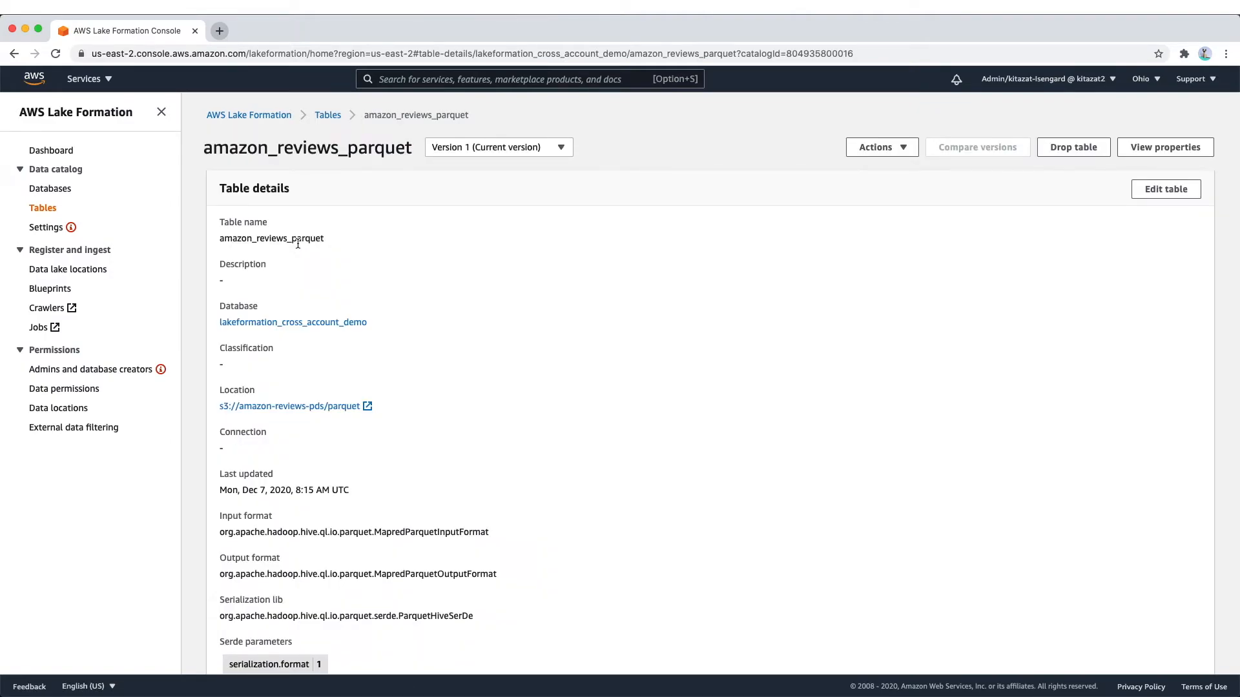
mouse_move(882, 147)
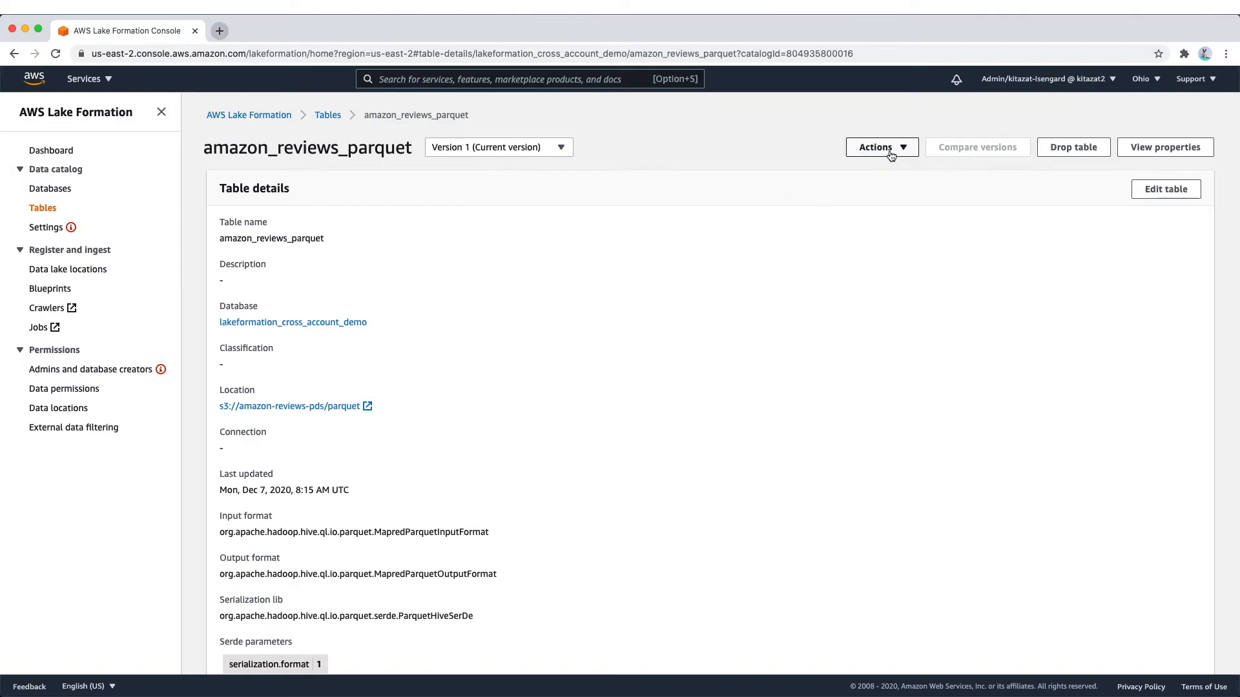
left_click(880, 147)
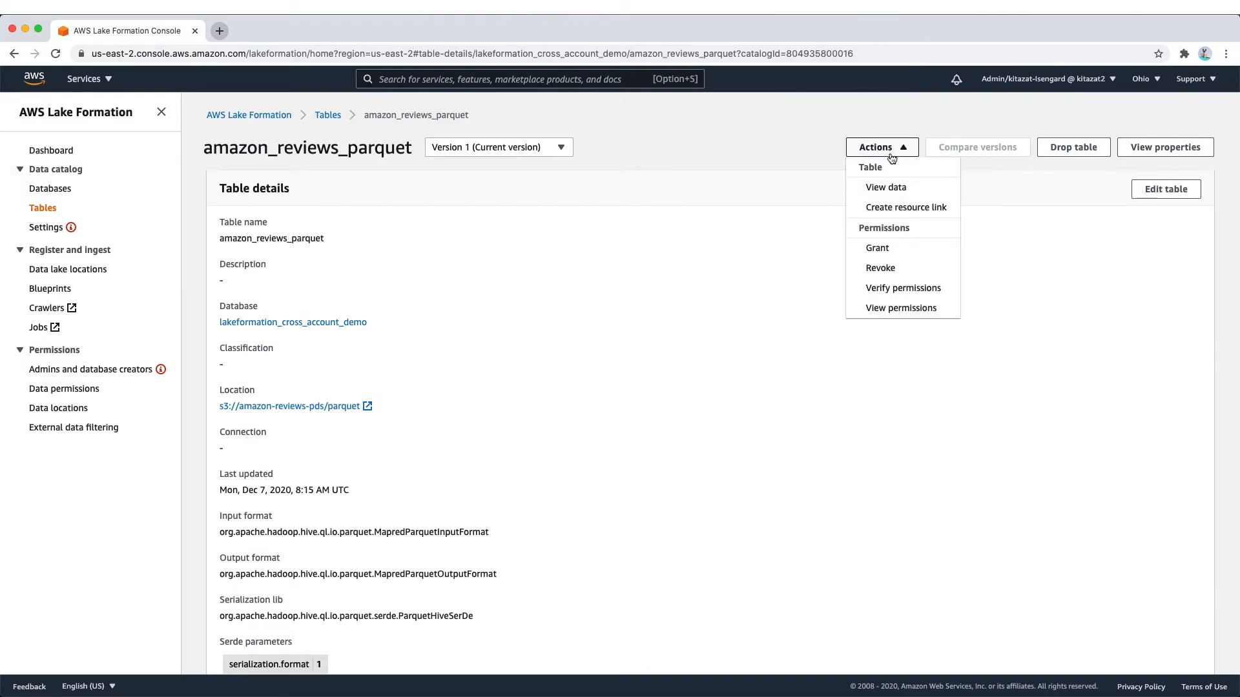
left_click(876, 248)
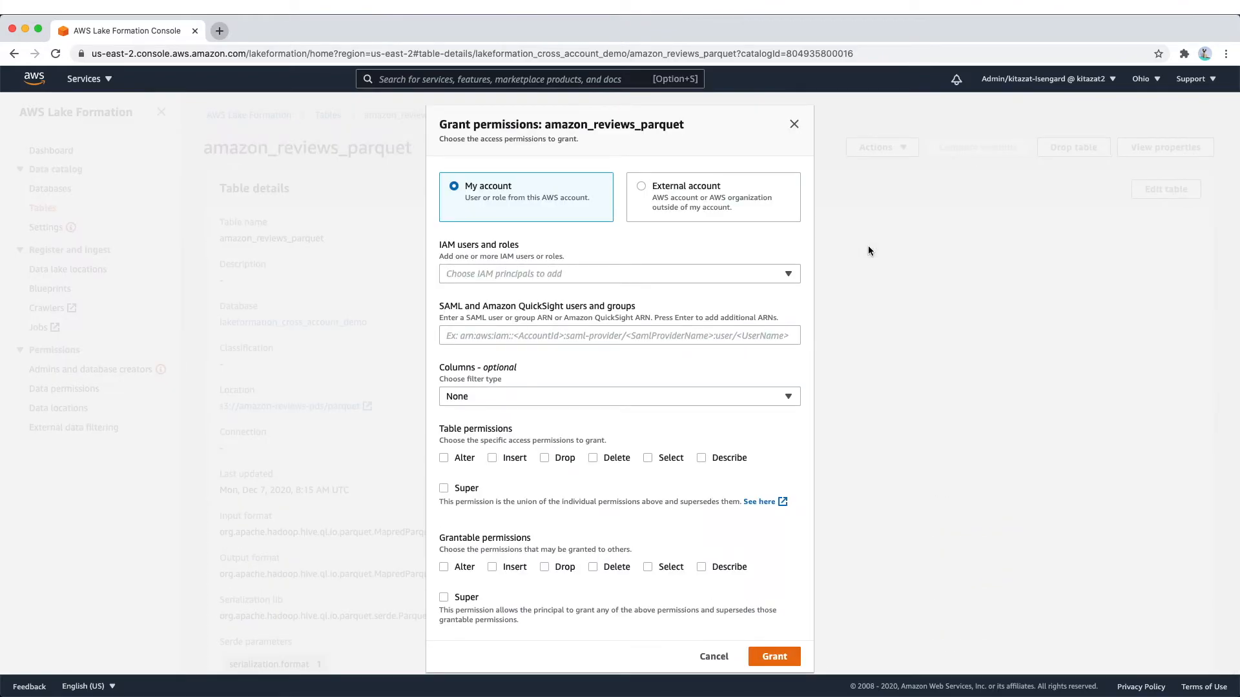
left_click(640, 186)
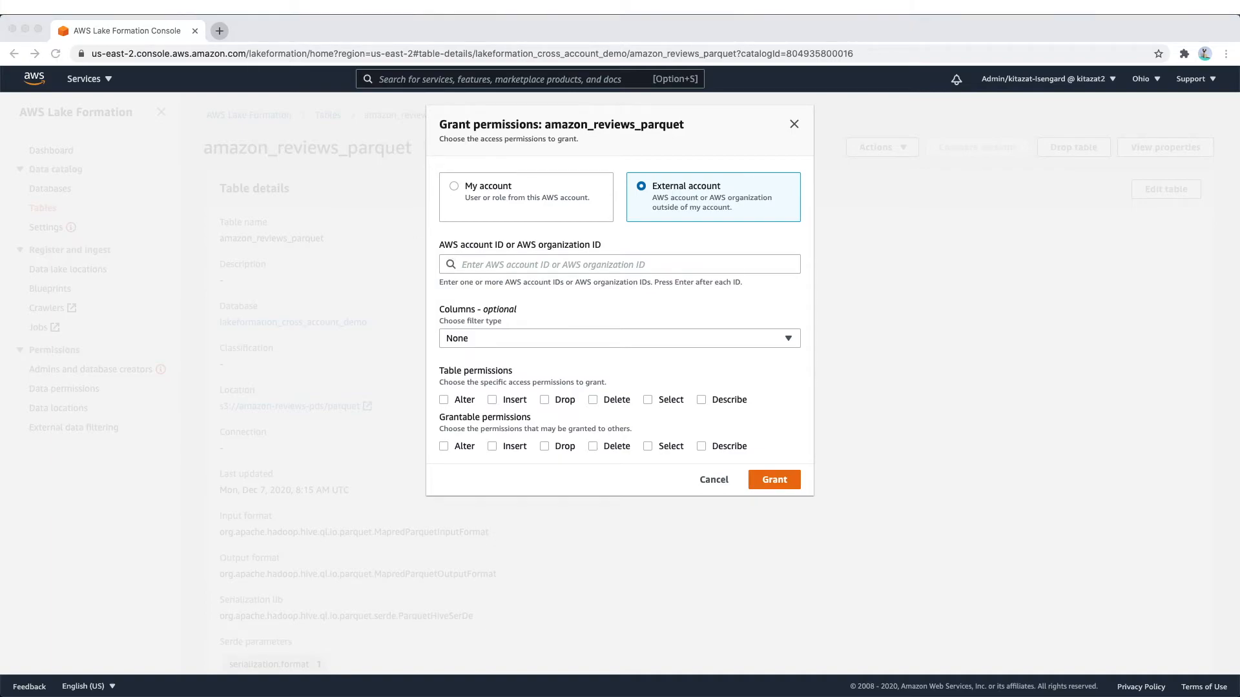
mouse_move(576, 358)
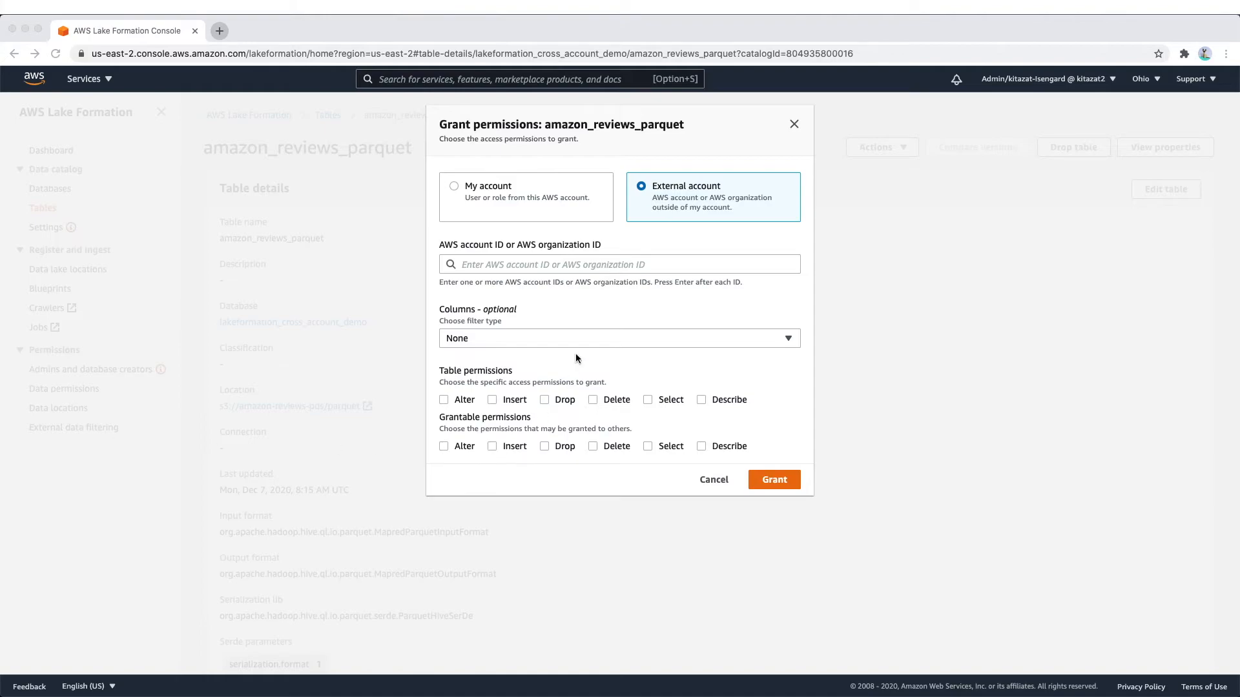
type("764812942858")
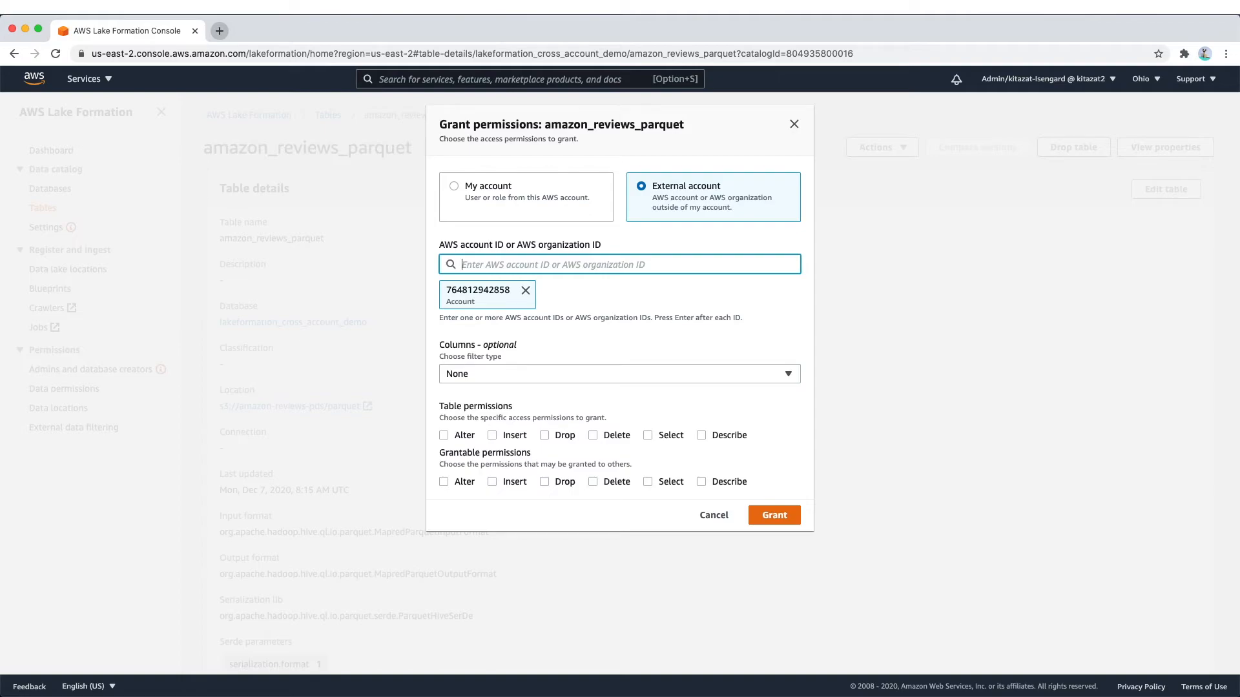
left_click(647, 435)
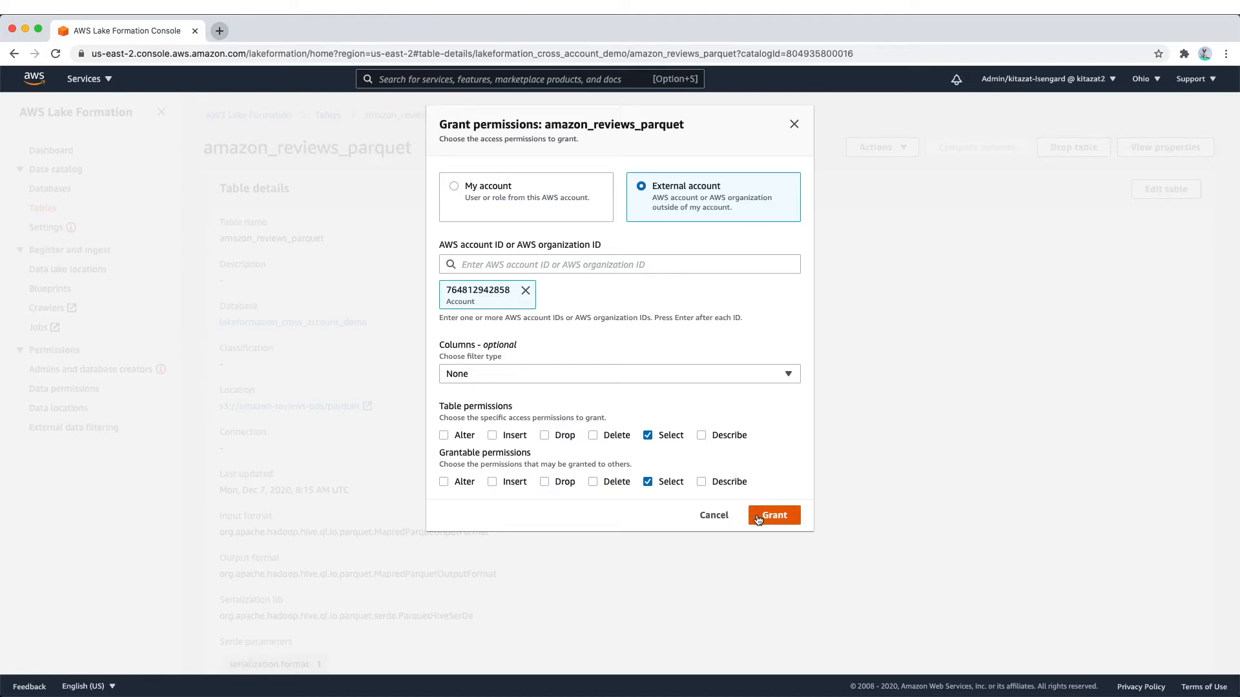
left_click(774, 515)
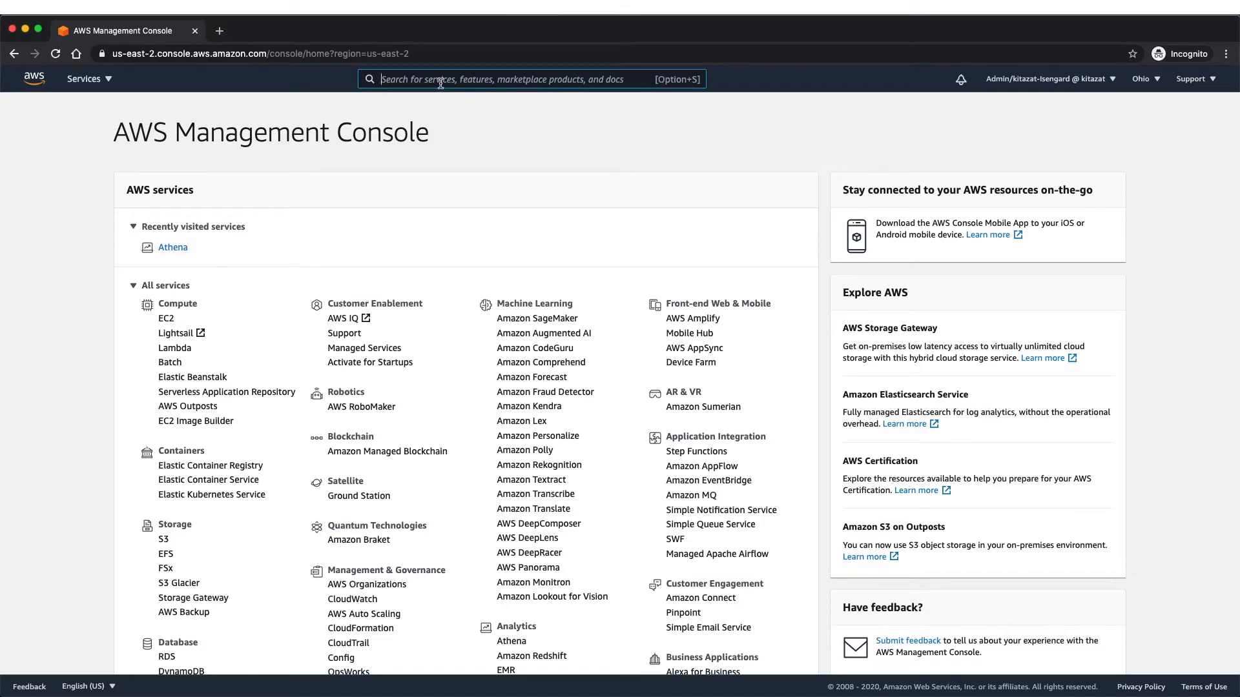
- Open Resource Access Manager and view the resource shares shared with this account
type("ram")
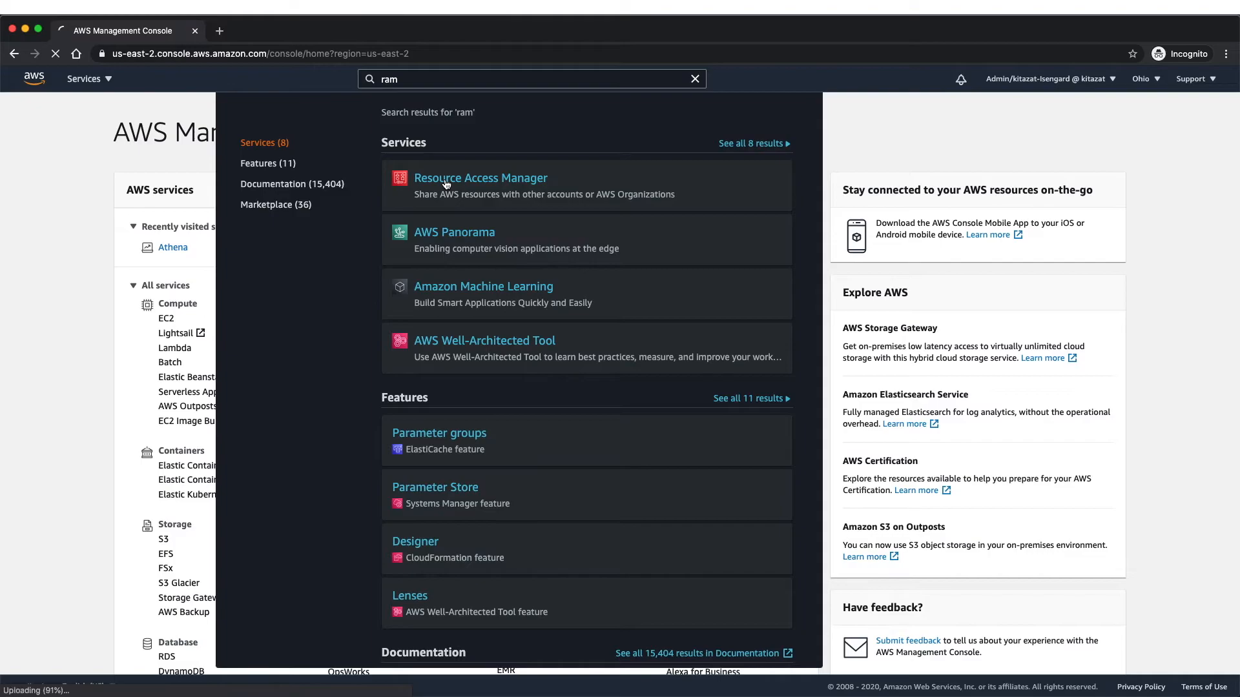
left_click(481, 178)
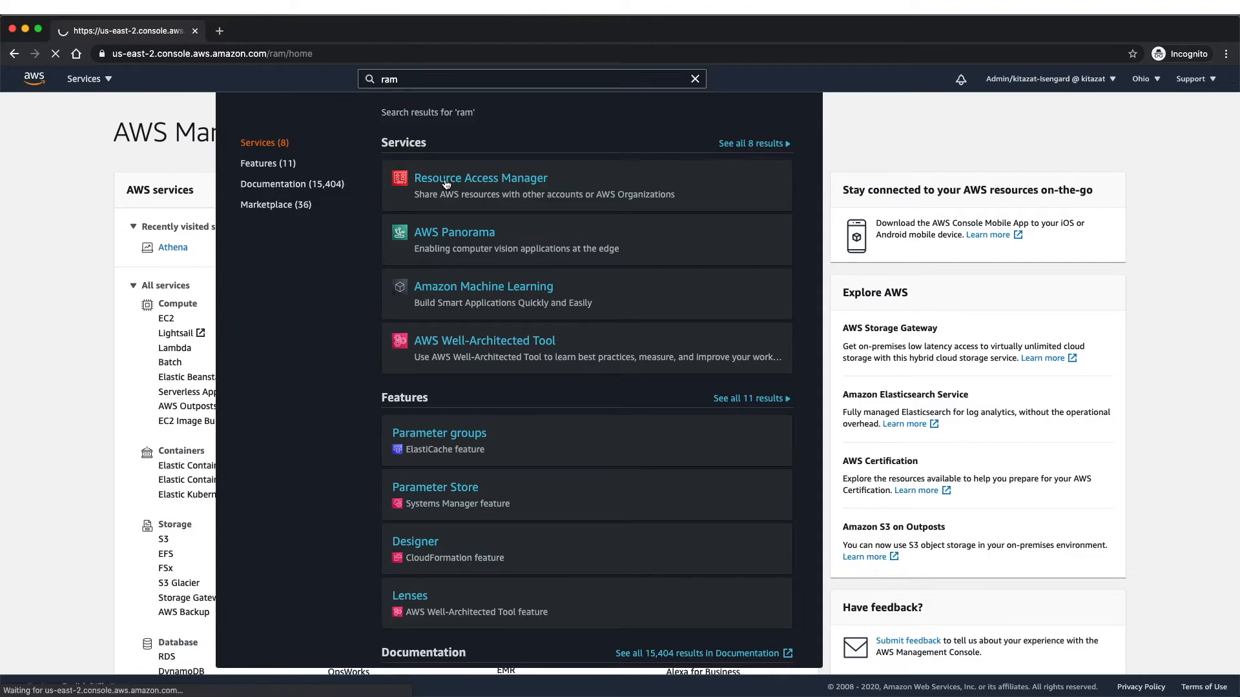
left_click(481, 178)
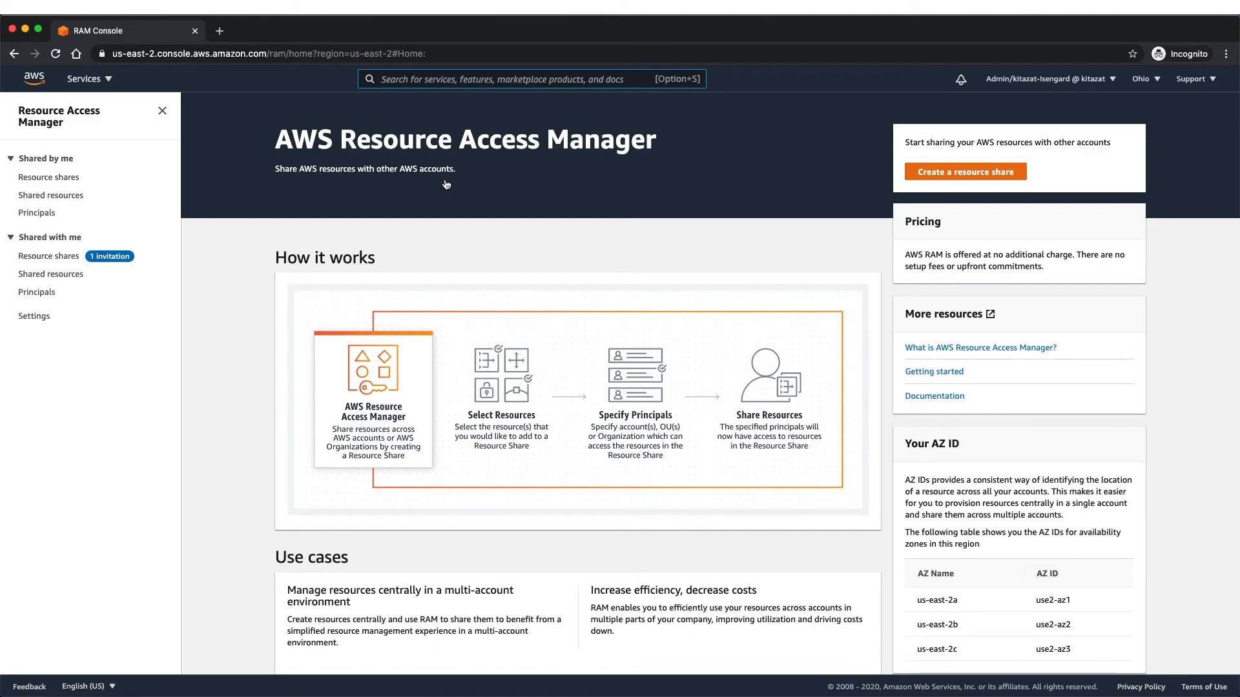
mouse_move(48, 255)
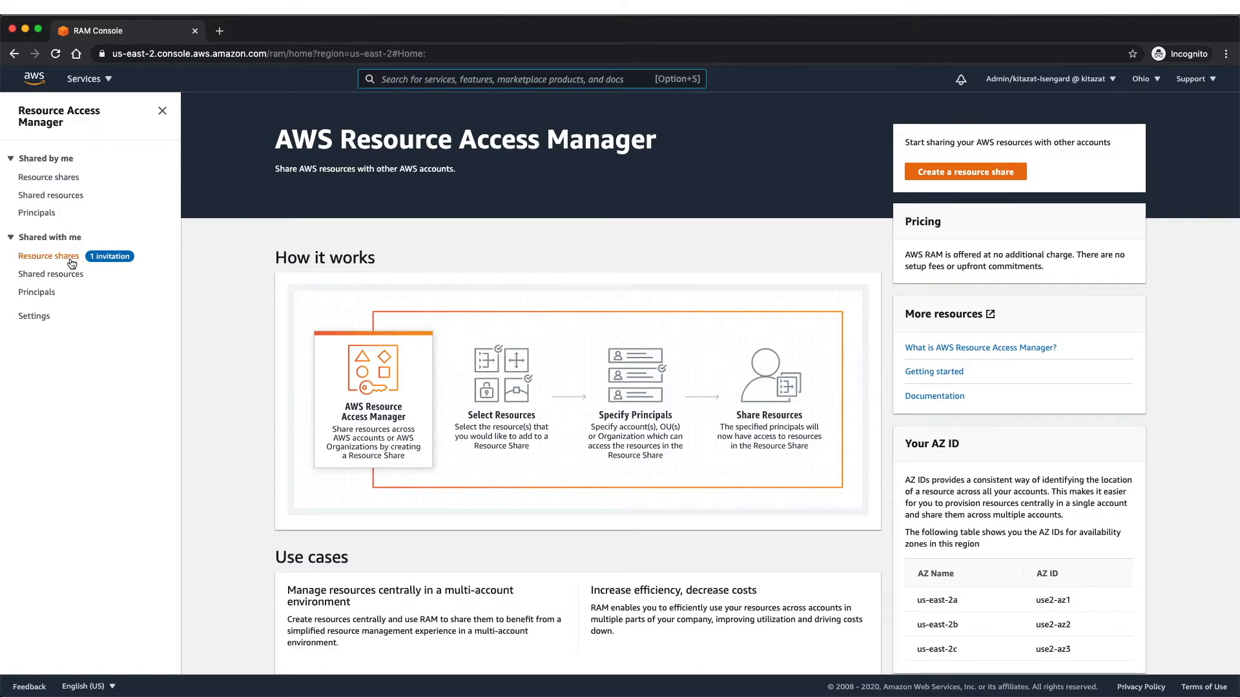
left_click(48, 255)
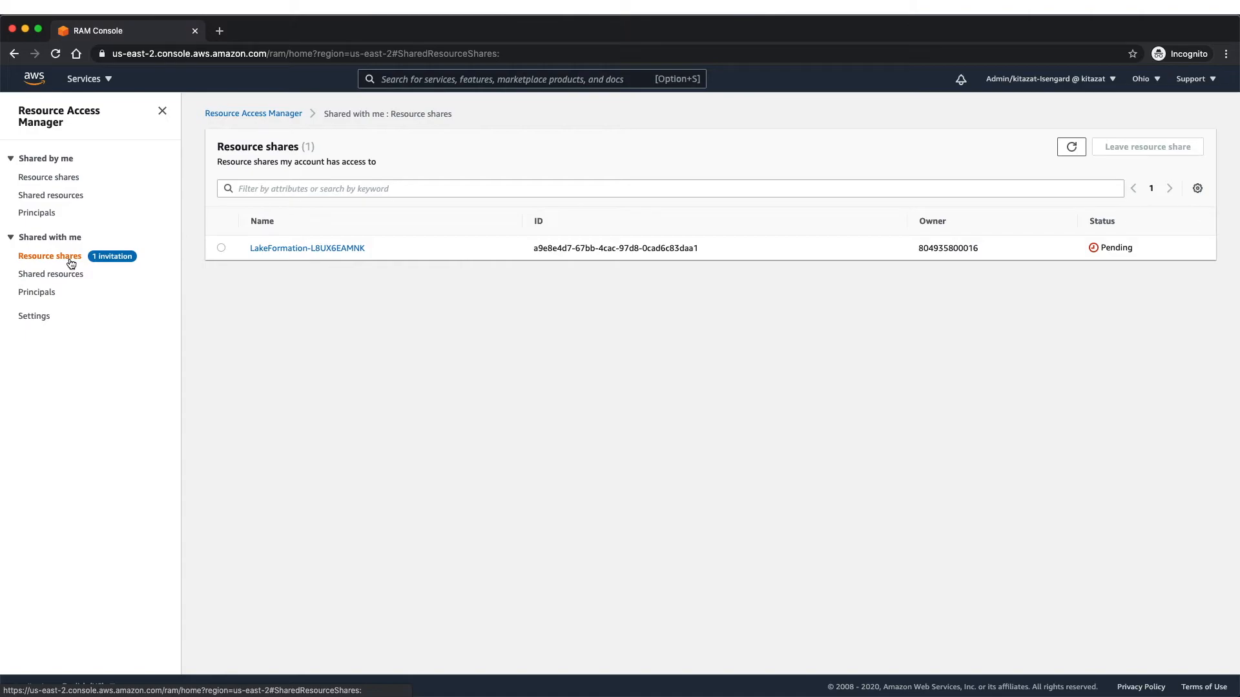
mouse_move(313, 243)
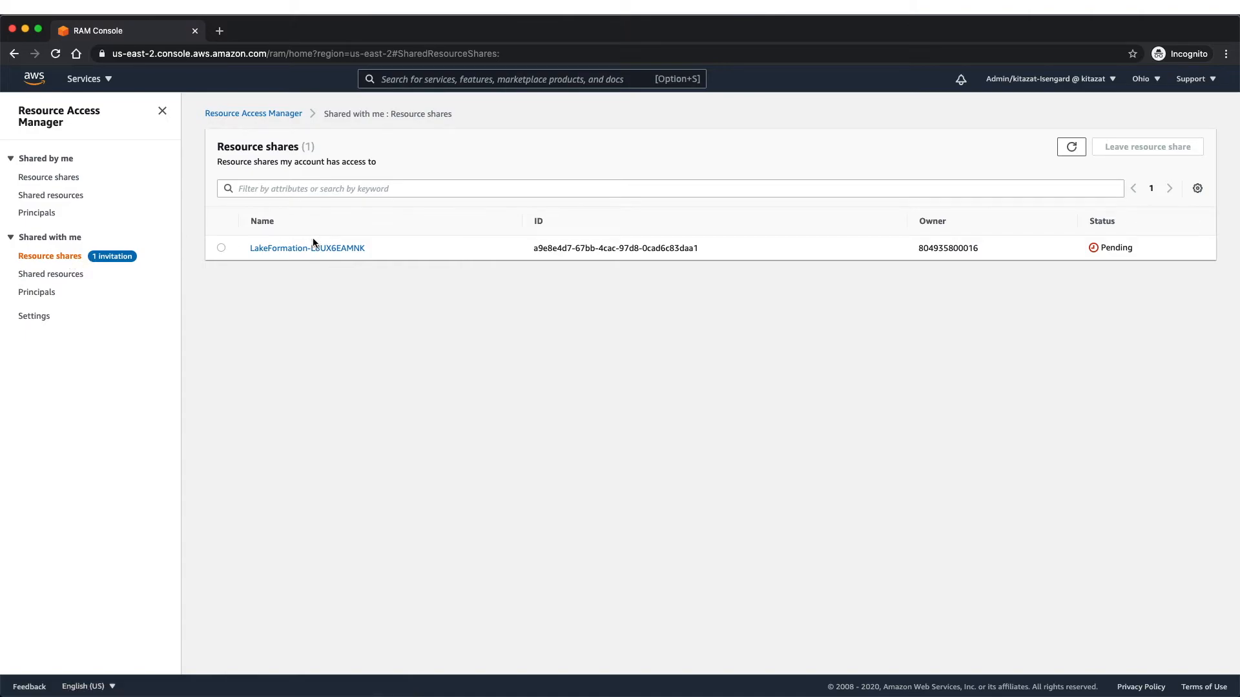
- Accept the pending LakeFormation resource share invitation and return to the console home
left_click(307, 248)
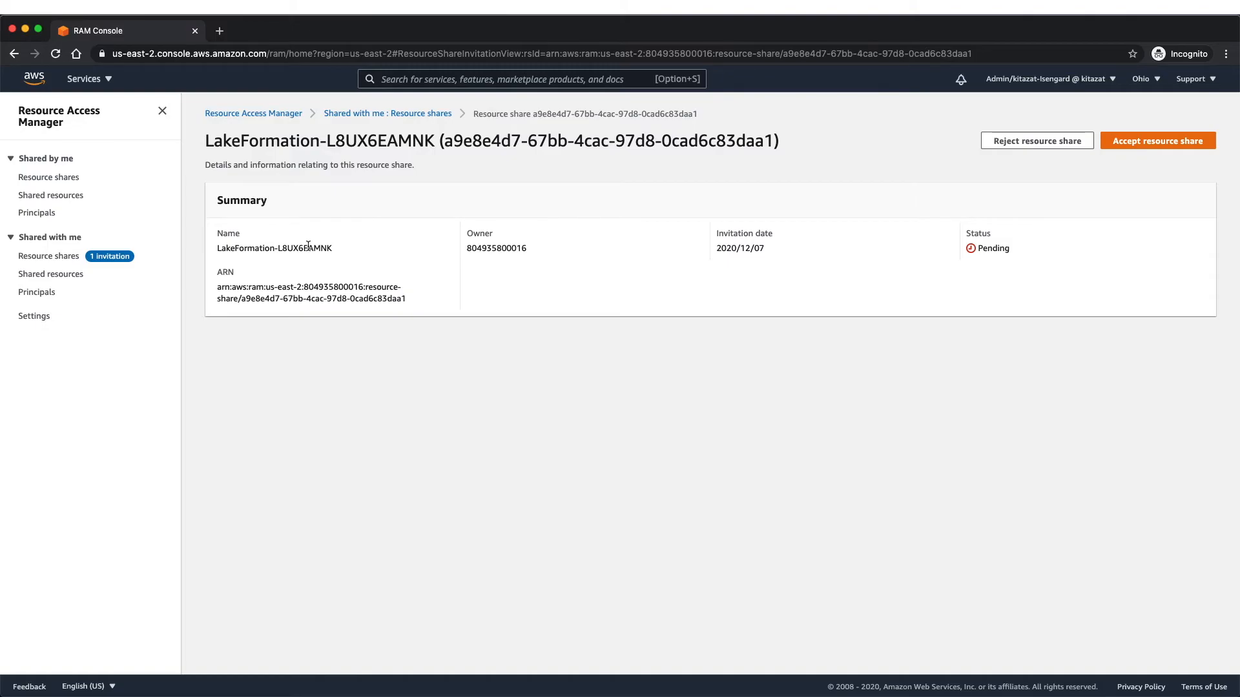
mouse_move(1117, 145)
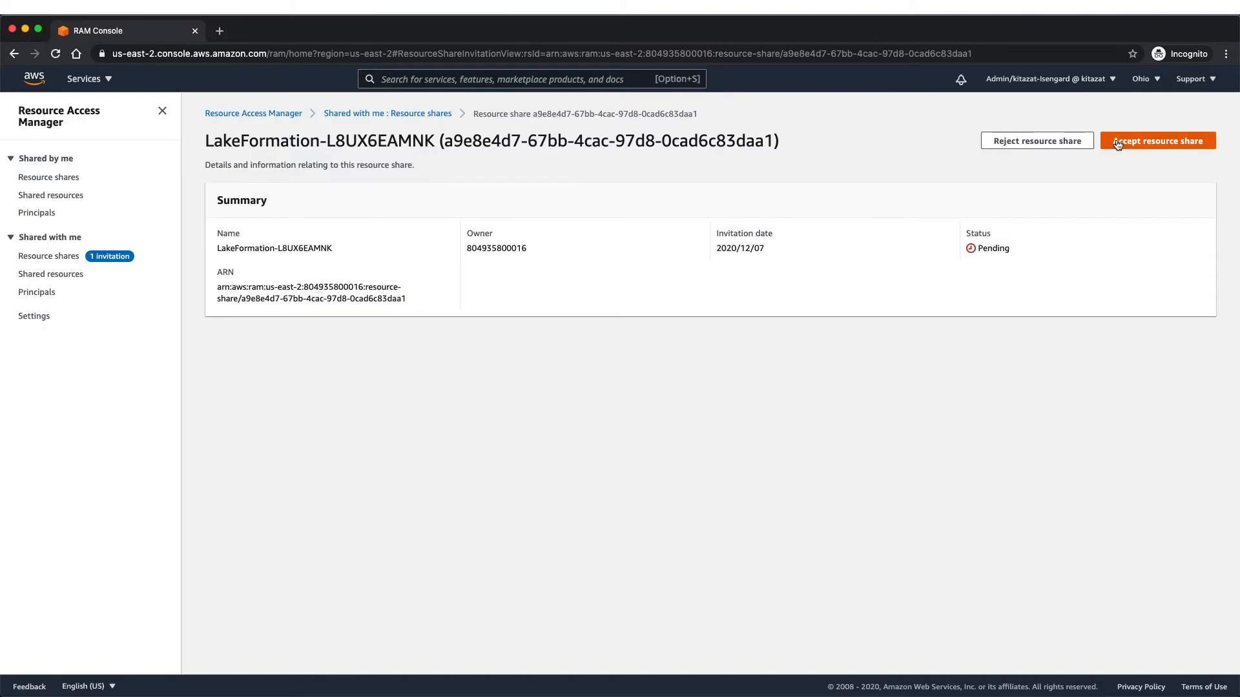
left_click(1157, 140)
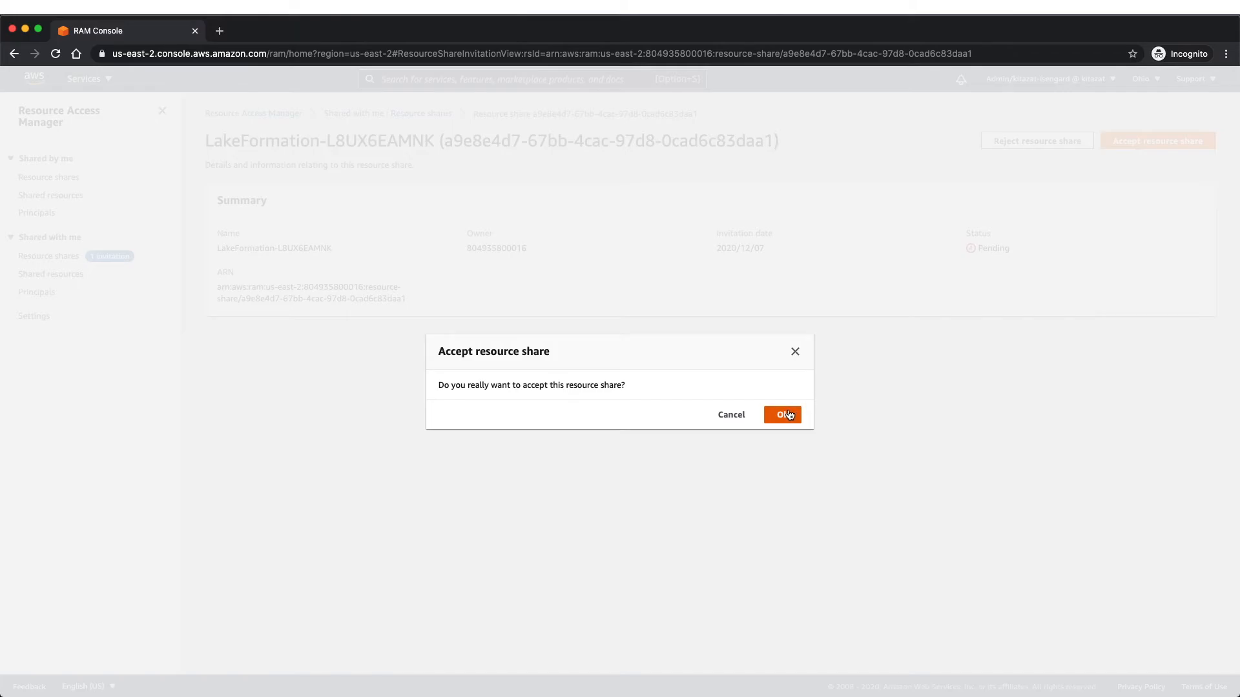
left_click(781, 414)
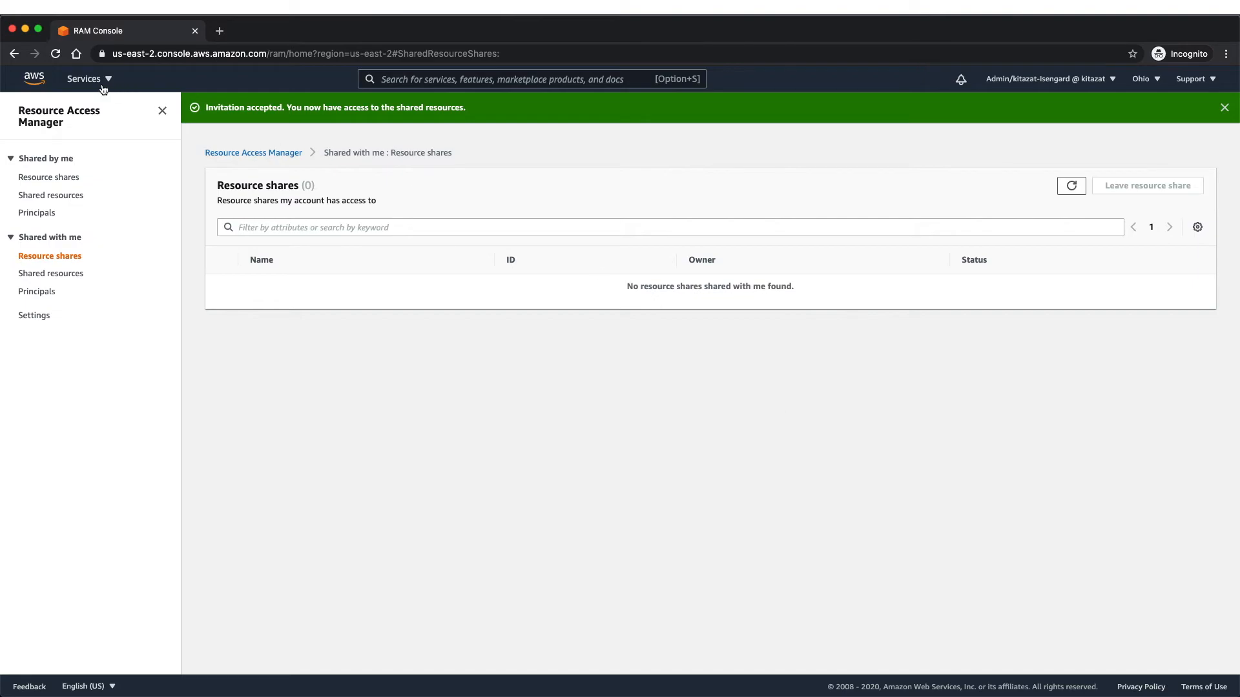
left_click(34, 79)
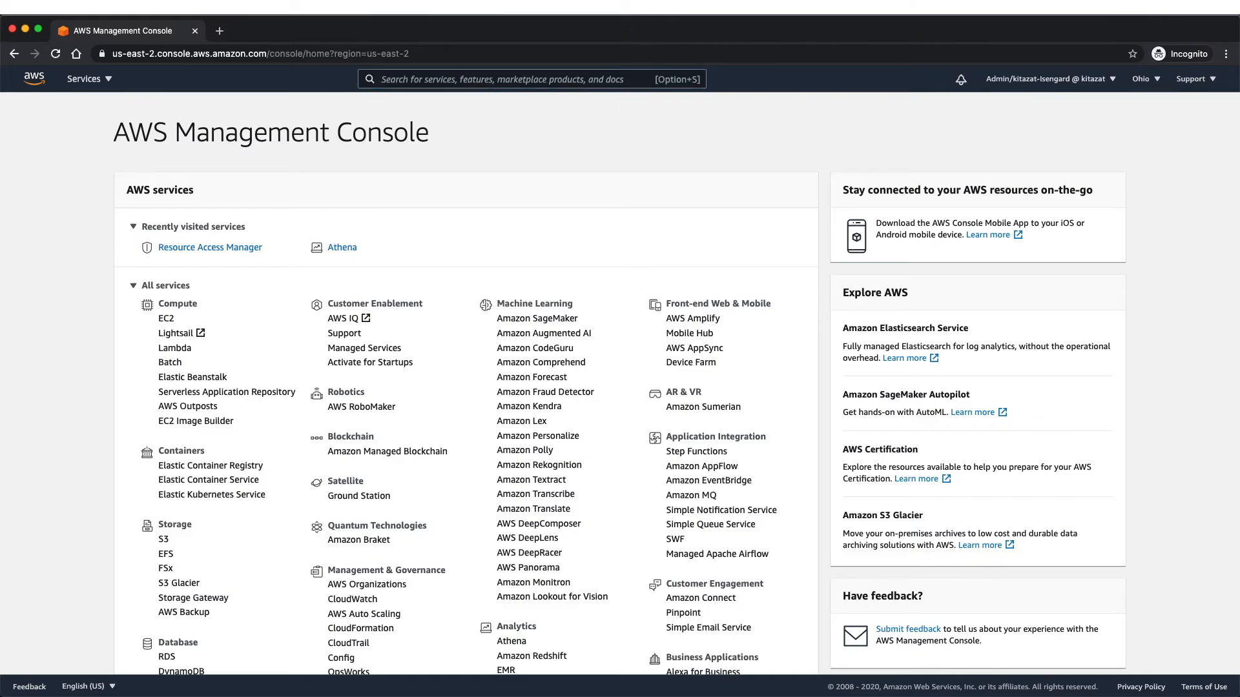
mouse_move(382, 243)
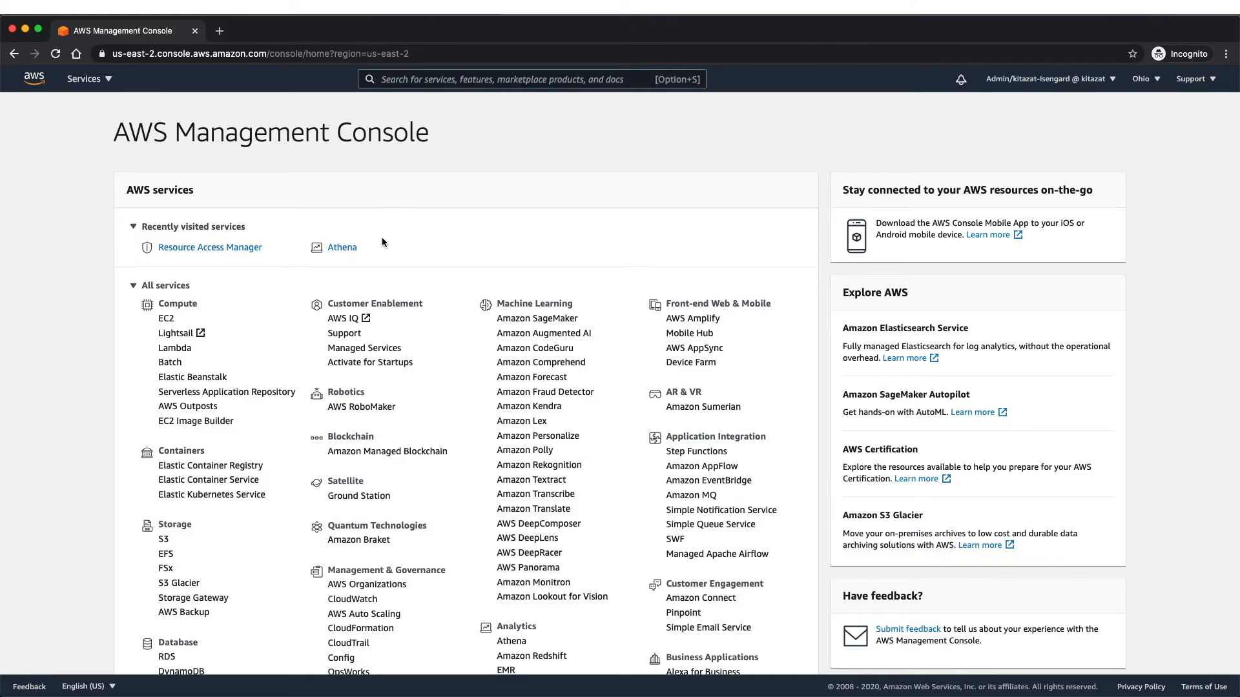
- Run CREATE DATABASE lakeformation_cross_account_demo in Athena, then search services for 'lake Formation'
left_click(341, 247)
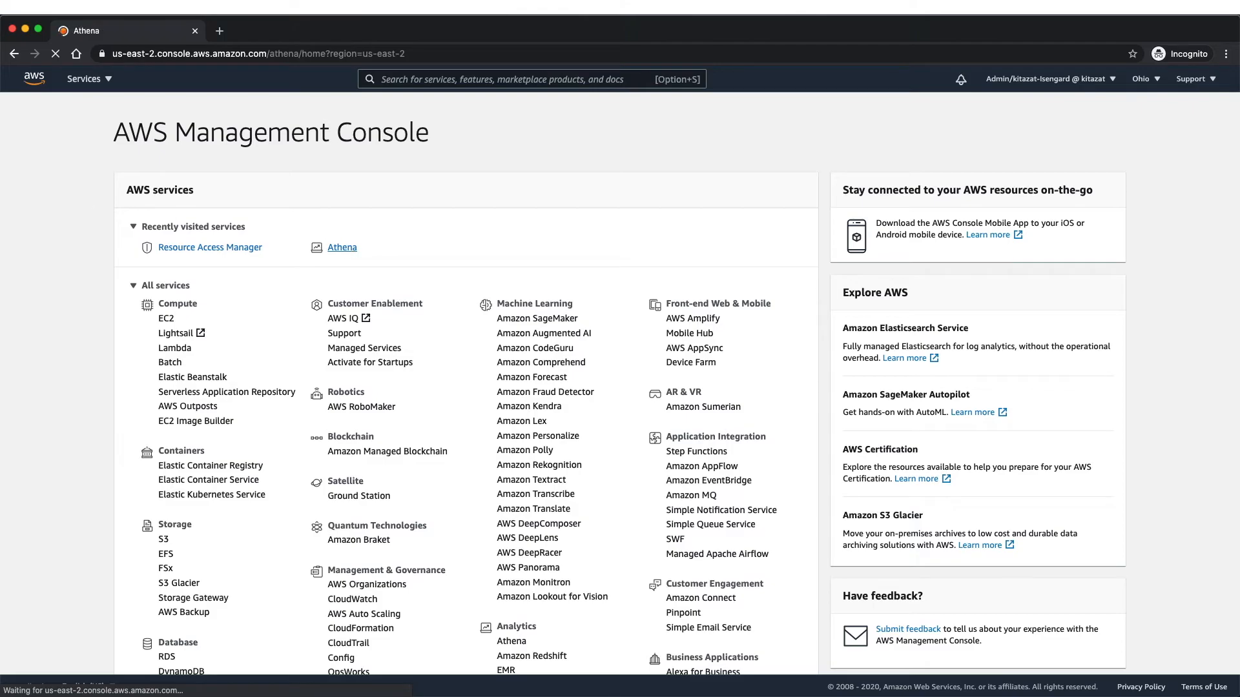
left_click(341, 248)
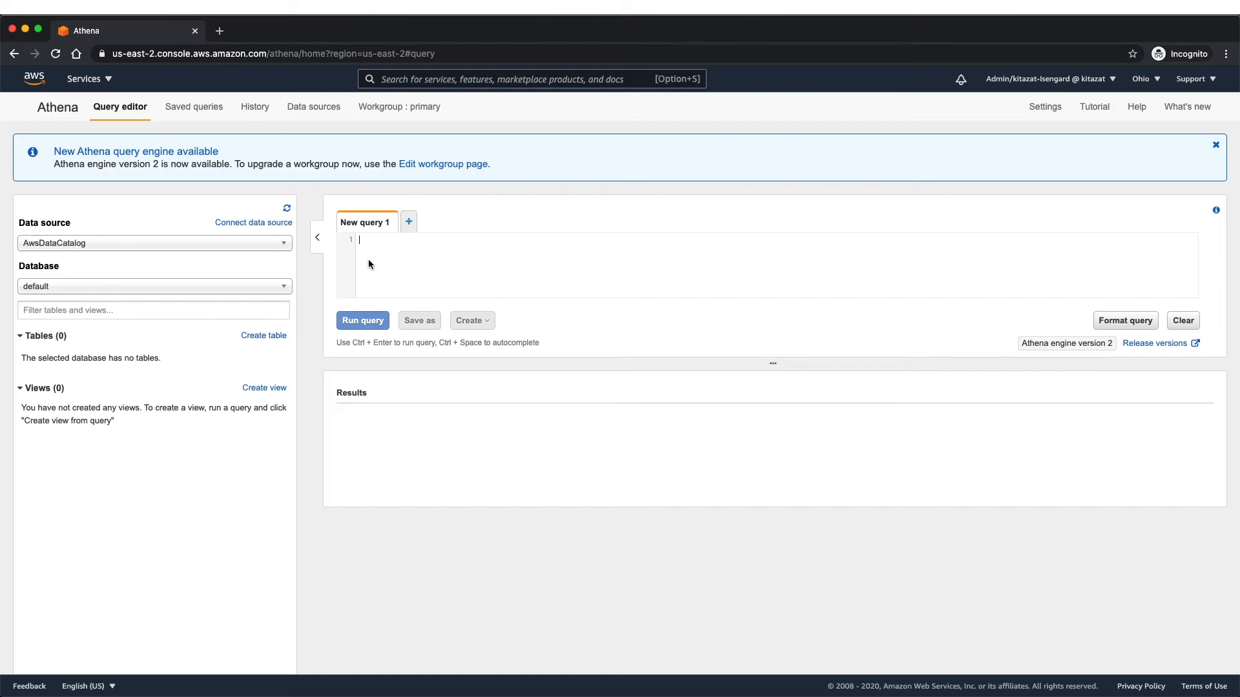
left_click(362, 320)
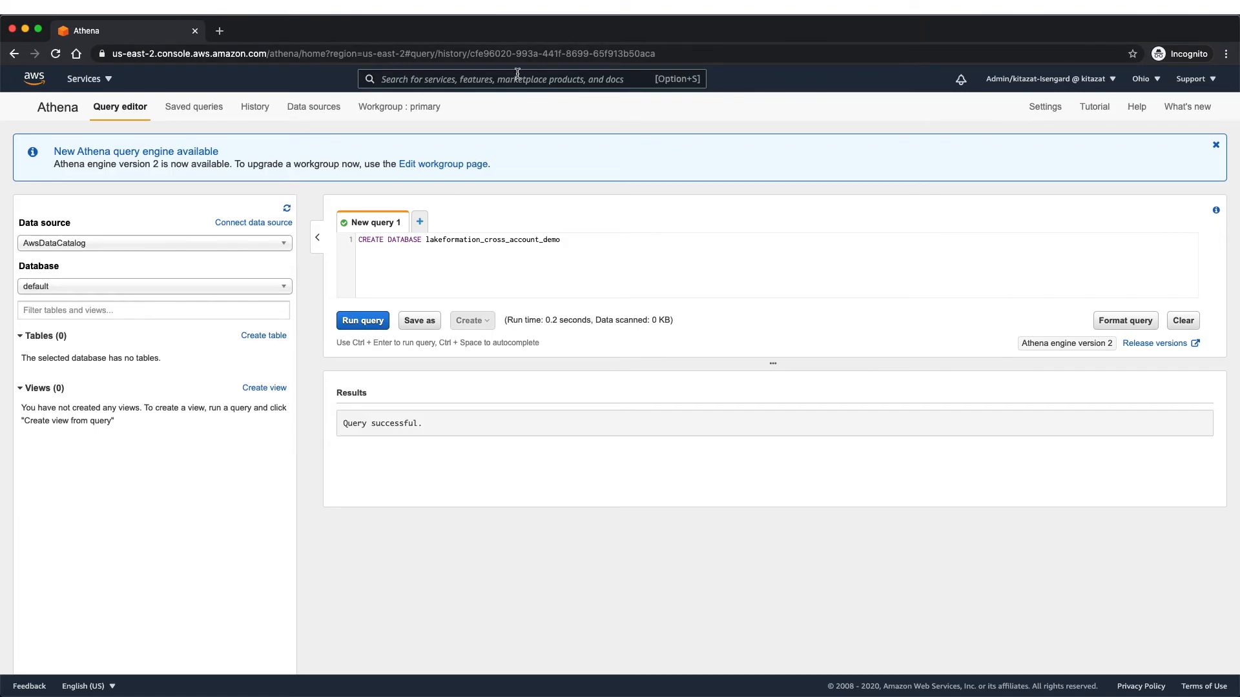
type("lake Formation")
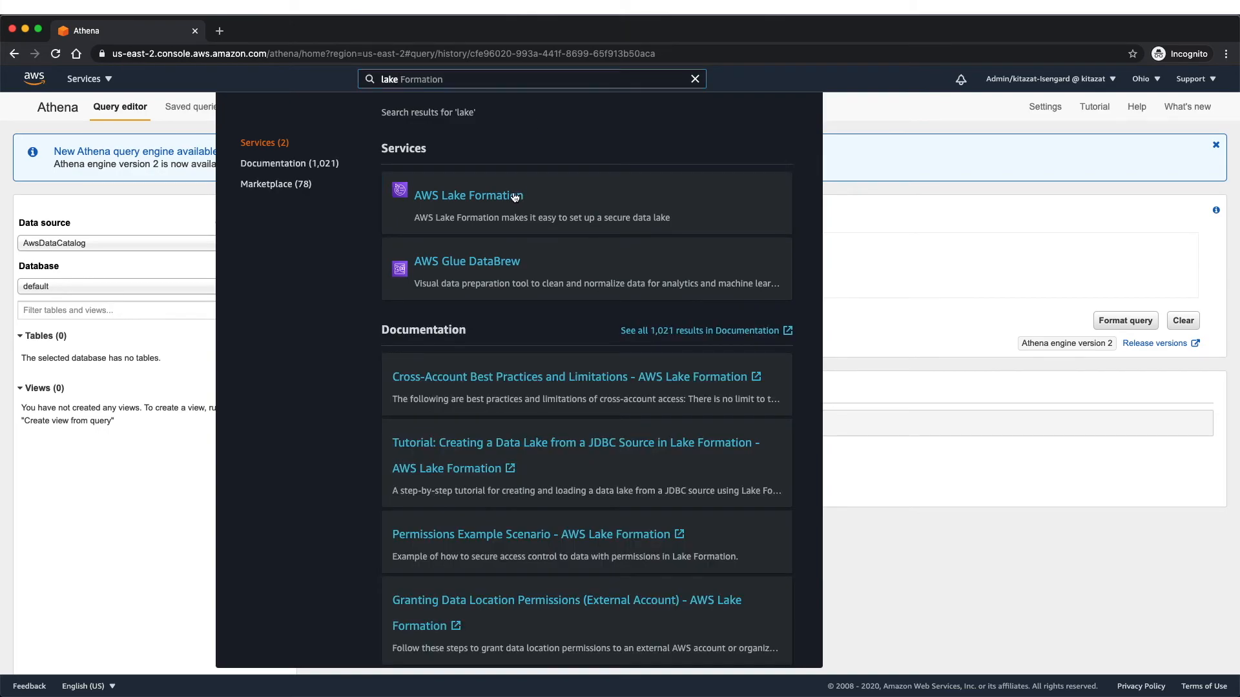
left_click(467, 195)
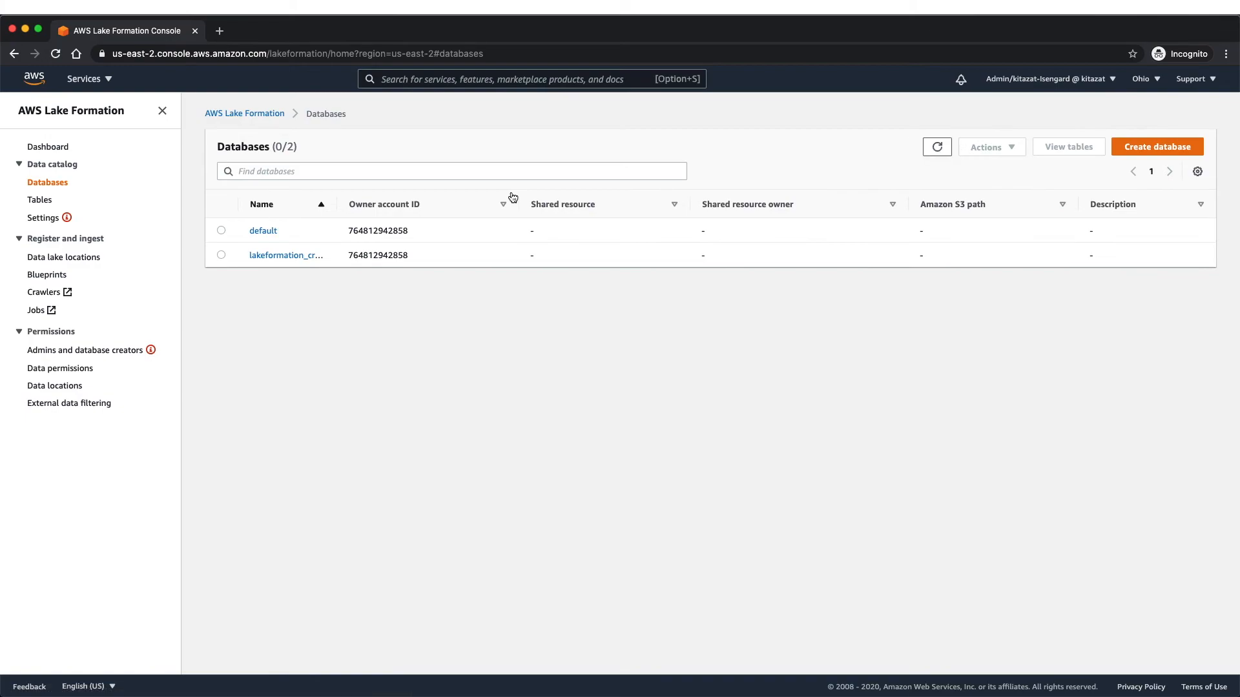
mouse_move(55, 201)
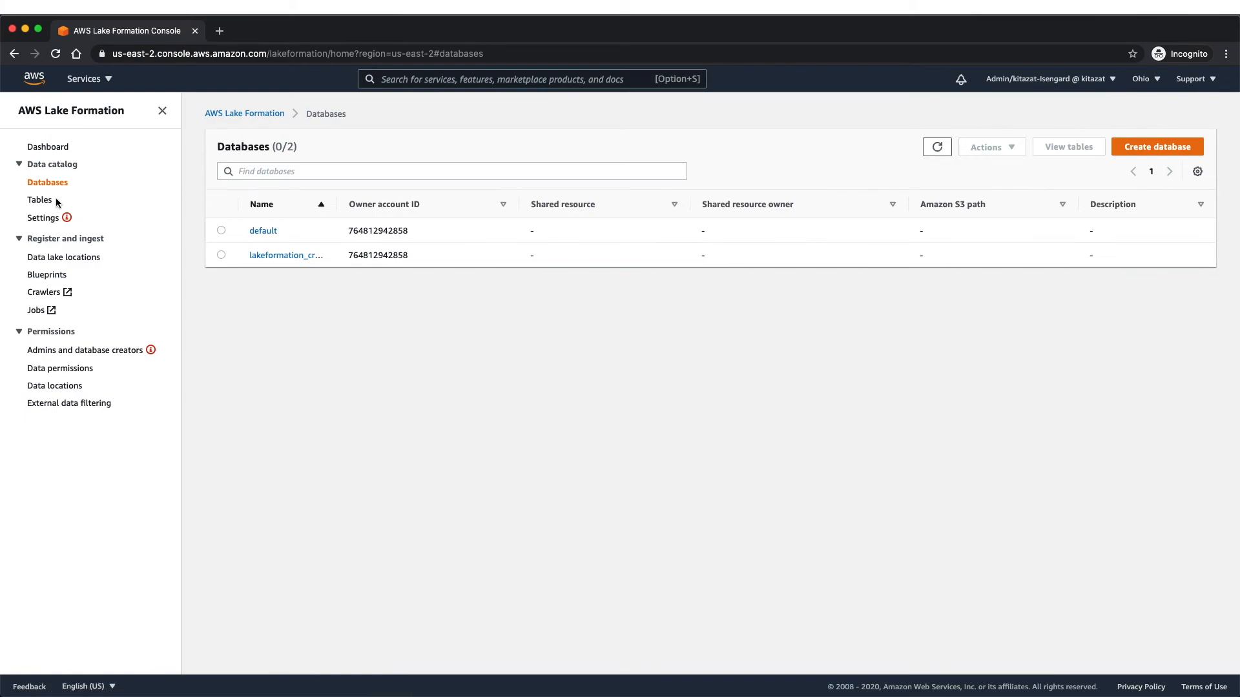
left_click(40, 199)
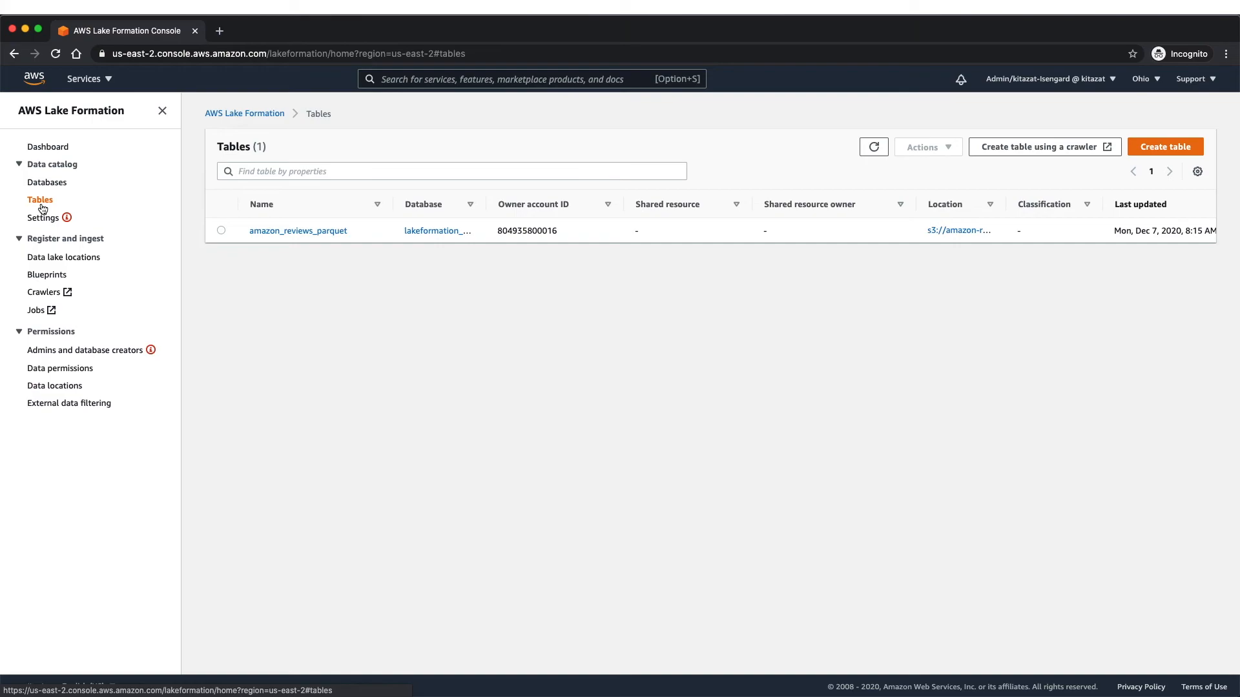
mouse_move(333, 247)
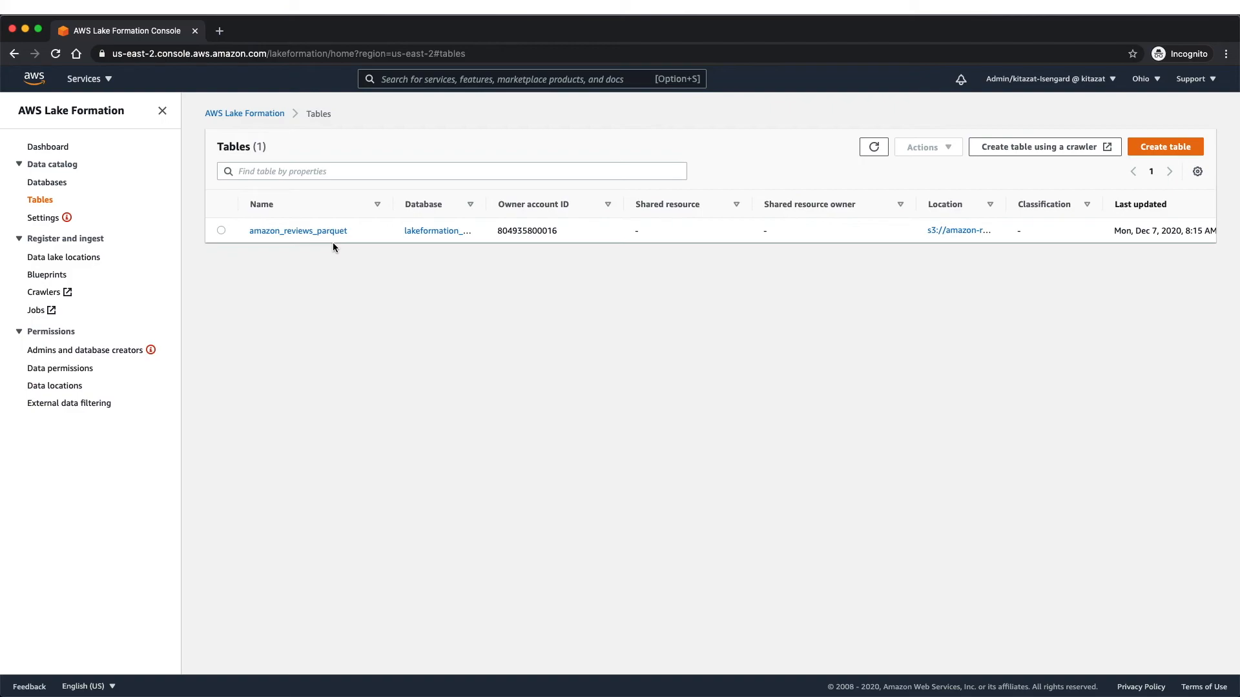
mouse_move(543, 248)
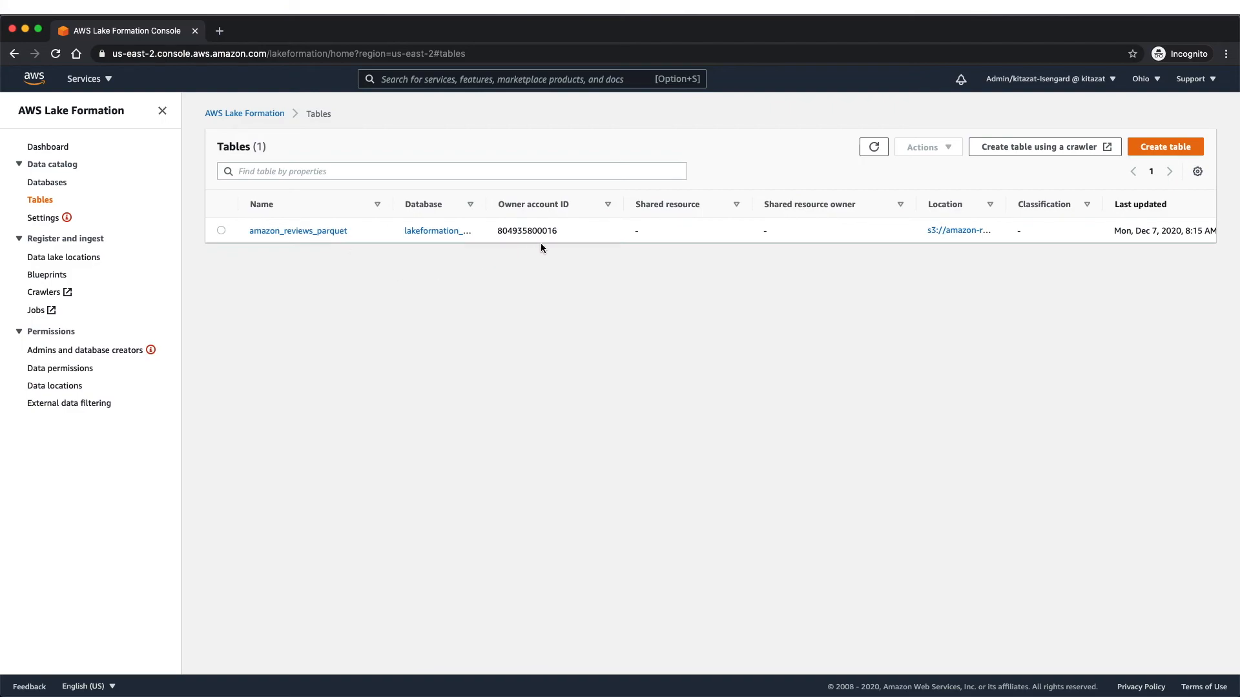
double_click(525, 230)
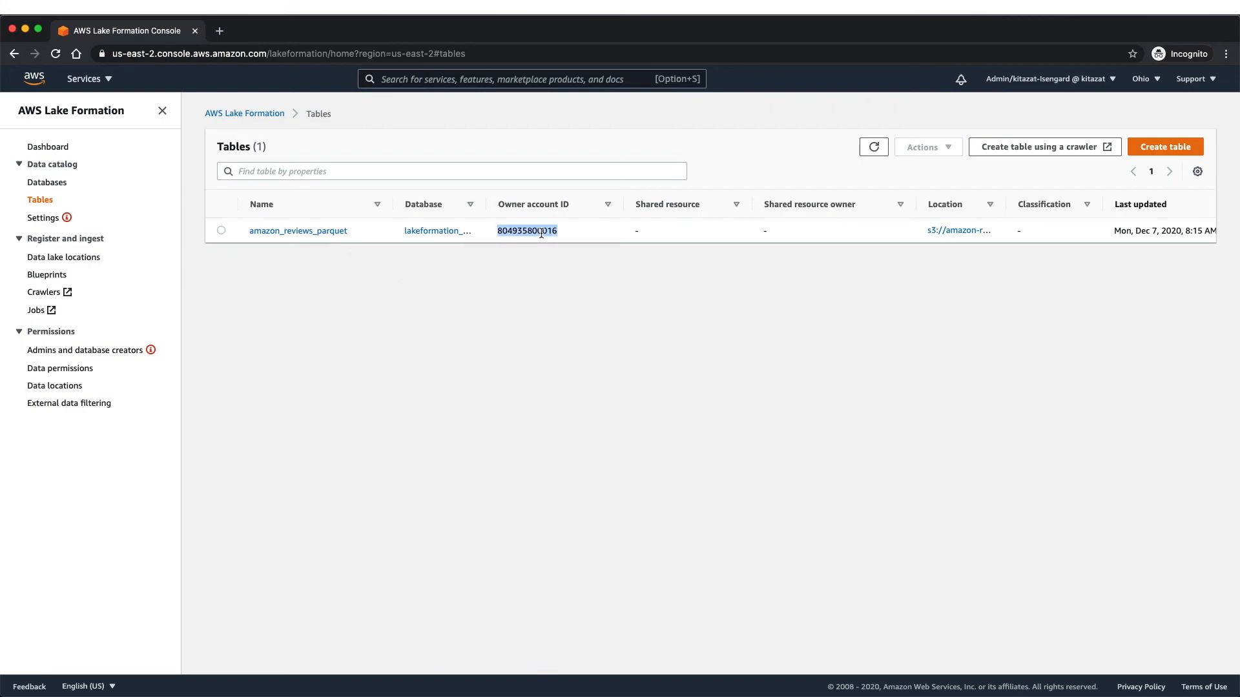
mouse_move(540, 255)
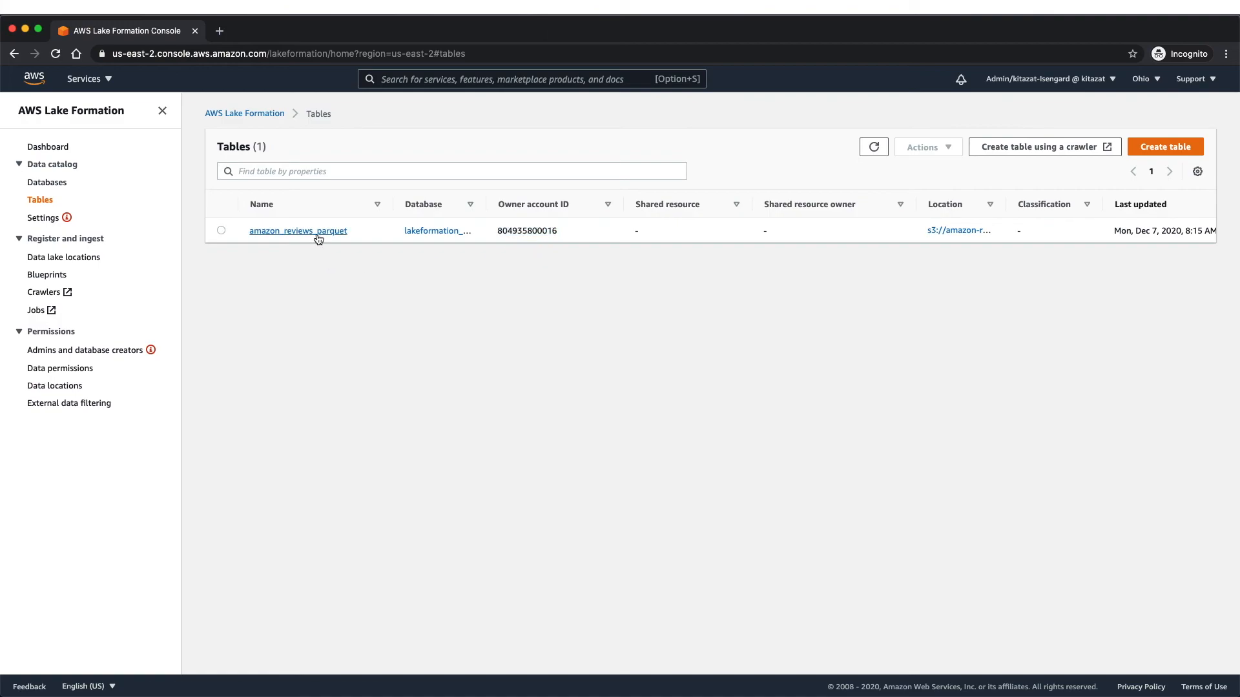
left_click(297, 230)
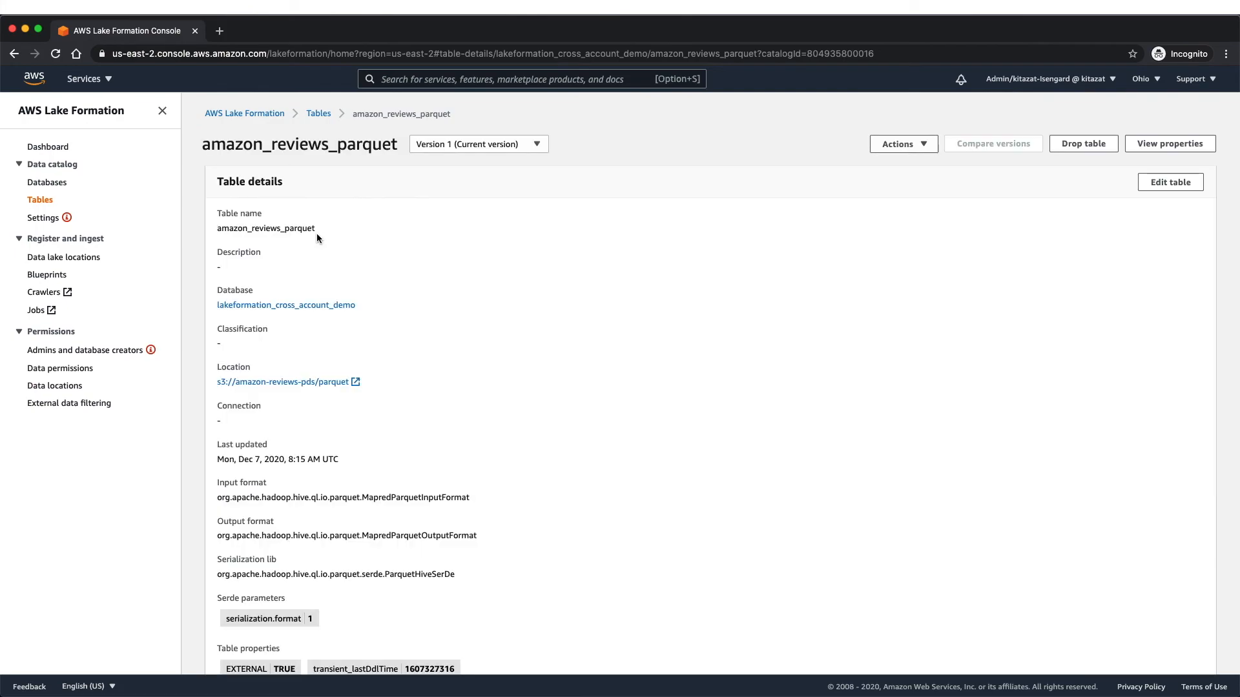
- Create resource link amazon_reviews_parquet in the lakeformation_cross_account_demo database for the shared table
left_click(903, 143)
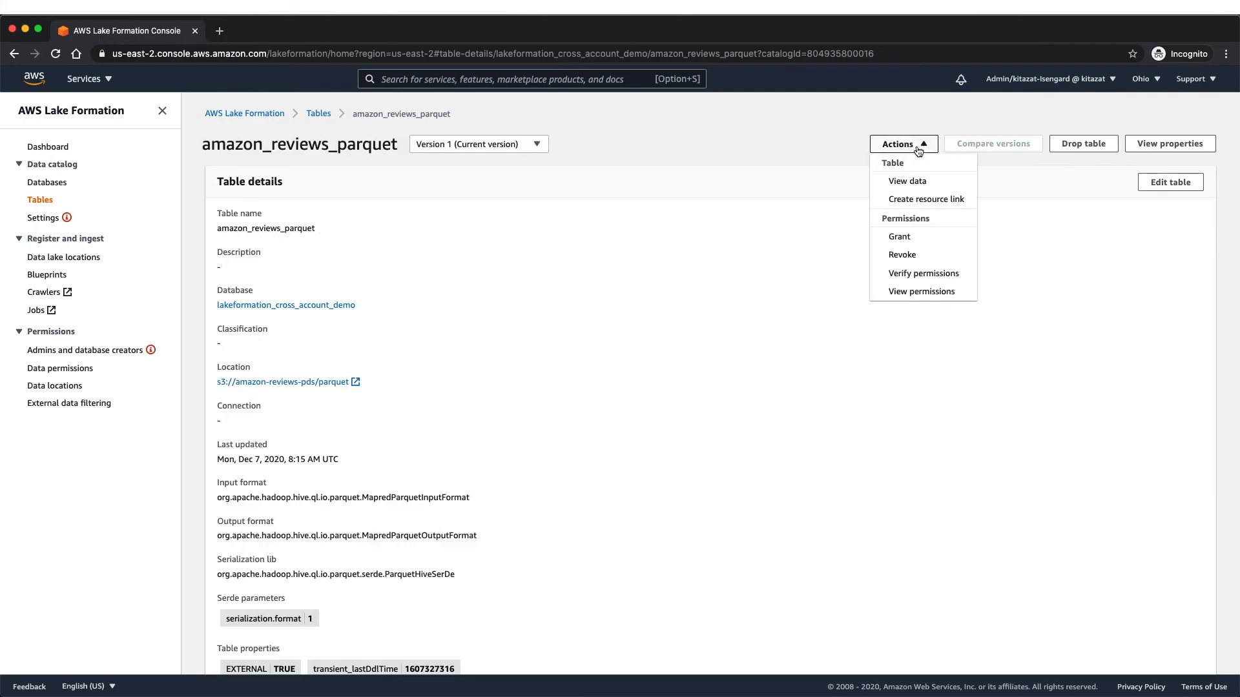
left_click(926, 199)
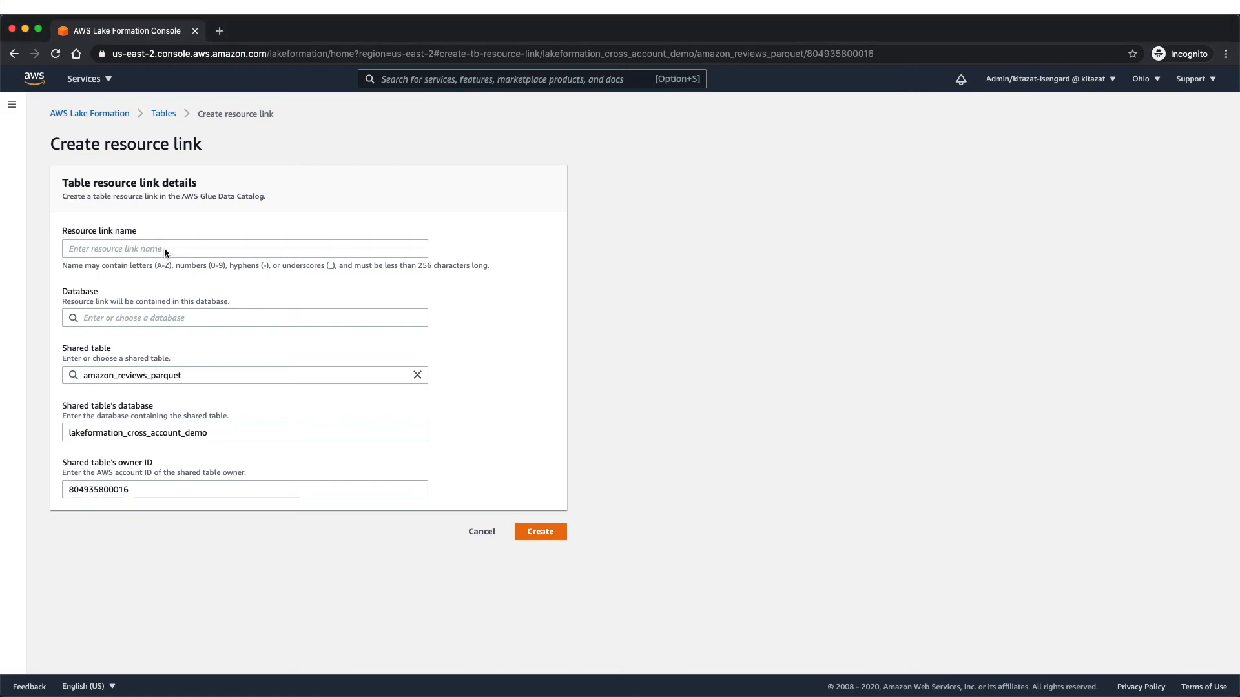
left_click(244, 317)
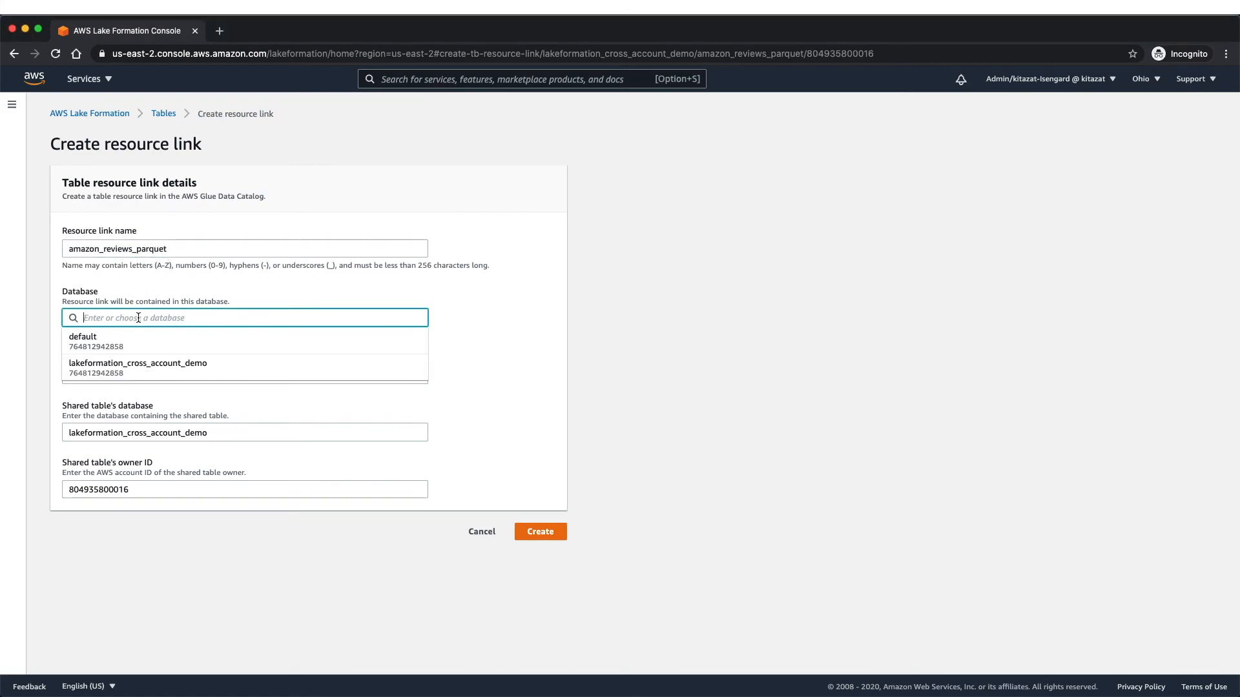
left_click(137, 365)
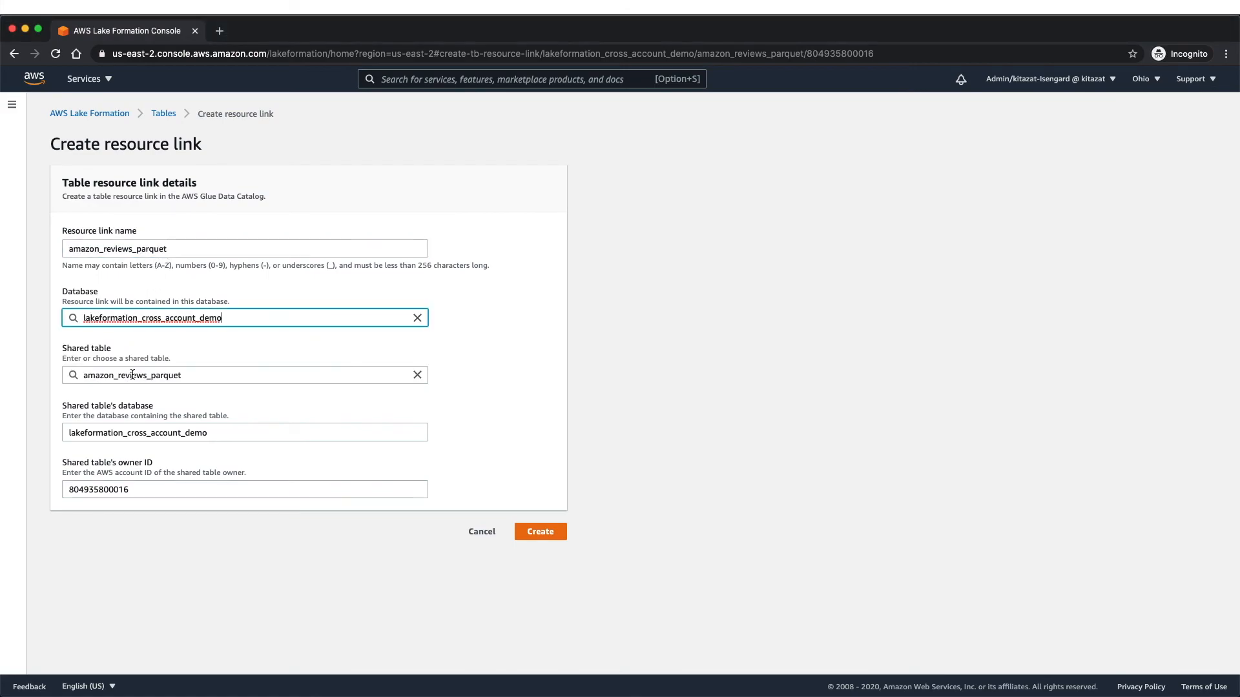
left_click(540, 531)
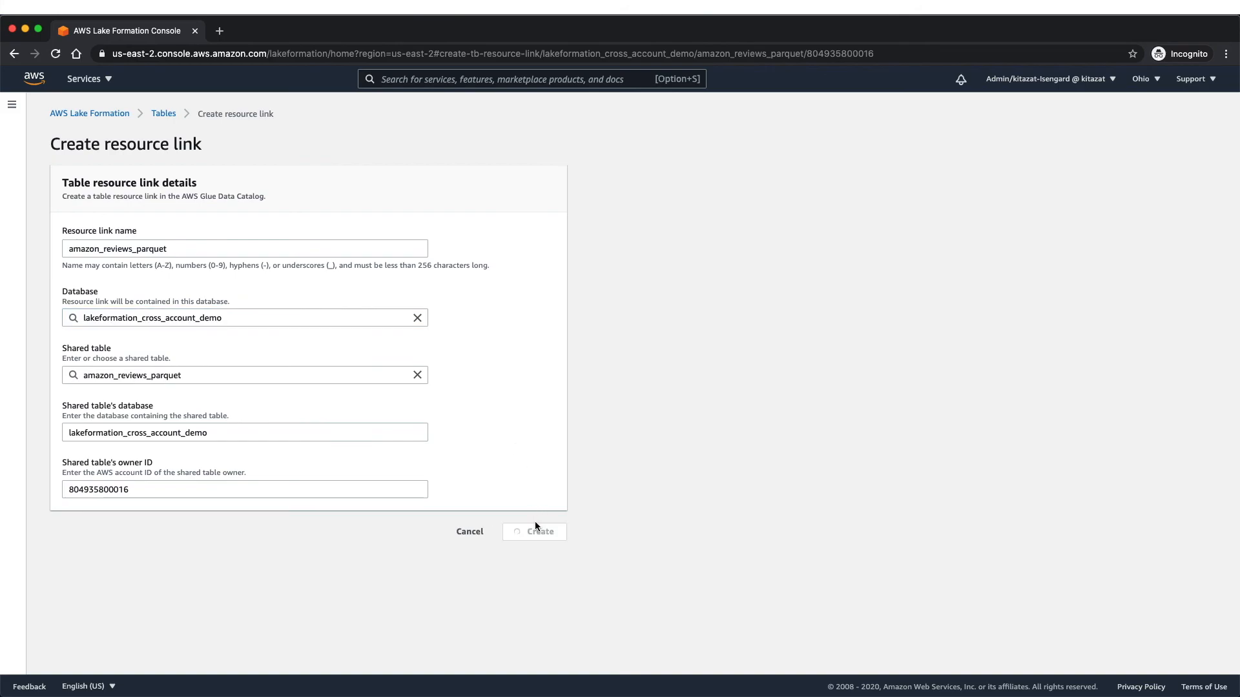
mouse_move(558, 312)
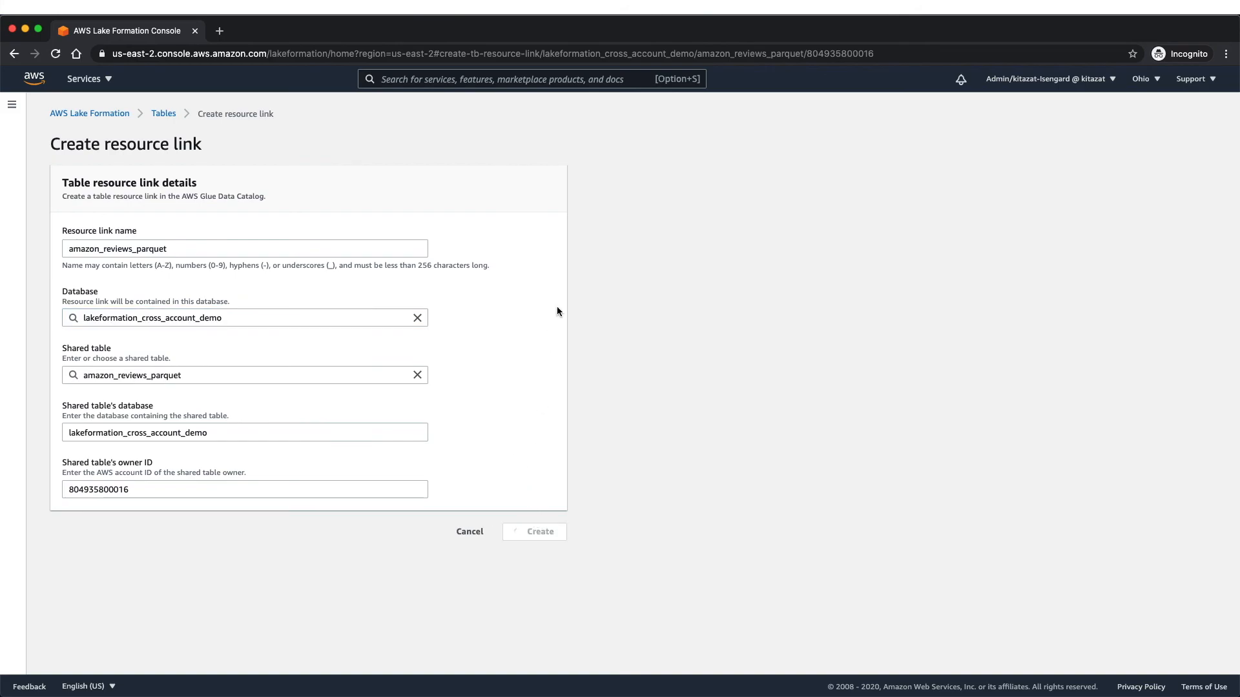
left_click(534, 531)
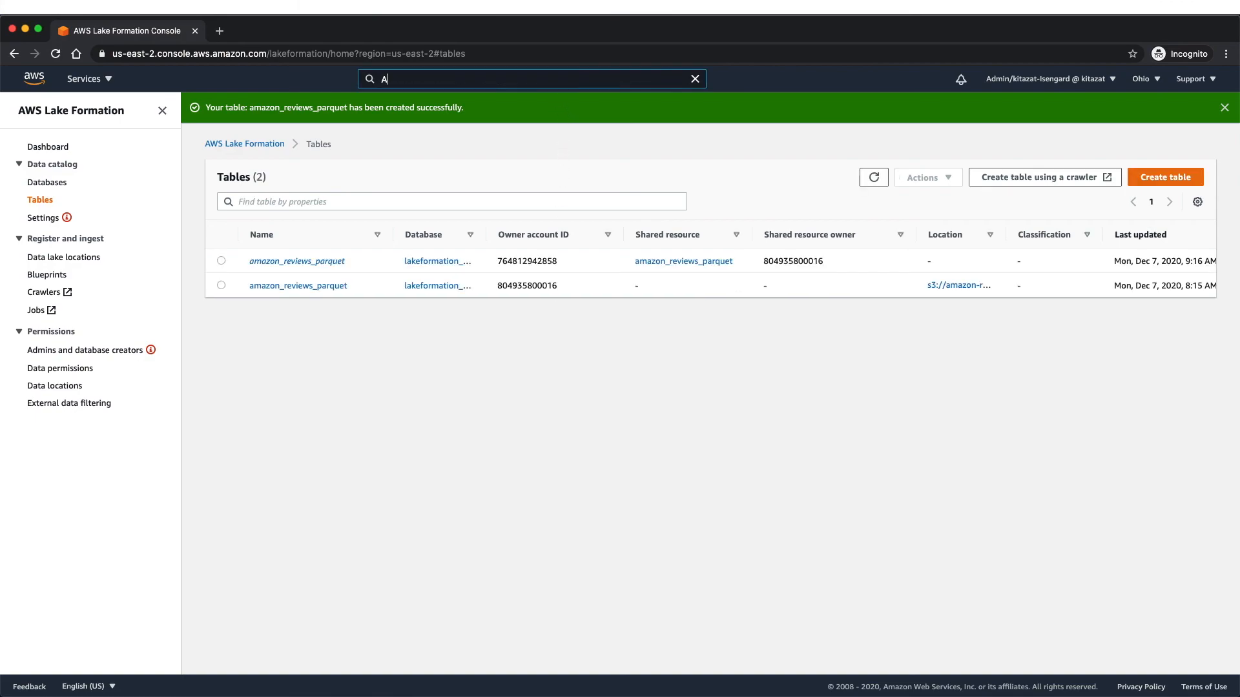
- Query SELECT * FROM lakeformation_cross_account_demo.amazon_reviews_parquet LIMIT 10 in Athena, returning ten rows
type("thena")
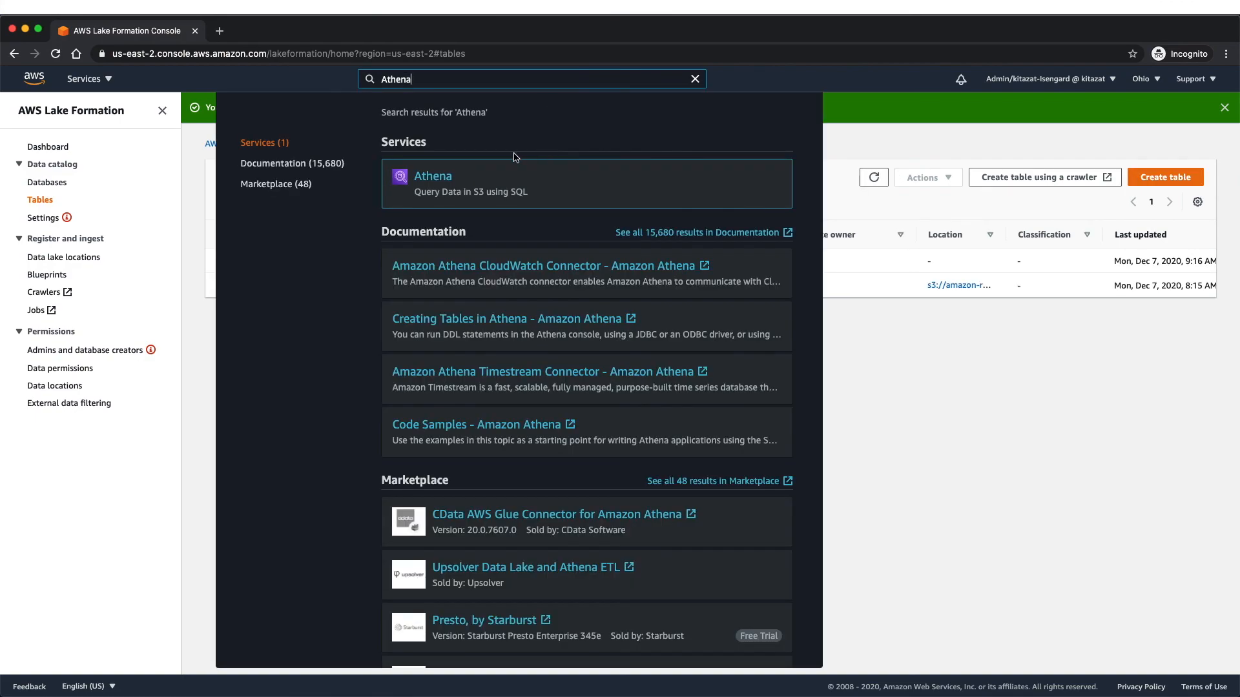
left_click(432, 184)
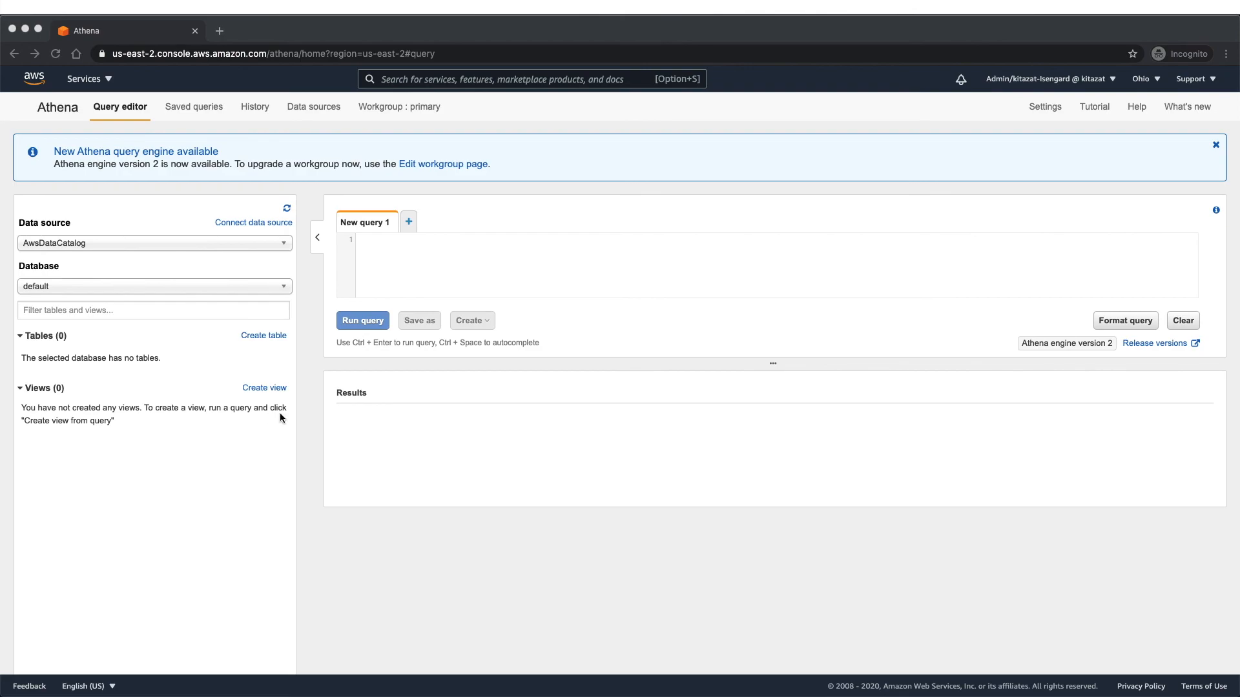
type("SELECT * FROM lakeformation_cross_account_demo.amazon_reviews_parquet LIMIT 10")
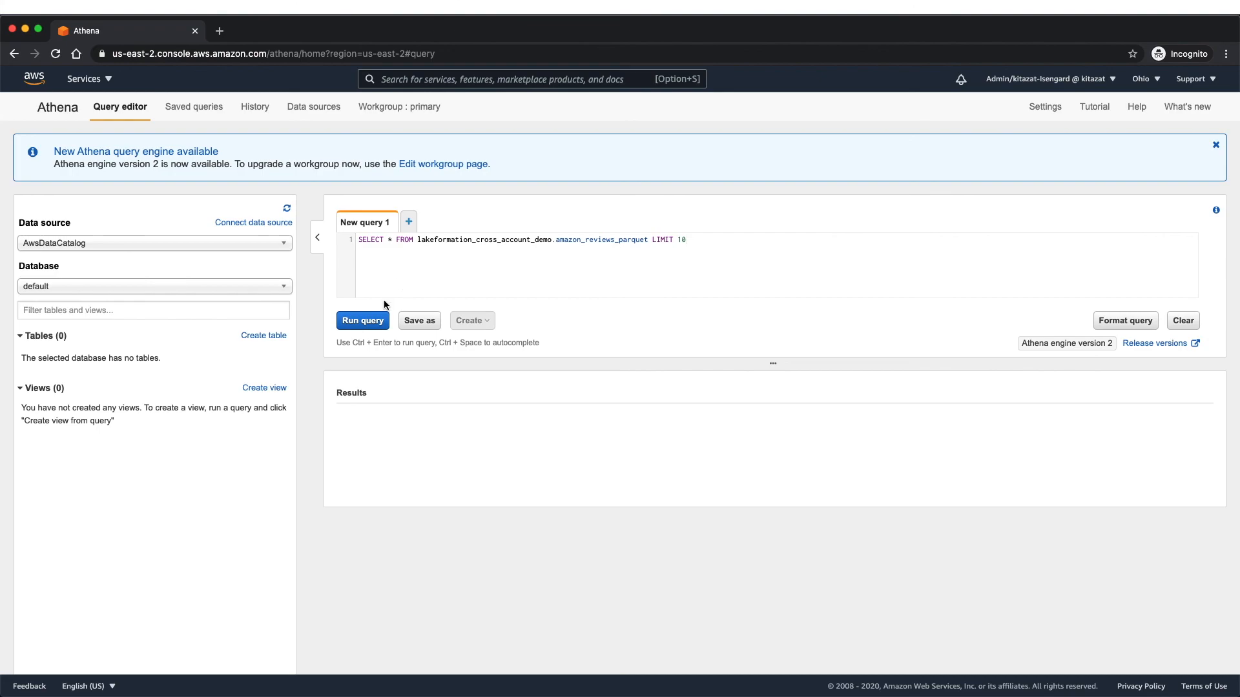
left_click(361, 320)
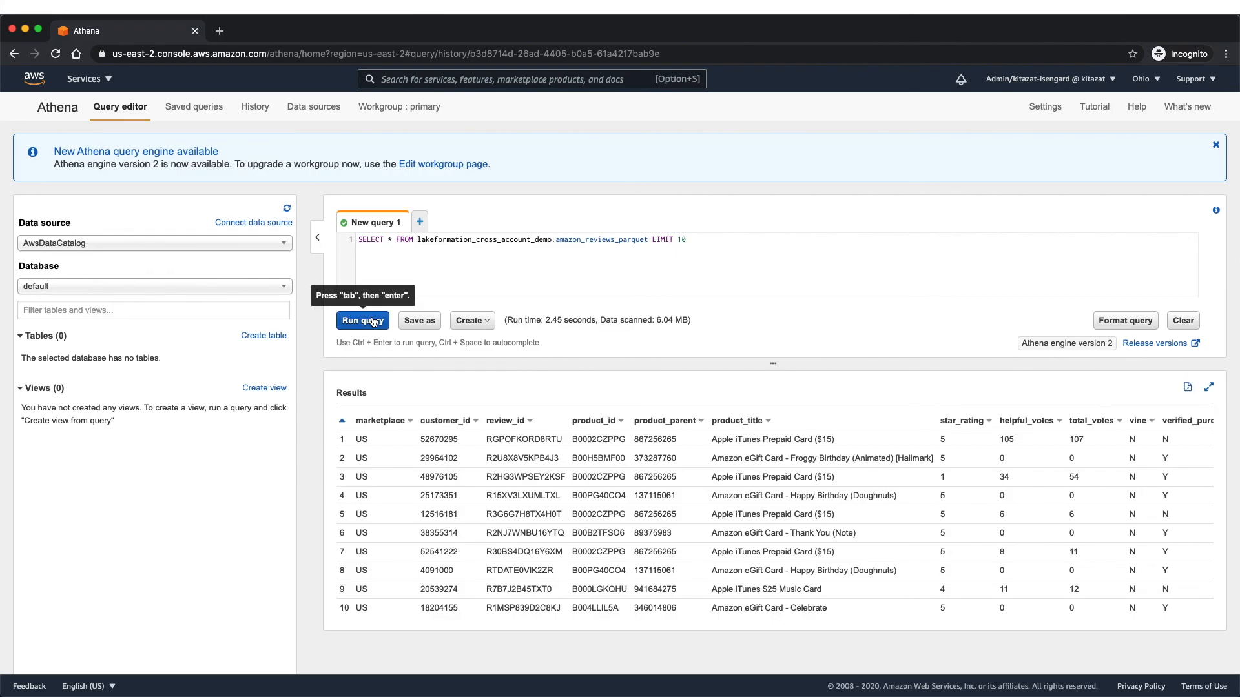
mouse_move(361, 321)
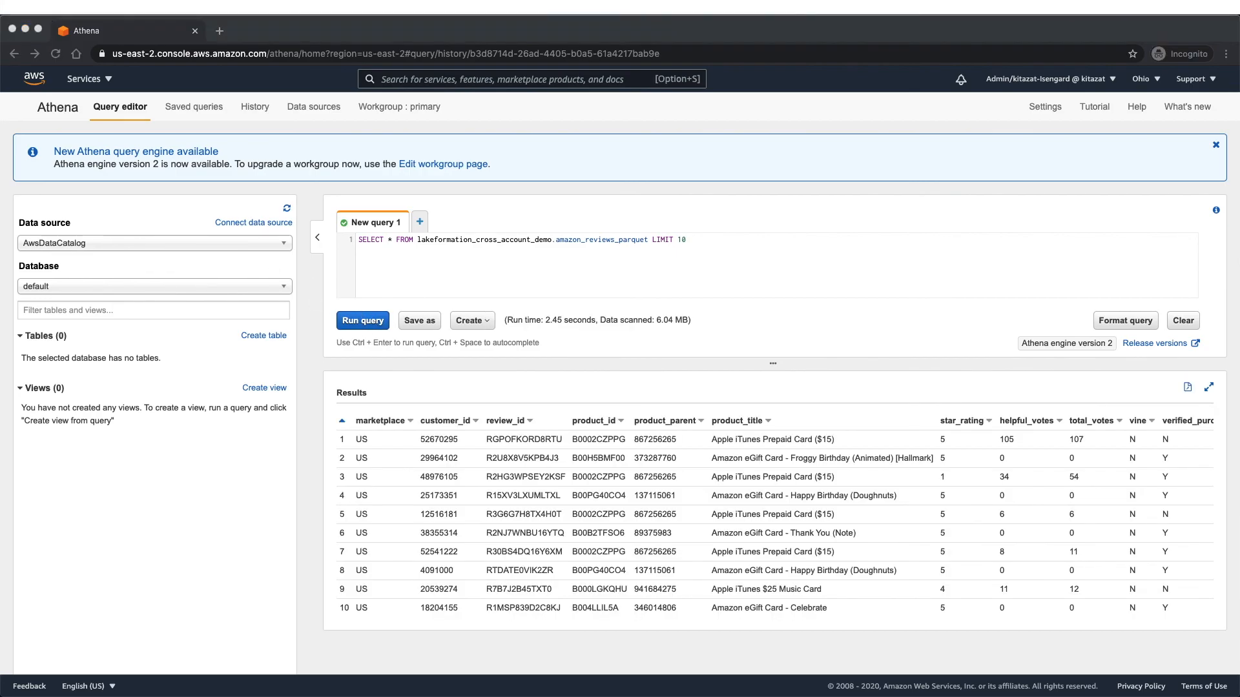